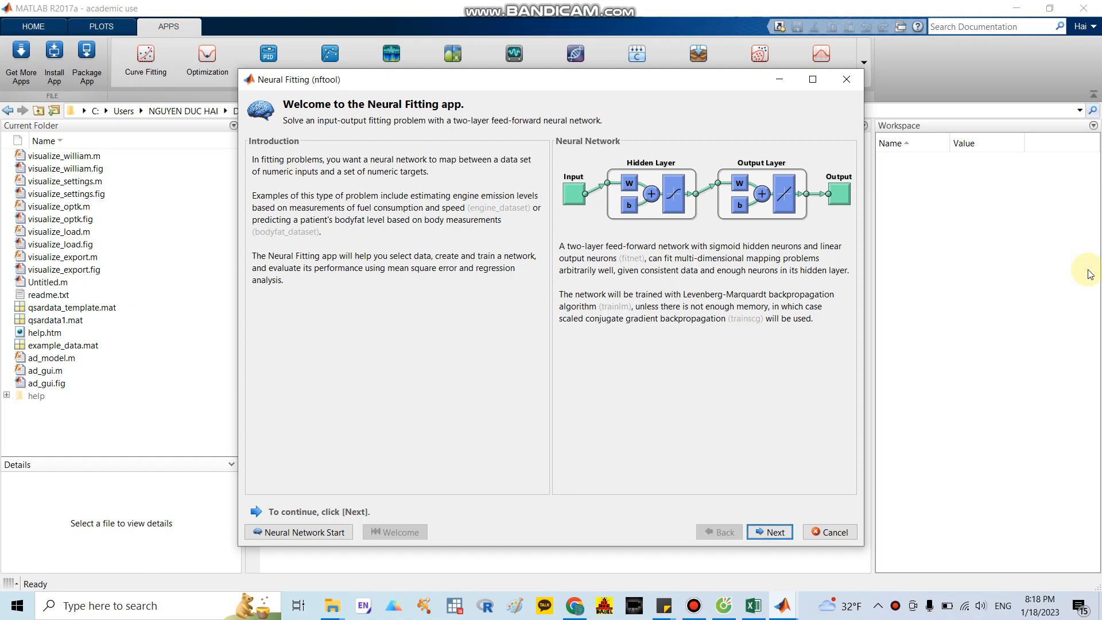
mouse_move(705, 359)
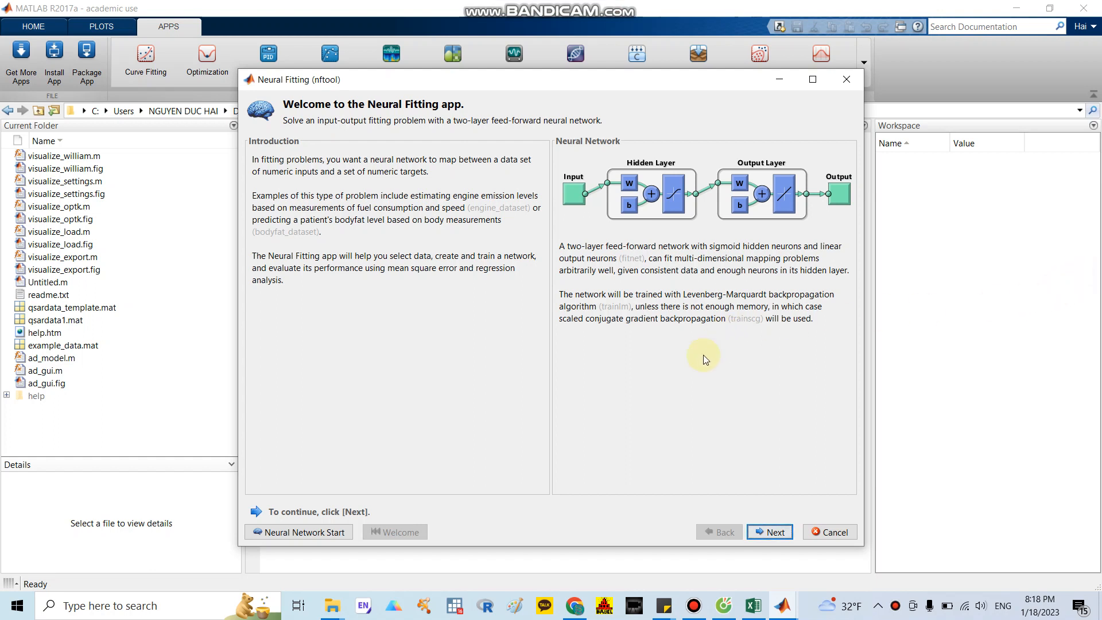
mouse_move(520, 343)
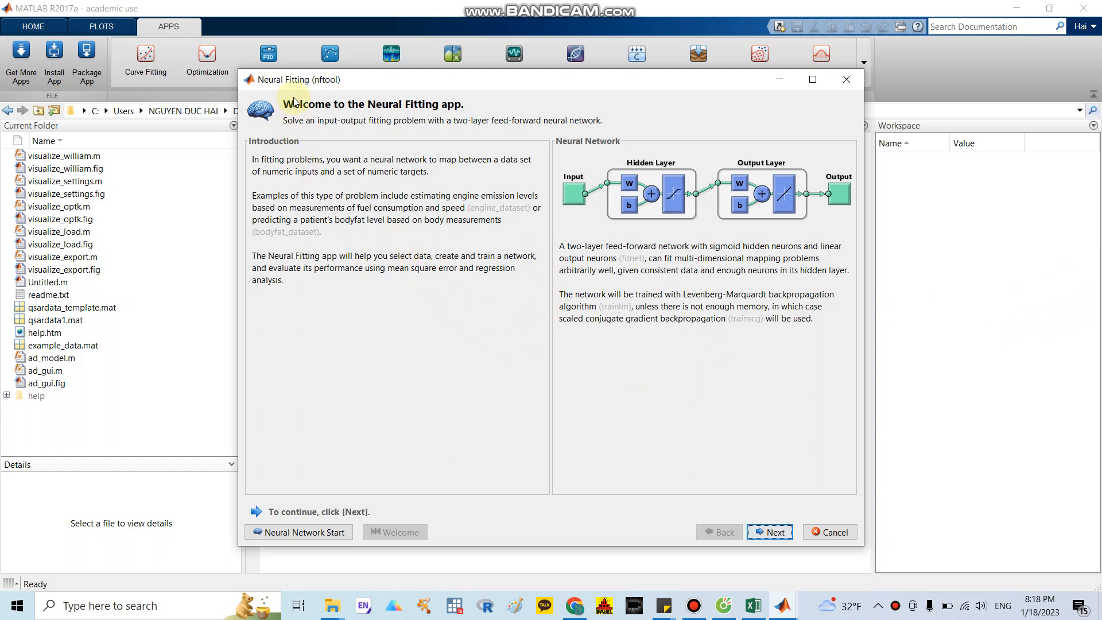
mouse_move(745, 445)
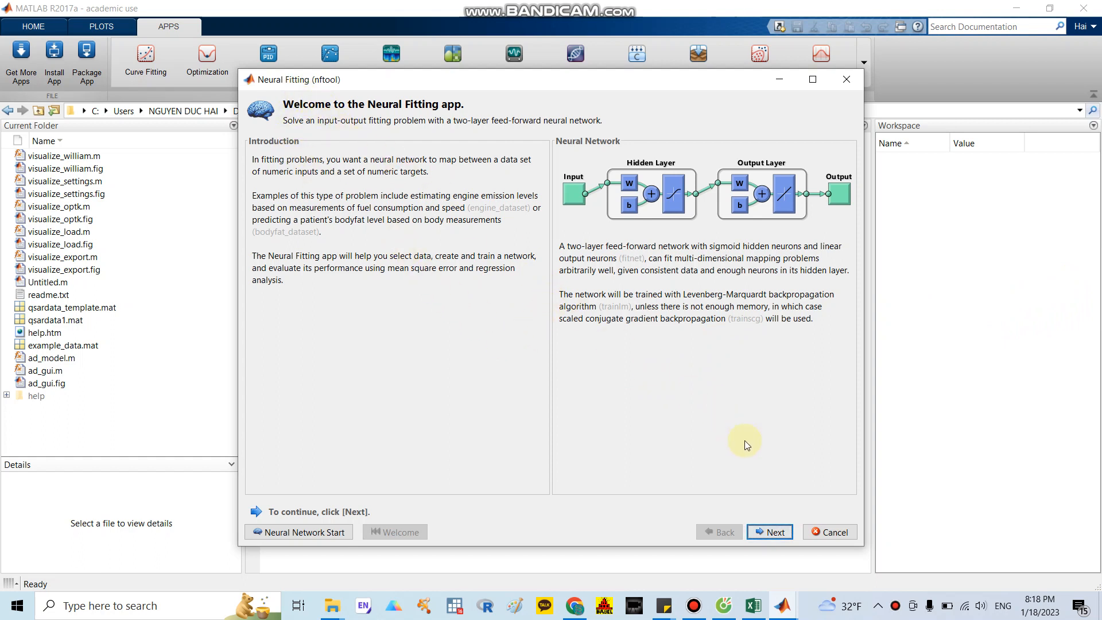
mouse_move(828, 93)
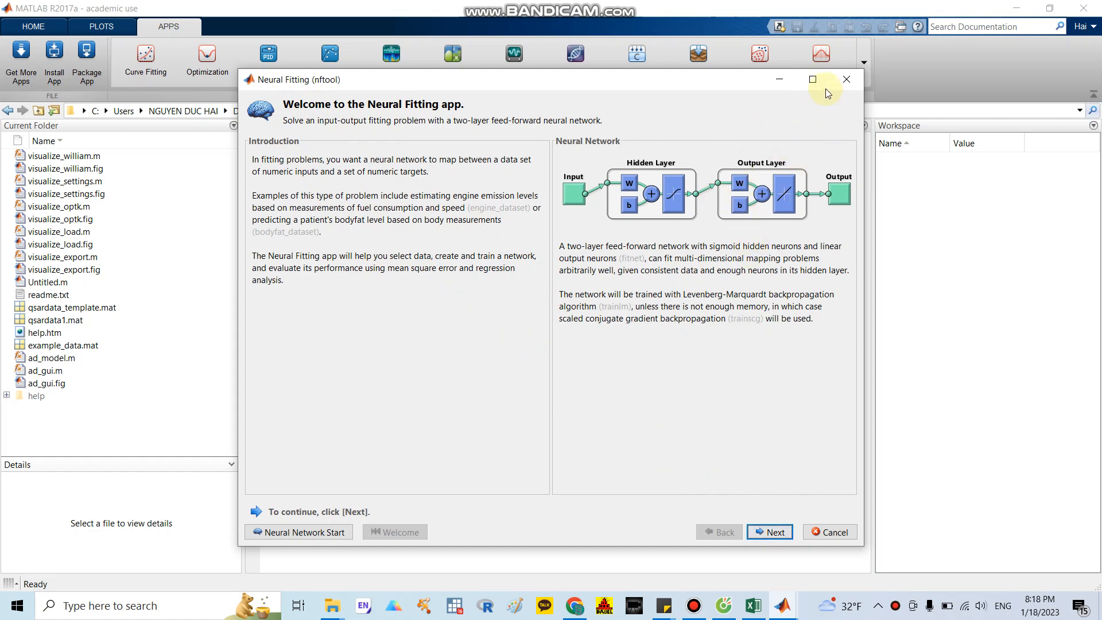
Close the Neural Fitting app and fill the Pred(Pic50) column in Excel with yellow.
left_click(846, 79)
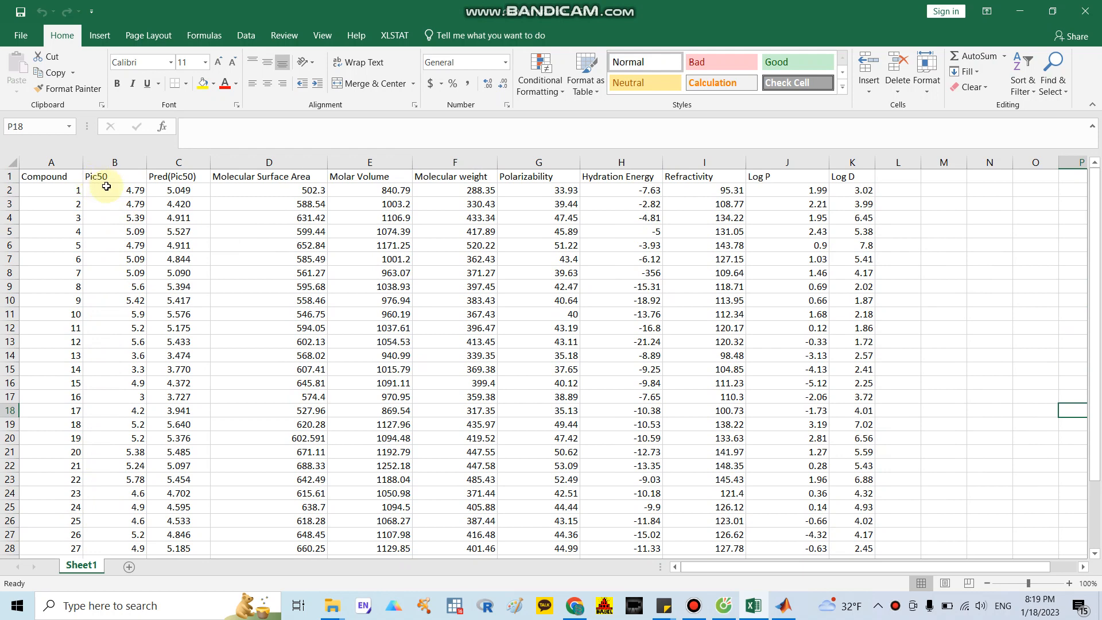
mouse_move(107, 181)
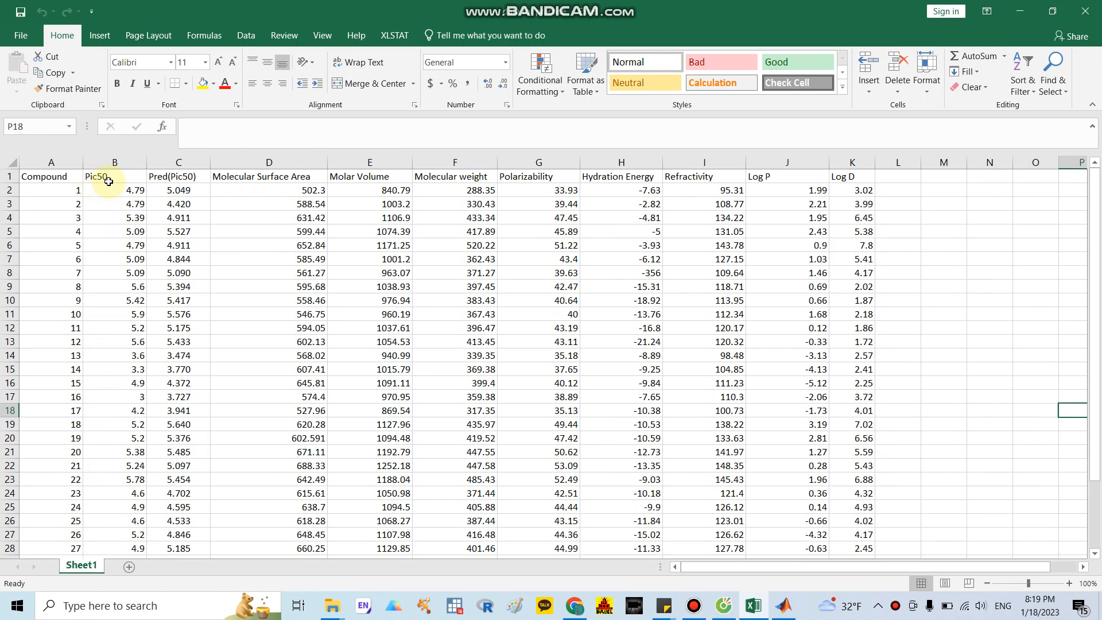
mouse_move(139, 176)
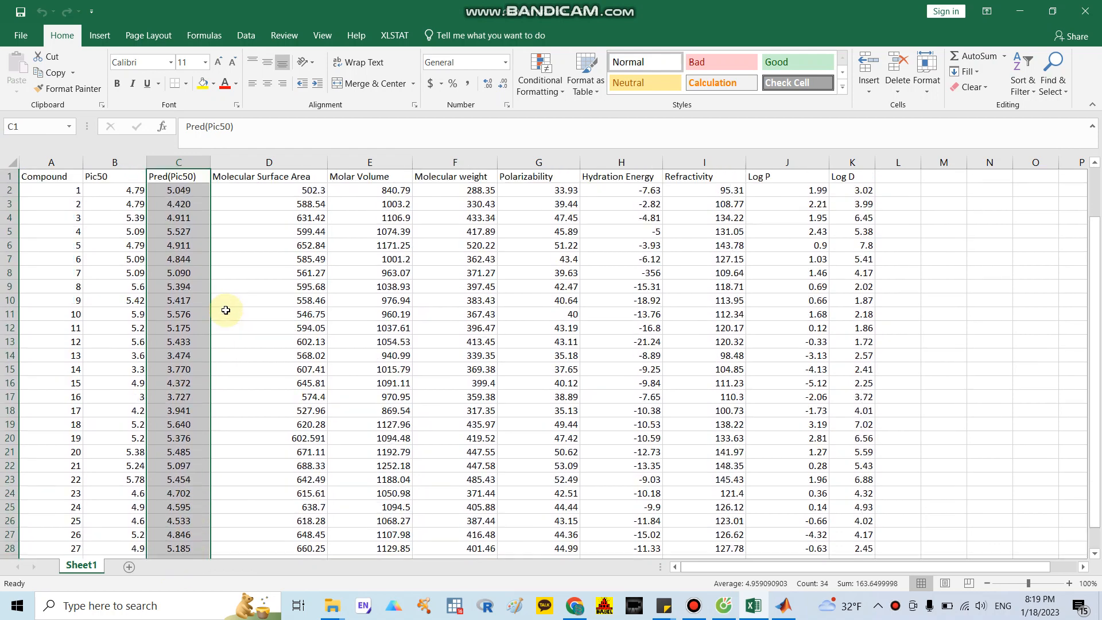
mouse_move(306, 189)
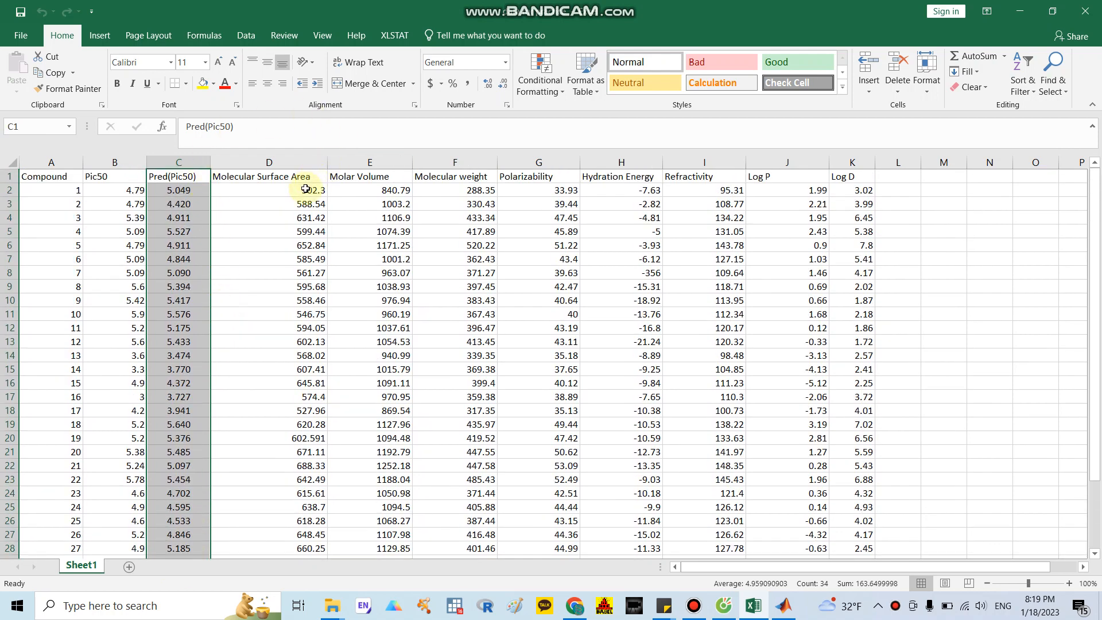
mouse_move(211, 102)
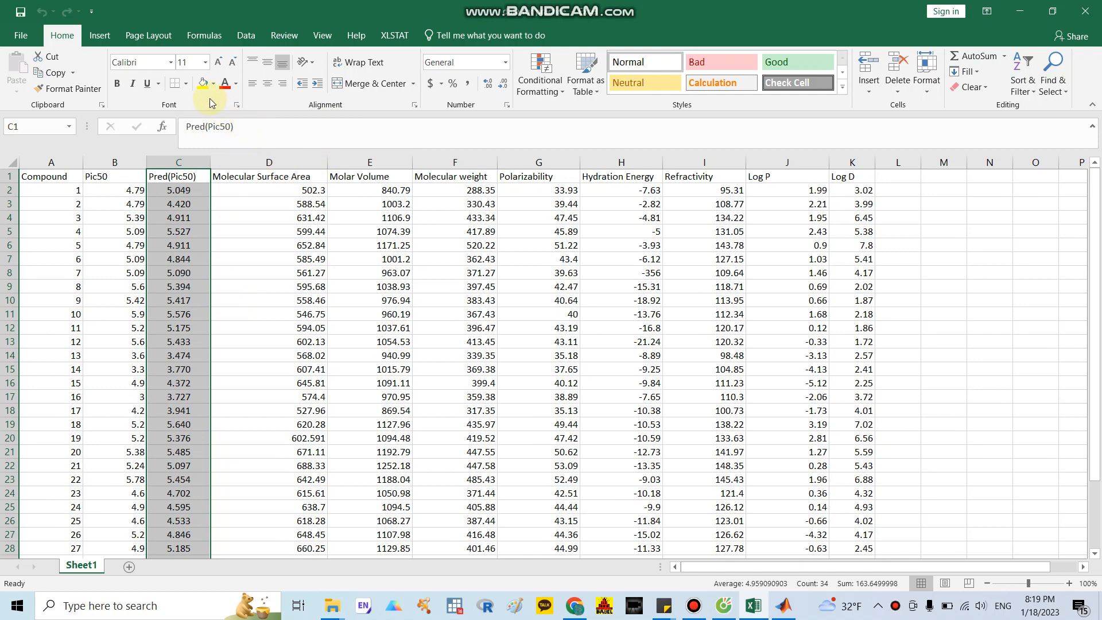
left_click(178, 162)
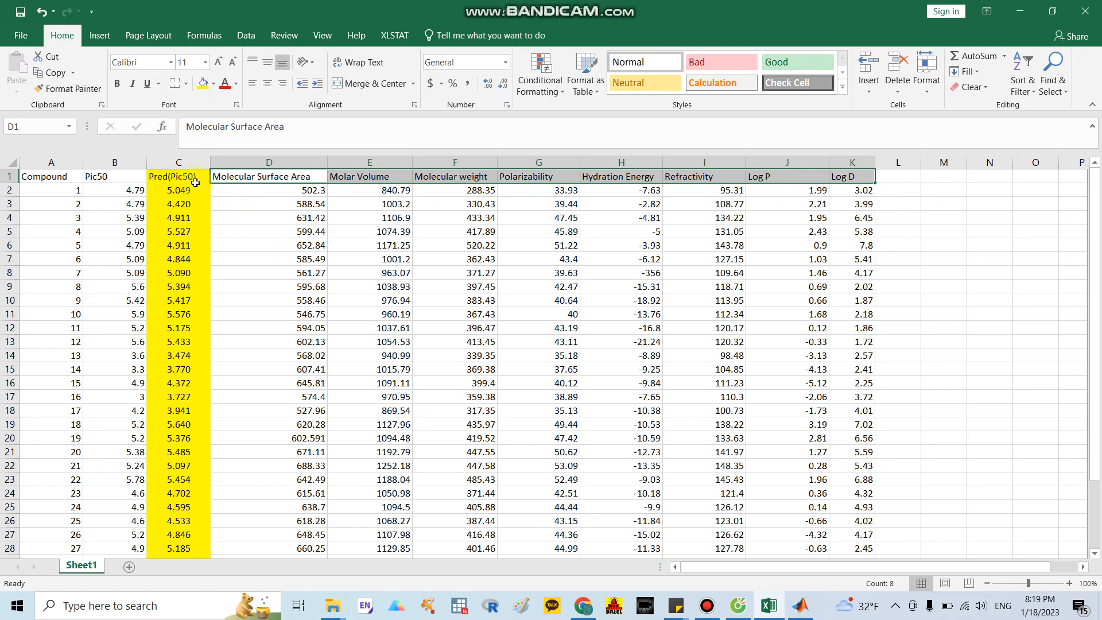
left_click(177, 161)
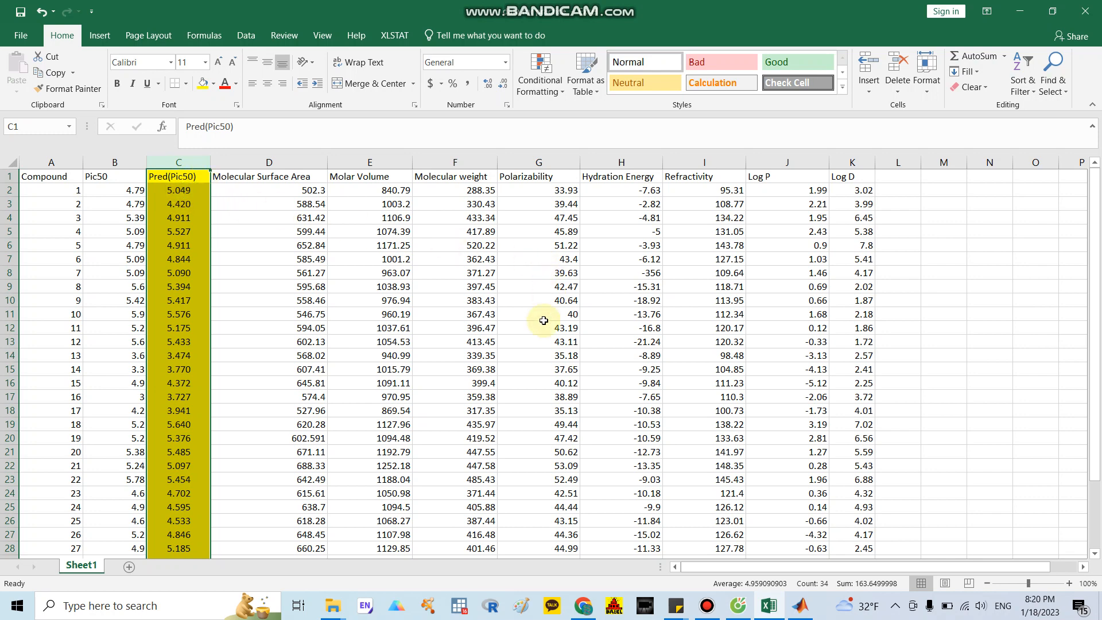
mouse_move(1052, 339)
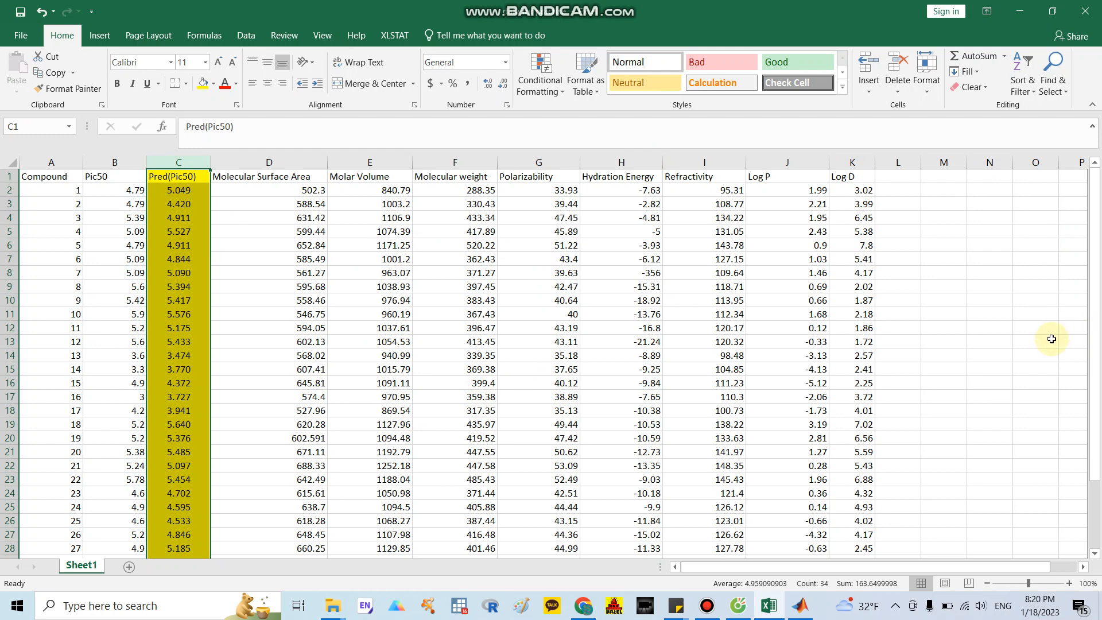
mouse_move(1028, 327)
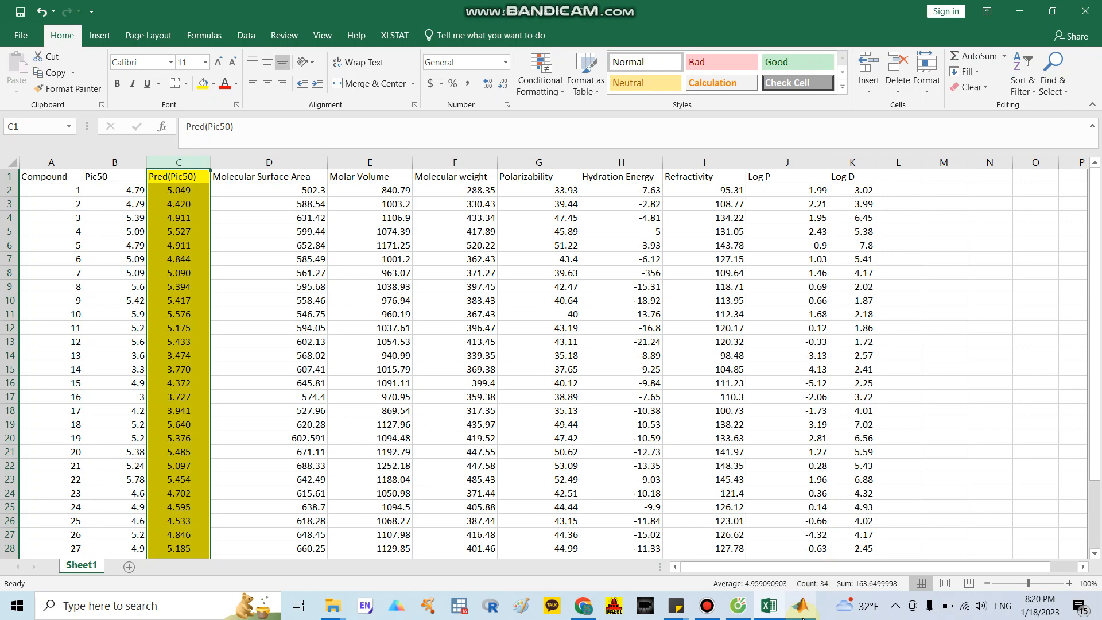
mouse_move(202, 215)
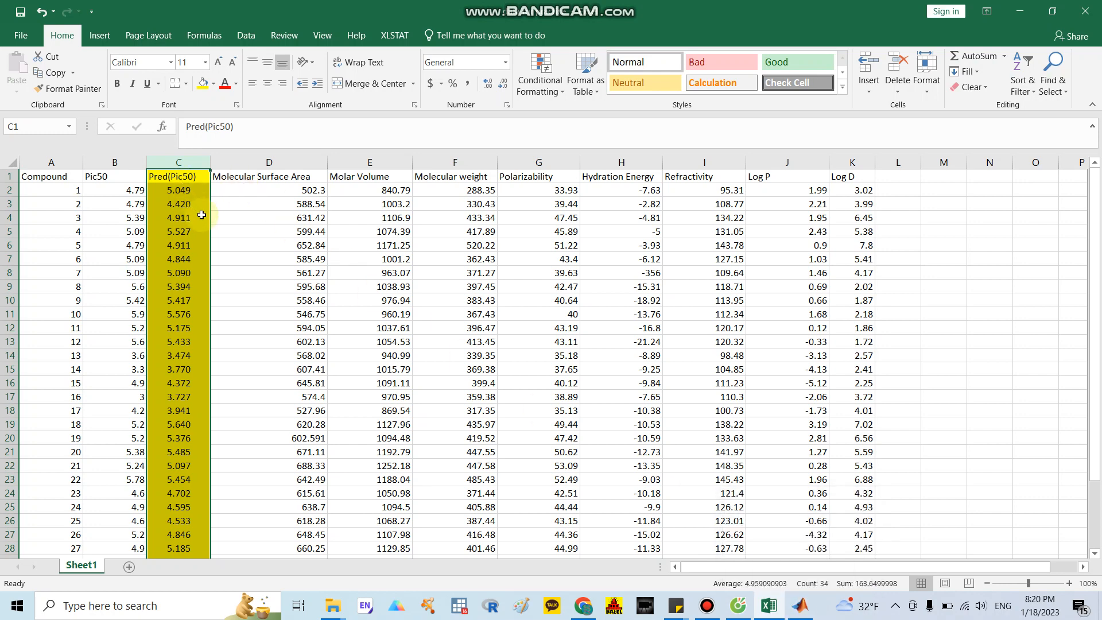
left_click(800, 605)
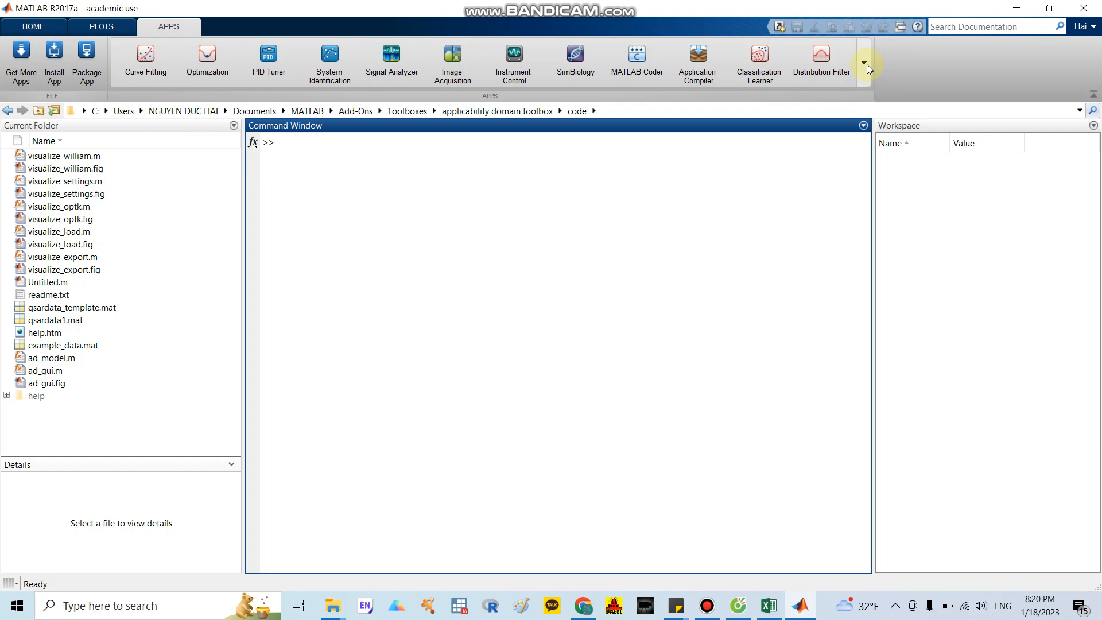
Launch Neural Net Fitting from the expanded apps gallery.
left_click(863, 62)
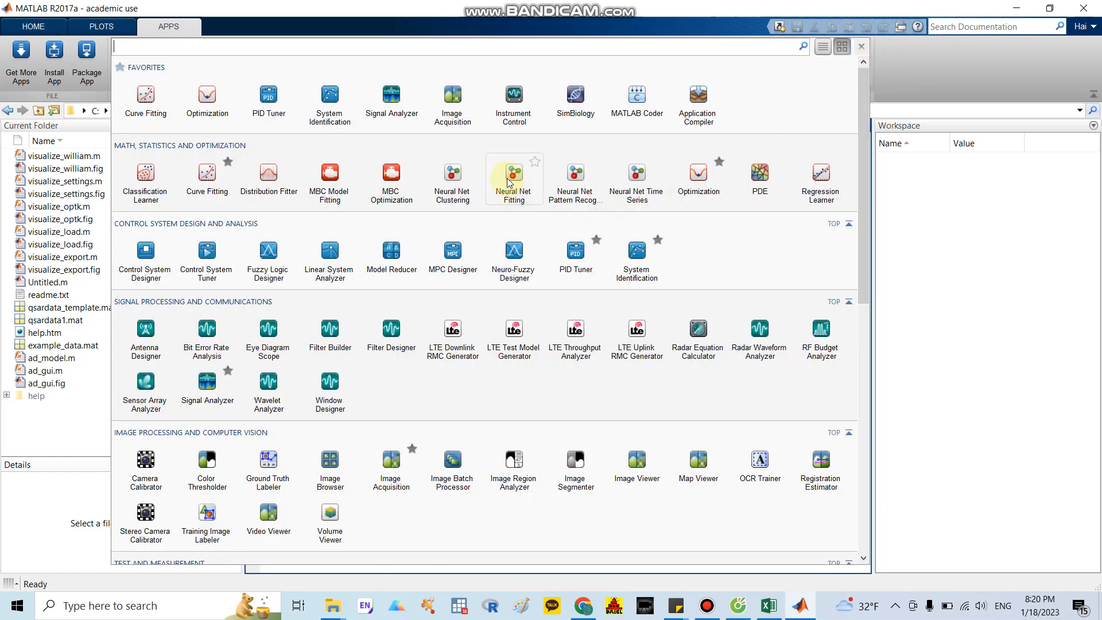
mouse_move(513, 173)
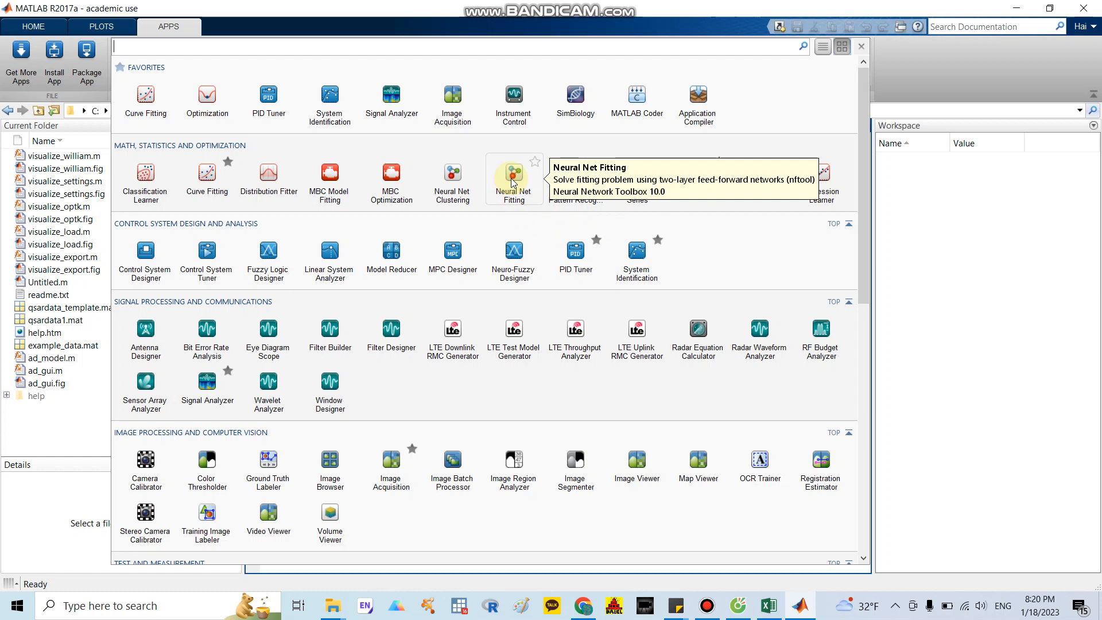
left_click(513, 173)
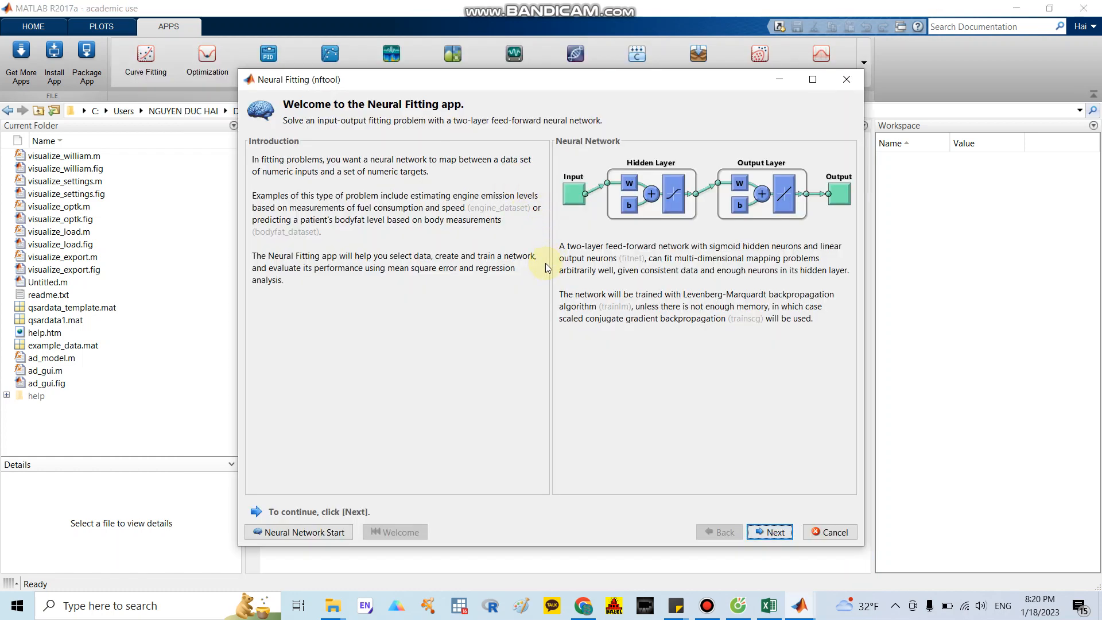
mouse_move(500, 318)
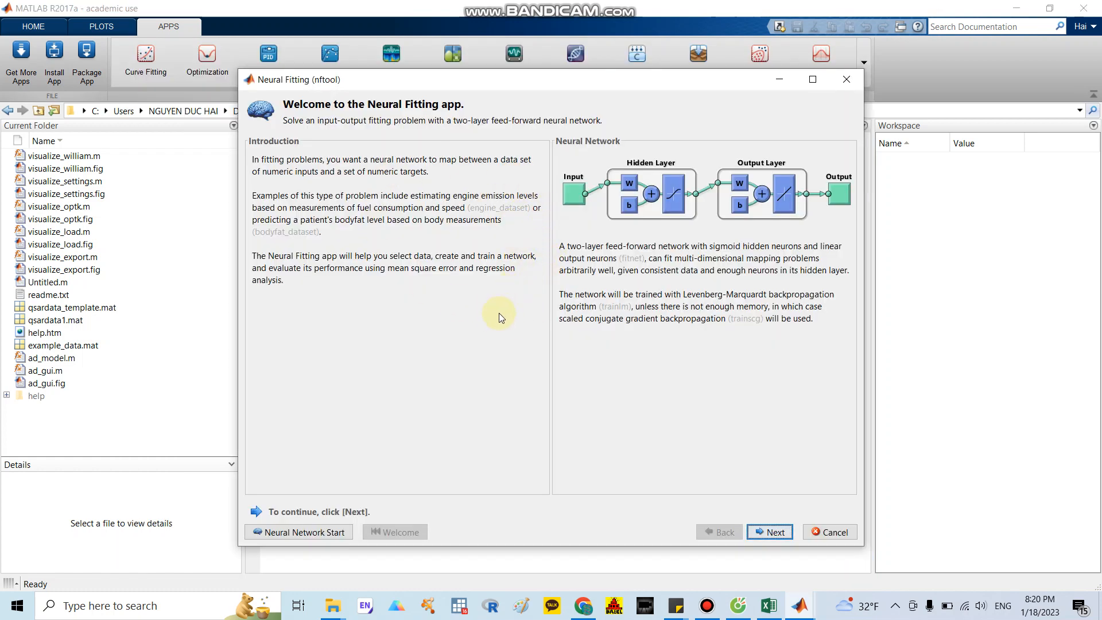
mouse_move(436, 288)
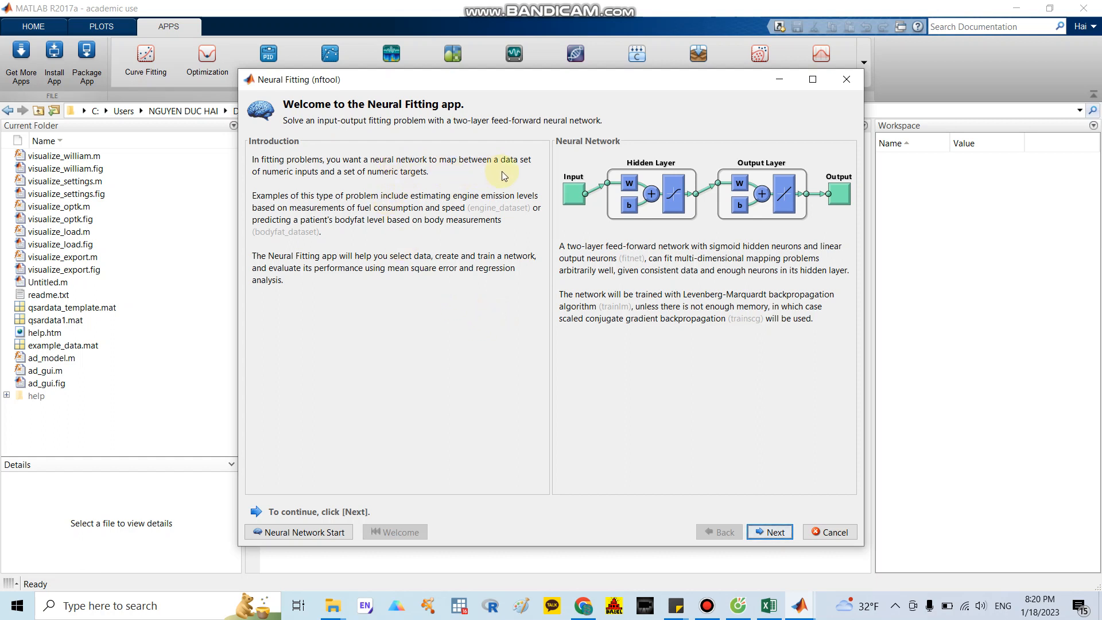
mouse_move(322, 183)
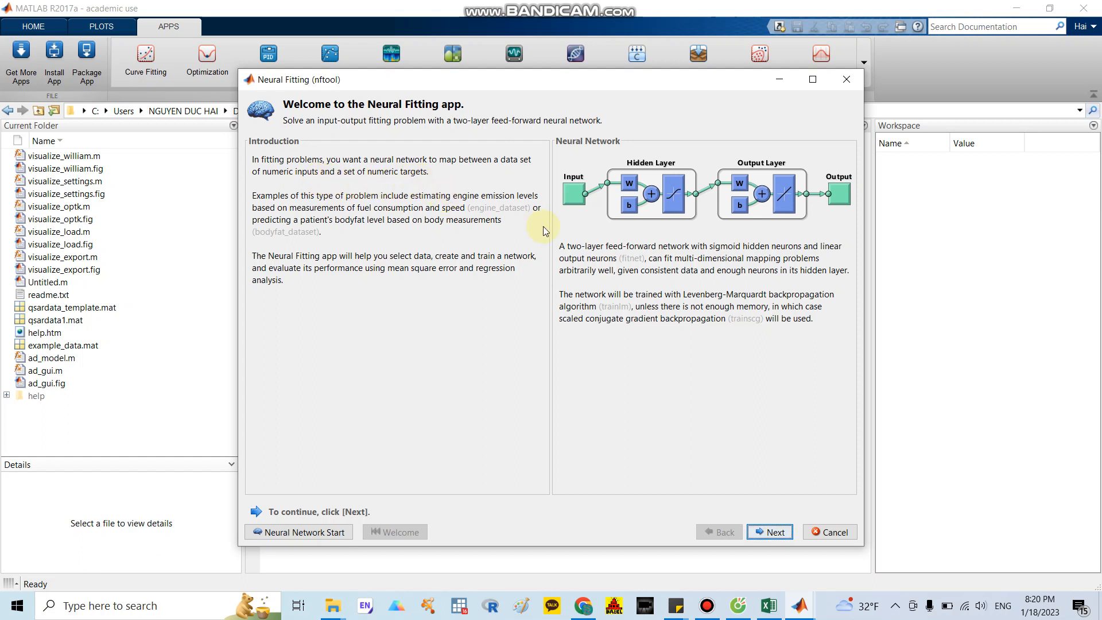
mouse_move(568, 196)
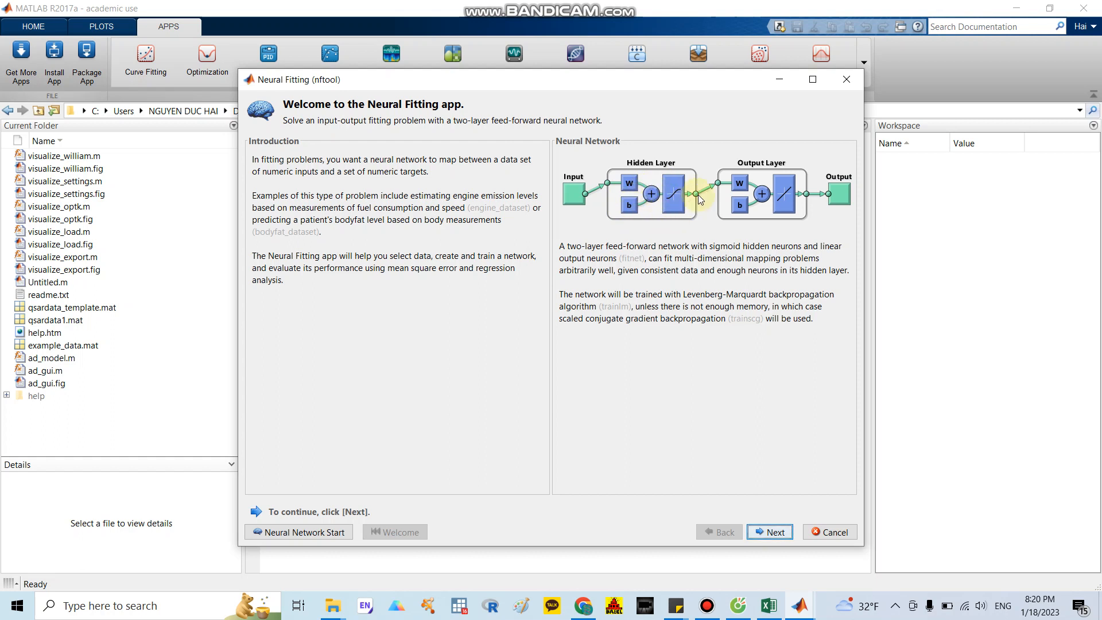
mouse_move(708, 186)
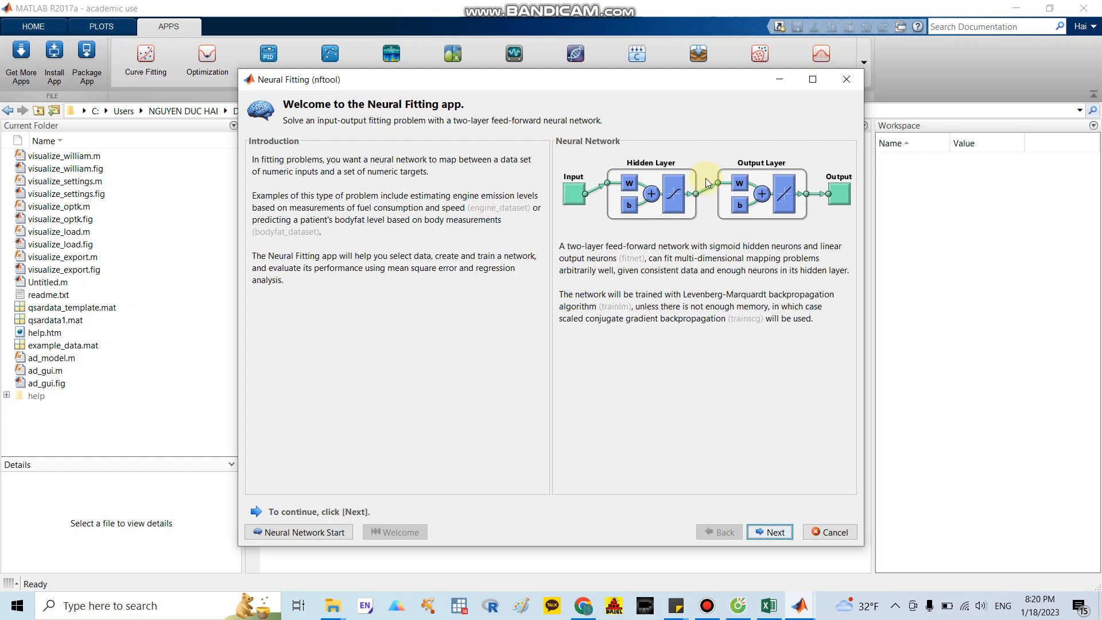
mouse_move(714, 199)
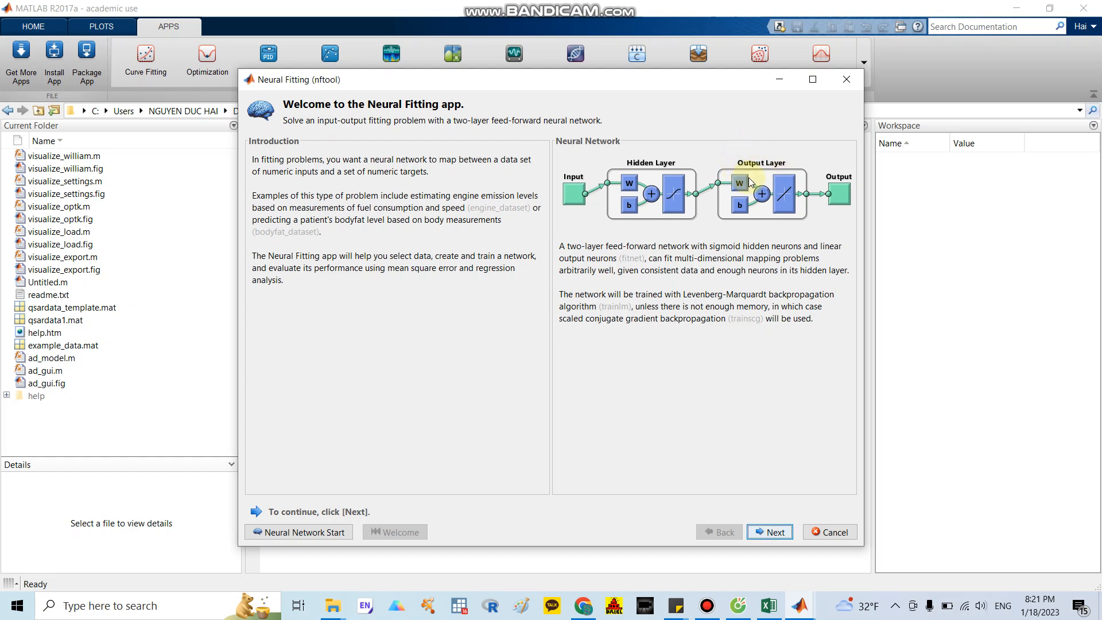
mouse_move(764, 205)
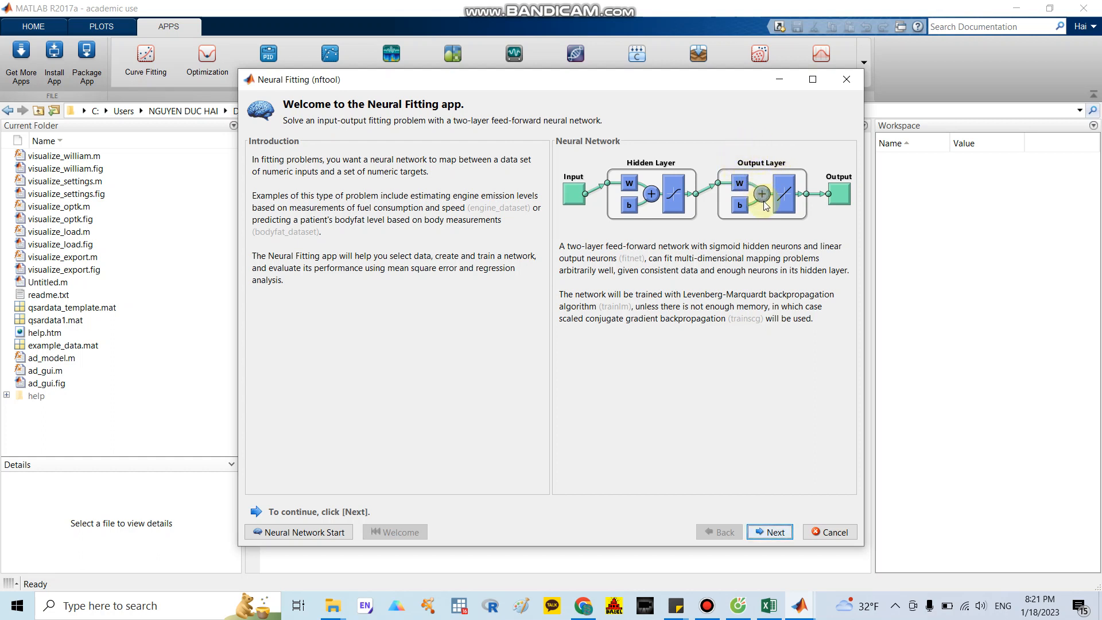
mouse_move(733, 276)
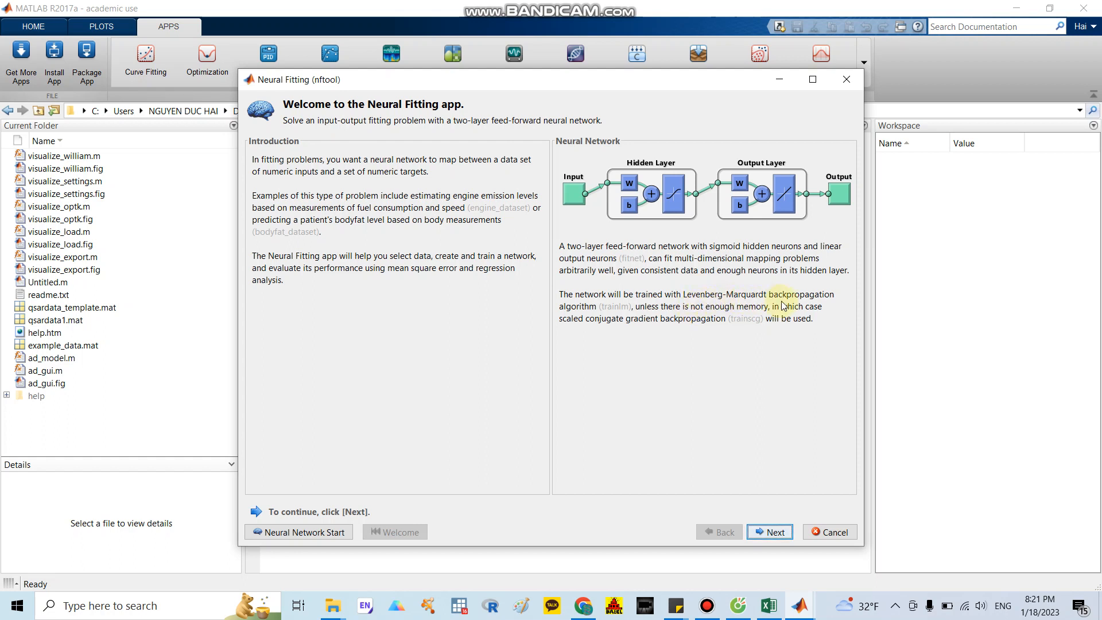
mouse_move(817, 302)
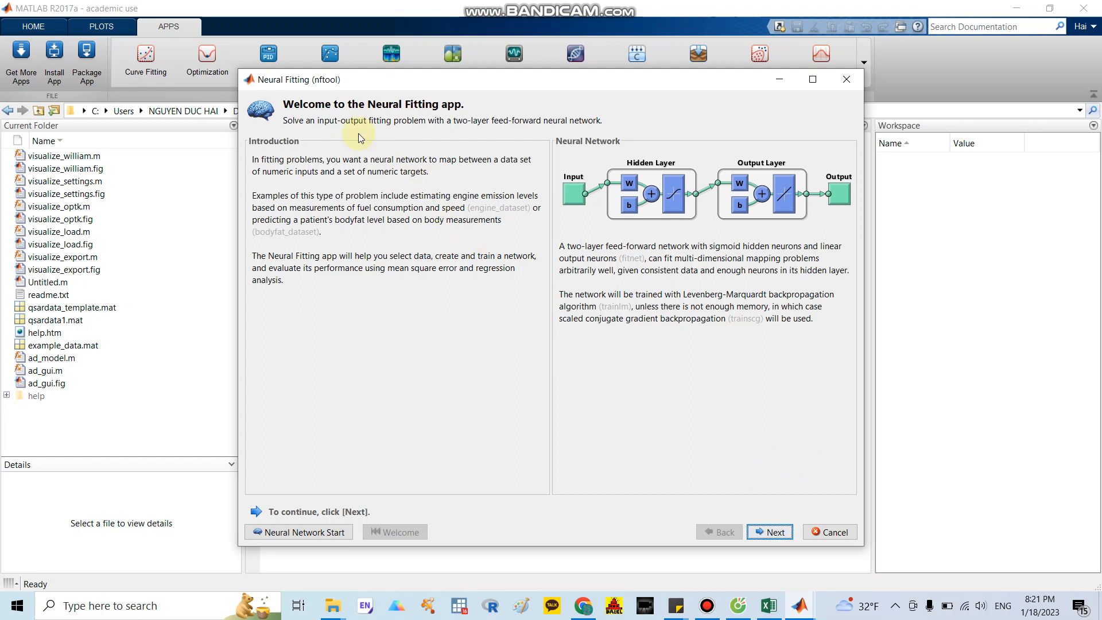
mouse_move(377, 146)
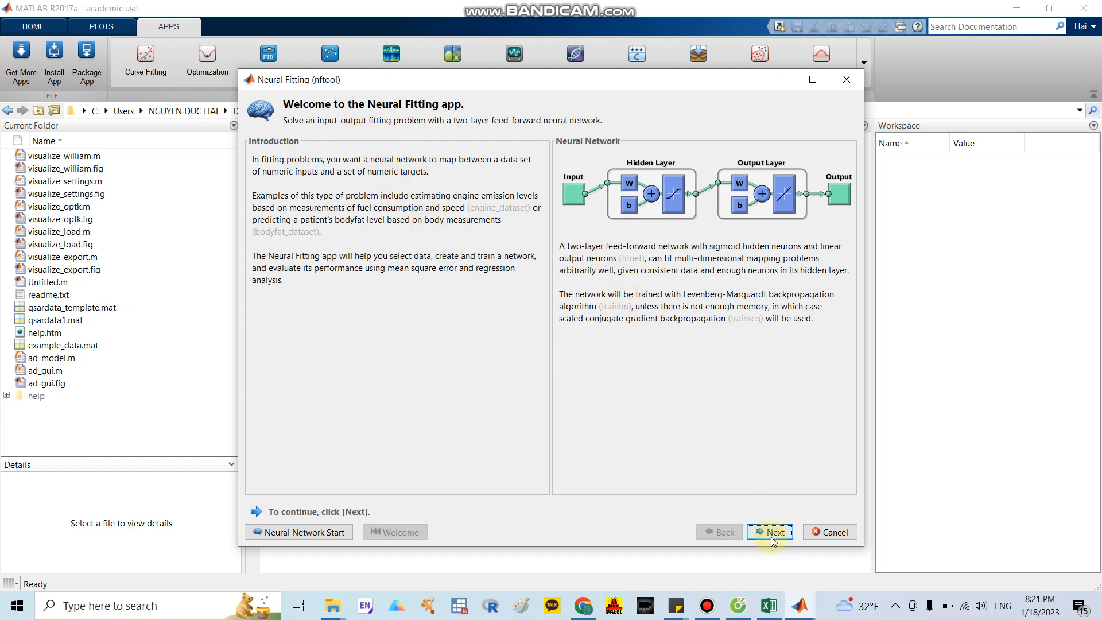
Advance from the Neural Fitting welcome page to the data-selection step.
left_click(769, 531)
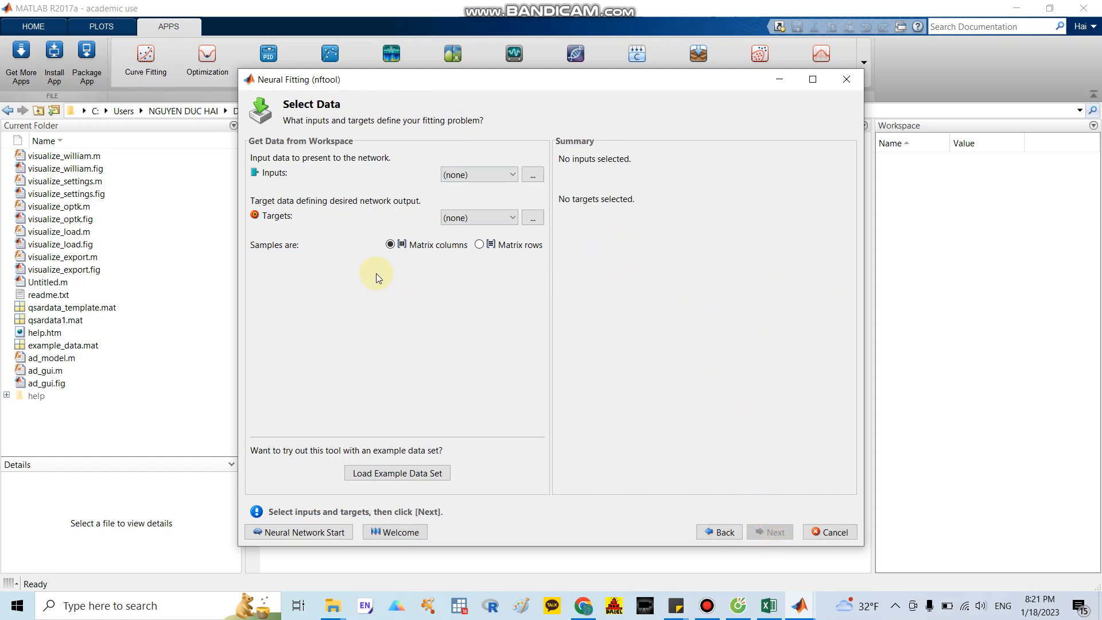
mouse_move(283, 187)
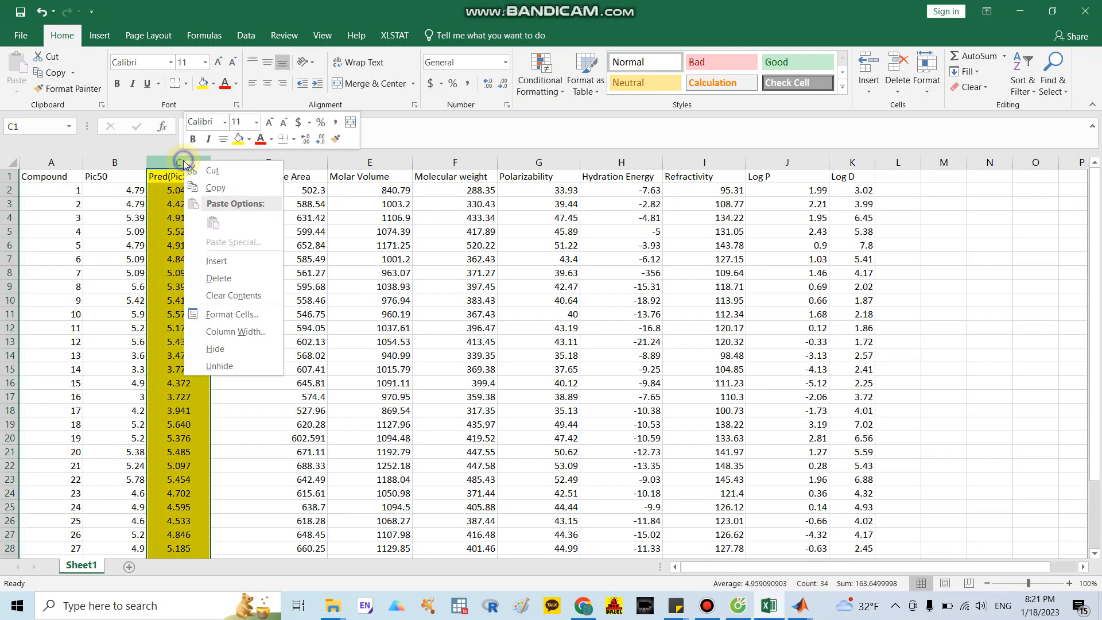
mouse_move(225, 277)
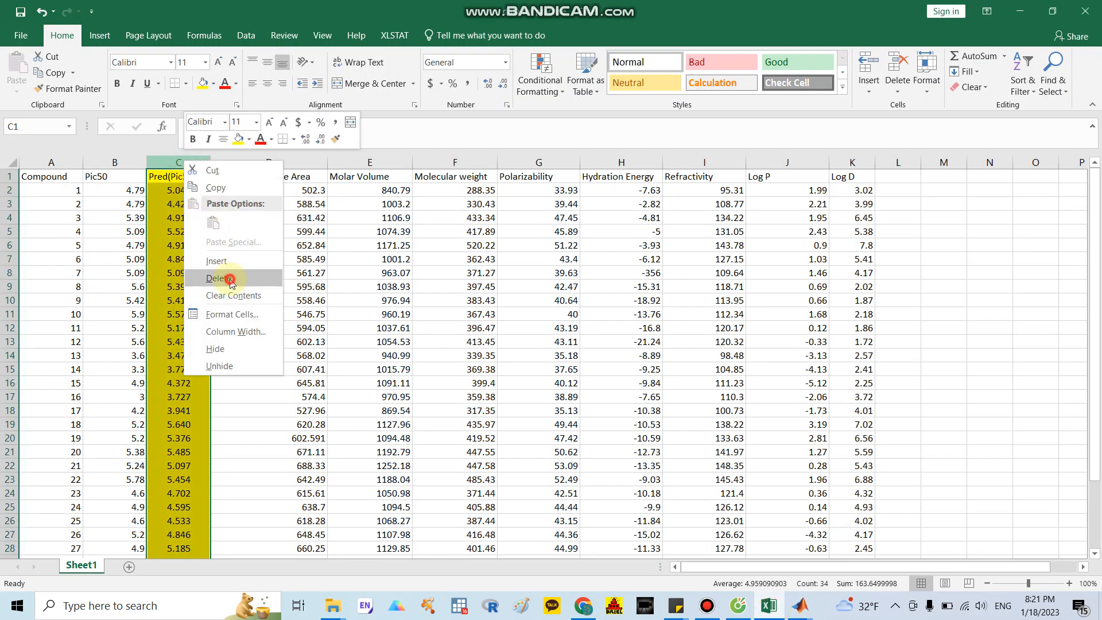
Delete the prediction column, insert a header row and label C1:J1 'Inputs'.
left_click(220, 278)
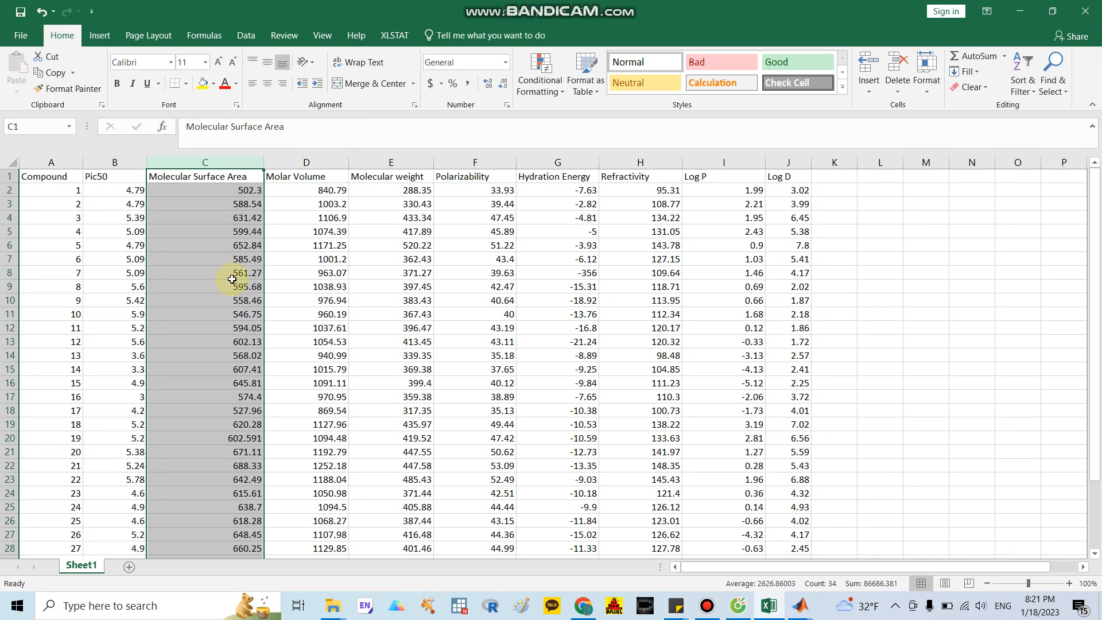
mouse_move(48, 186)
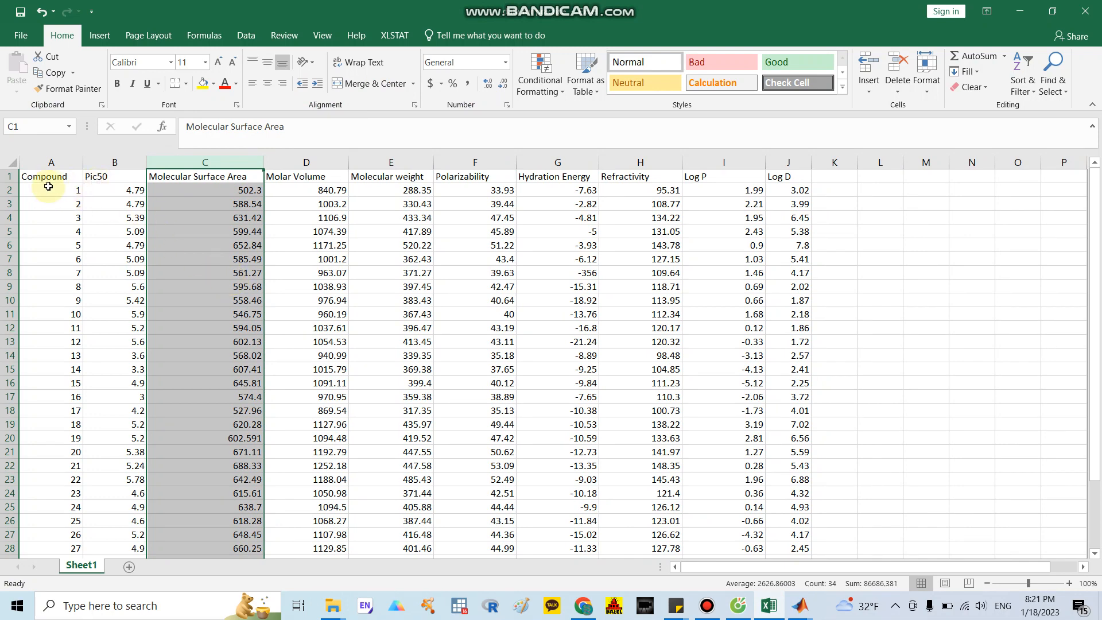
left_click(45, 177)
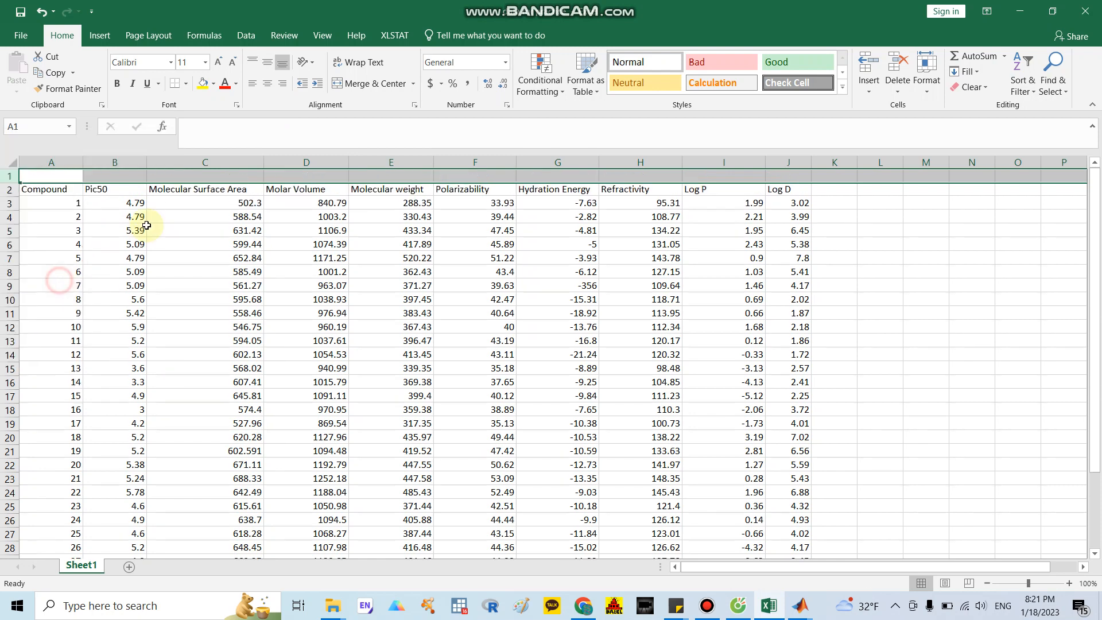
left_click(114, 176)
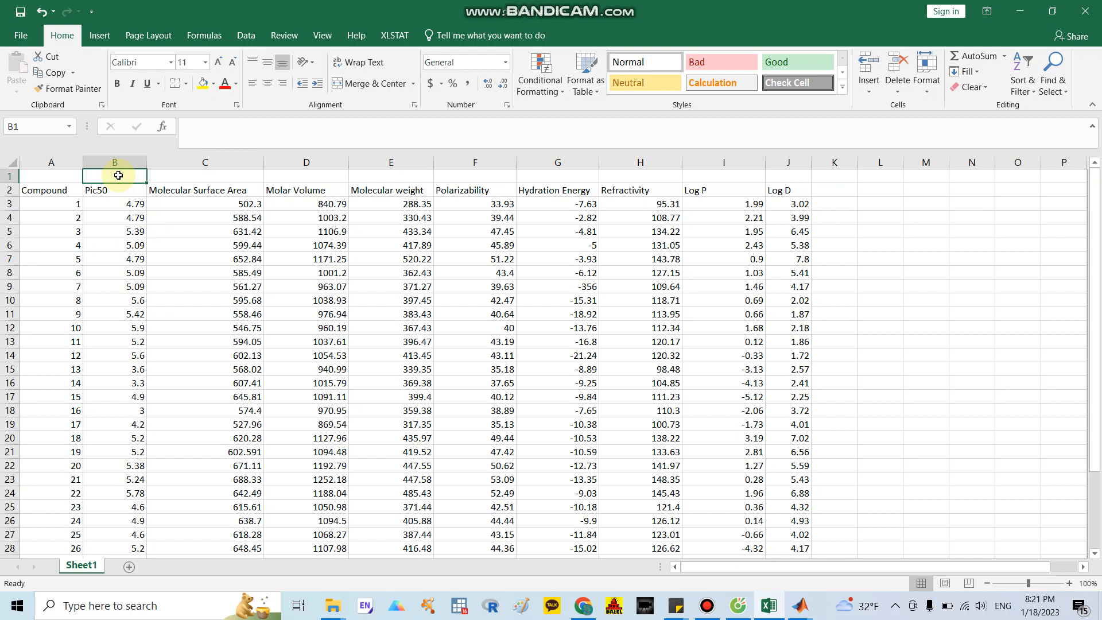
left_click_drag(115, 176, 787, 175)
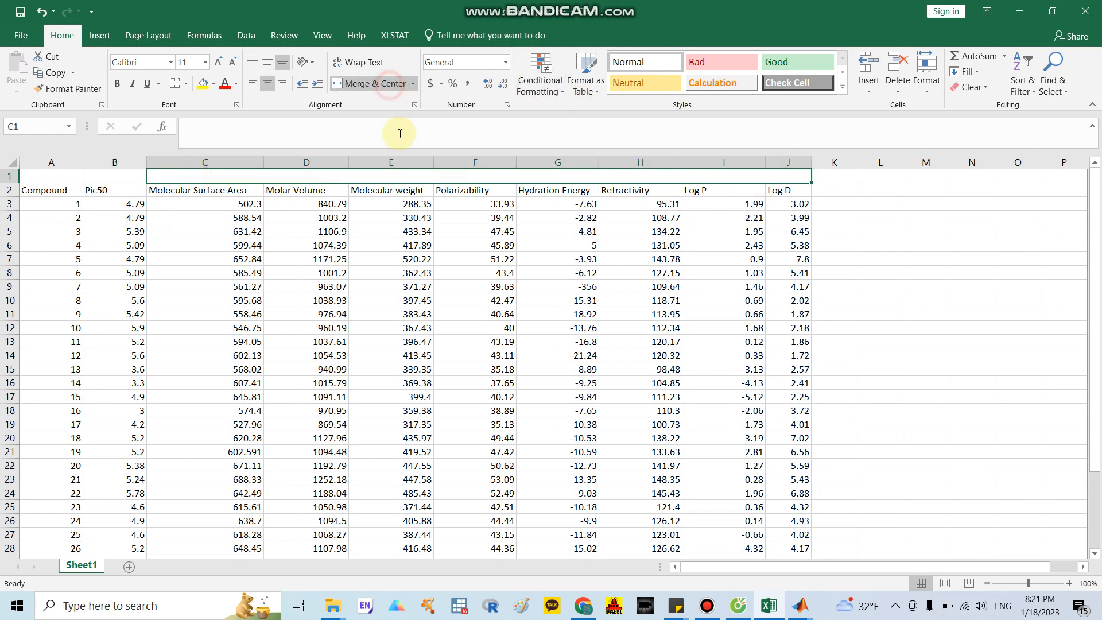
type("iN")
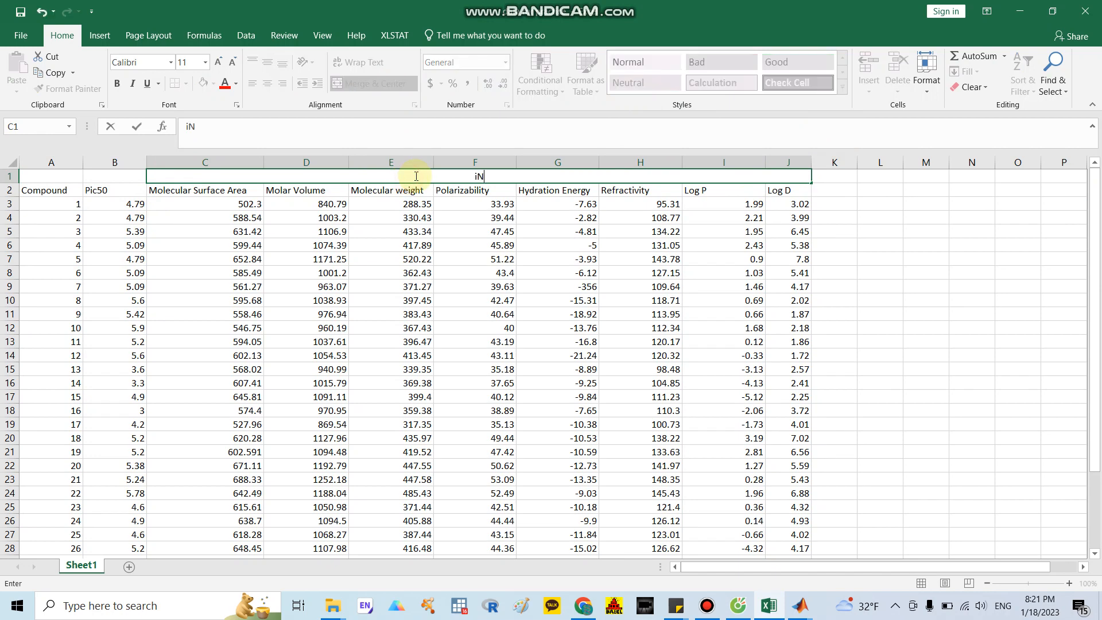
key("Backspace")
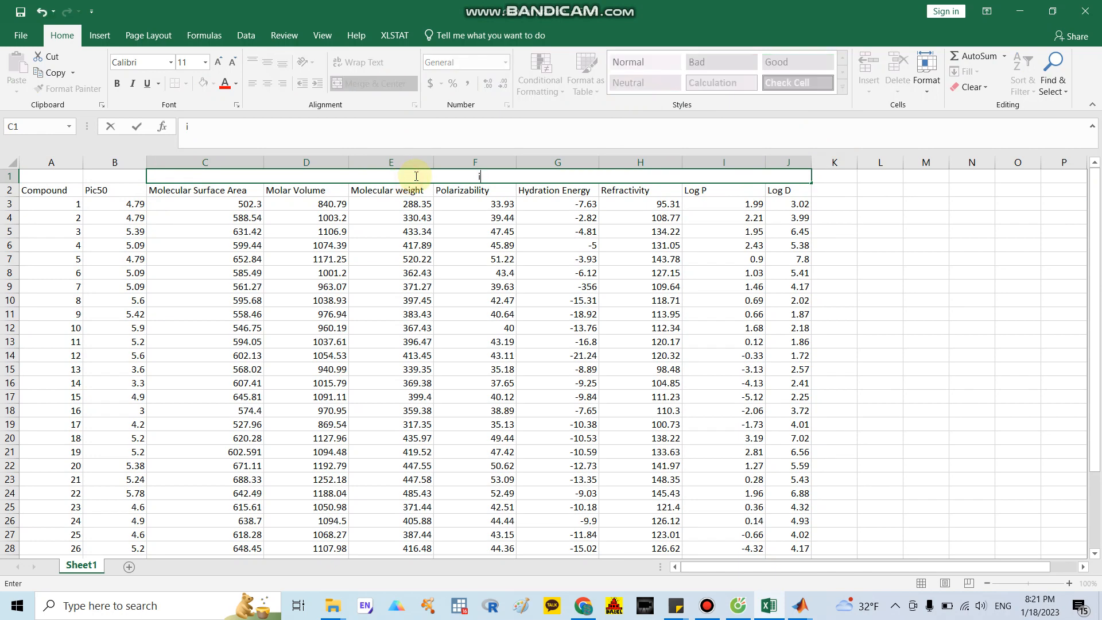
type("Inputs")
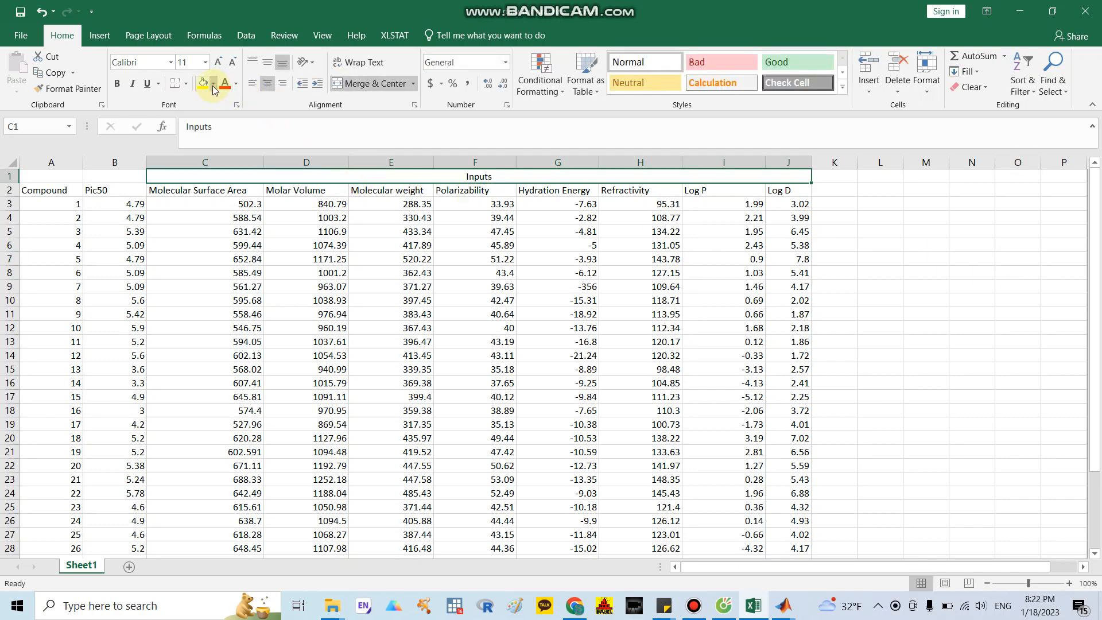
Label cell B1 above Pic50 'Targets' and fill it with colour.
left_click(202, 83)
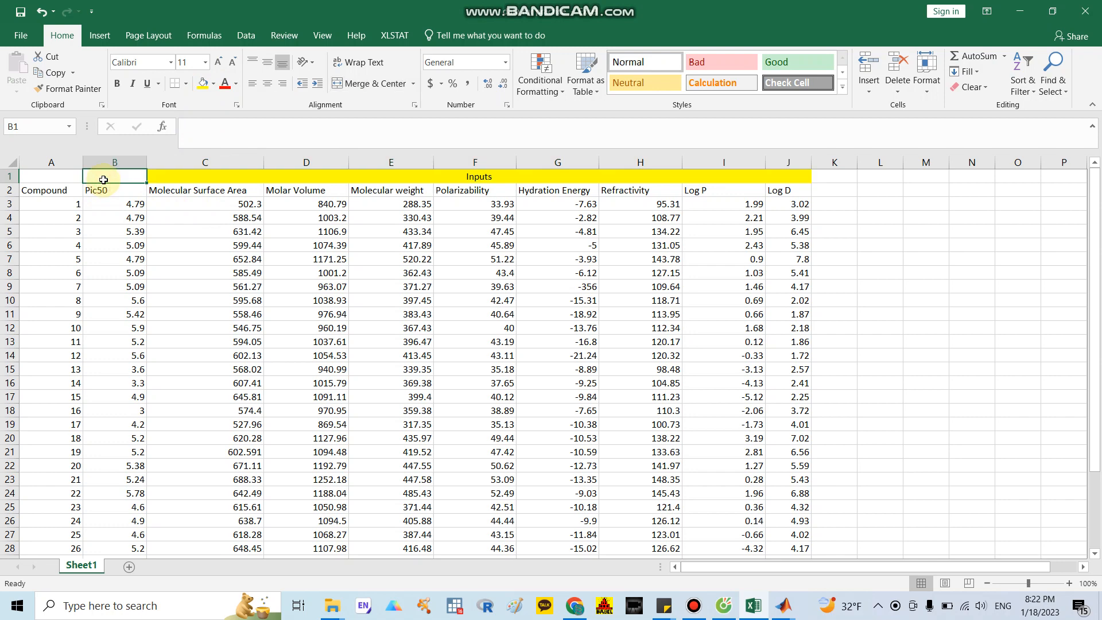
type("Targets")
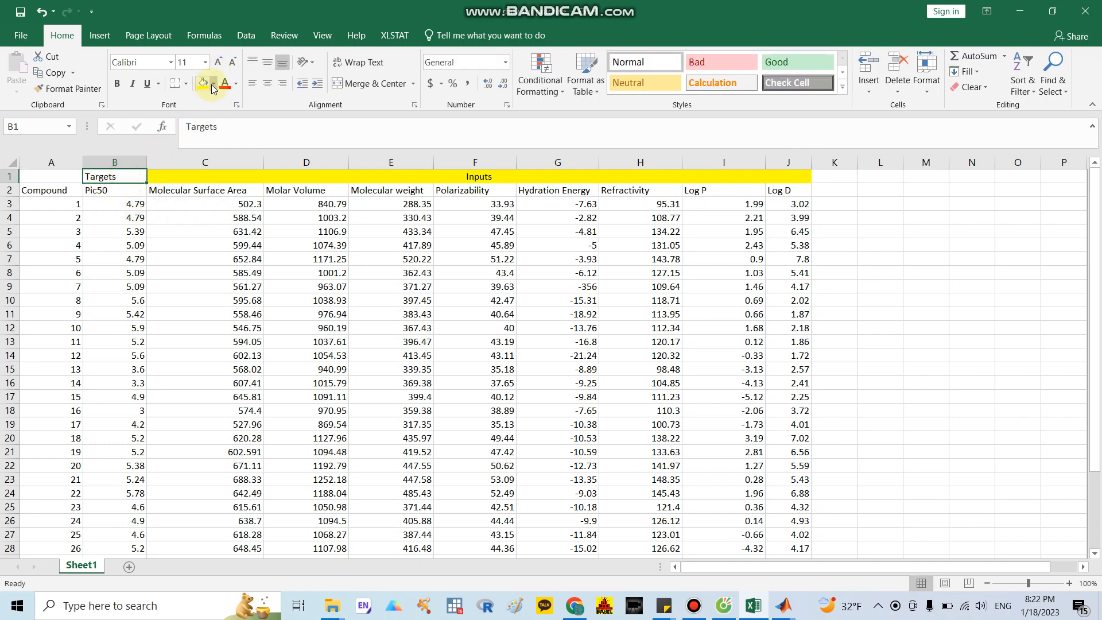
left_click(215, 83)
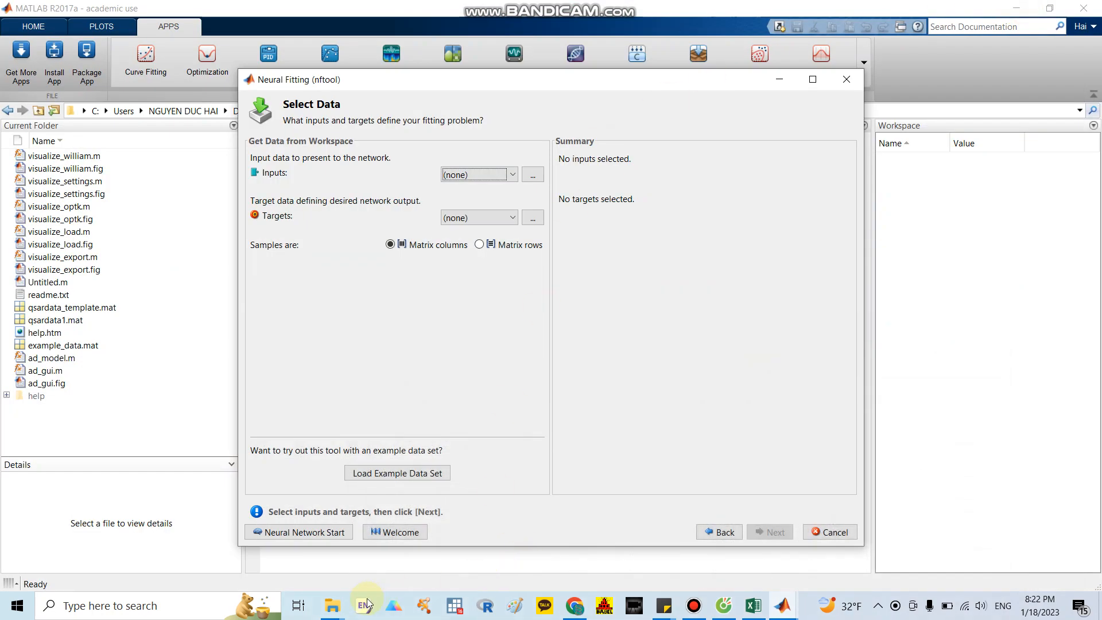
In the ANN models folder, open and review the input descriptor workbook.
left_click(330, 605)
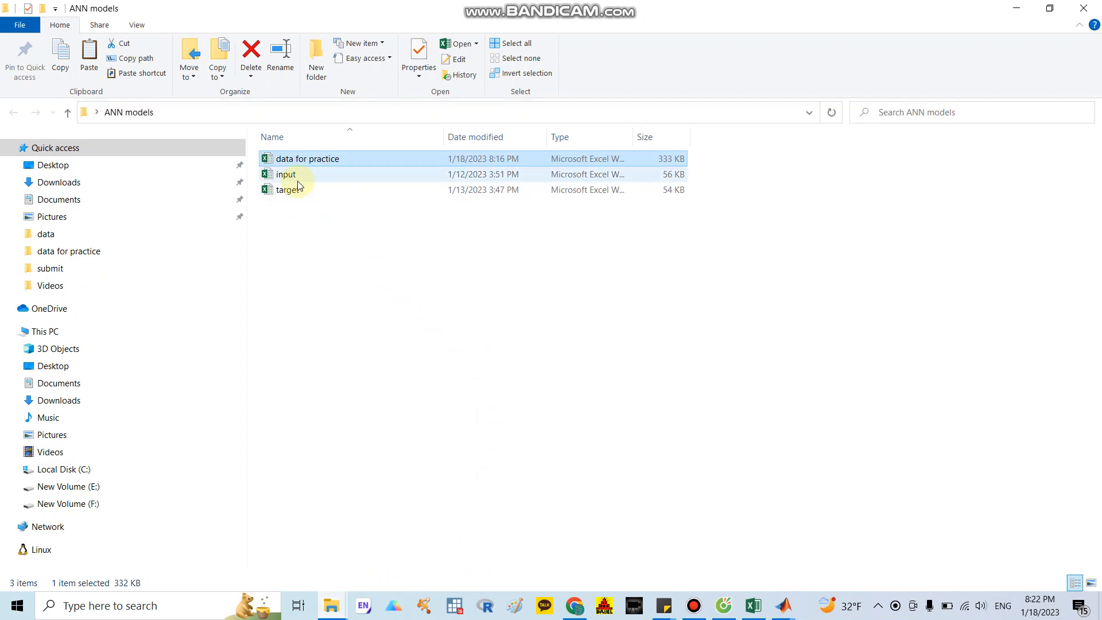
left_click(285, 174)
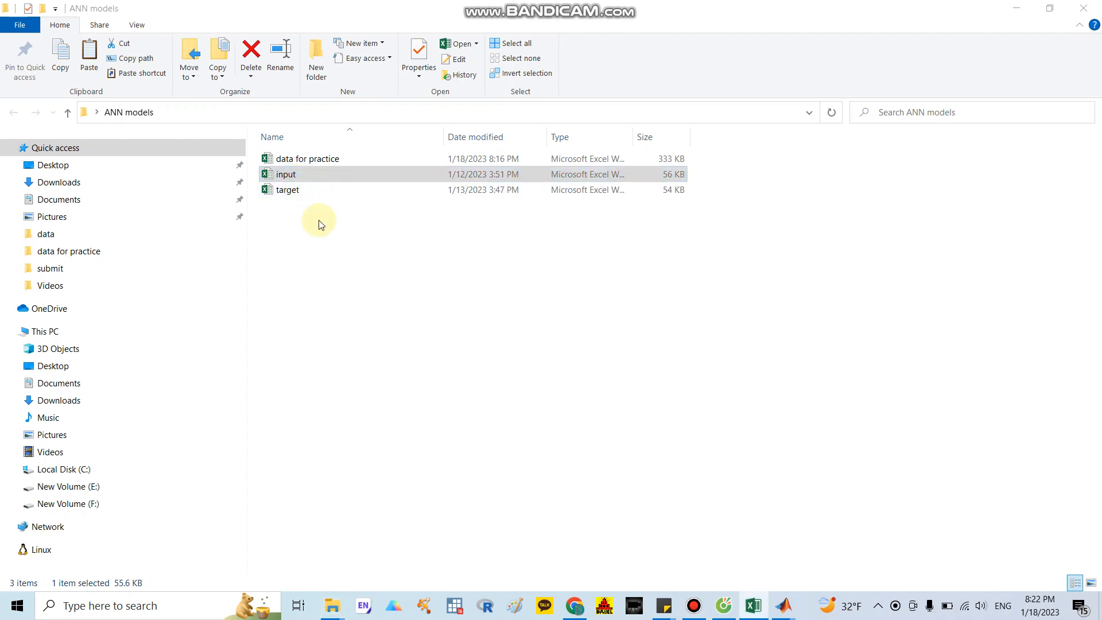
double_click(284, 174)
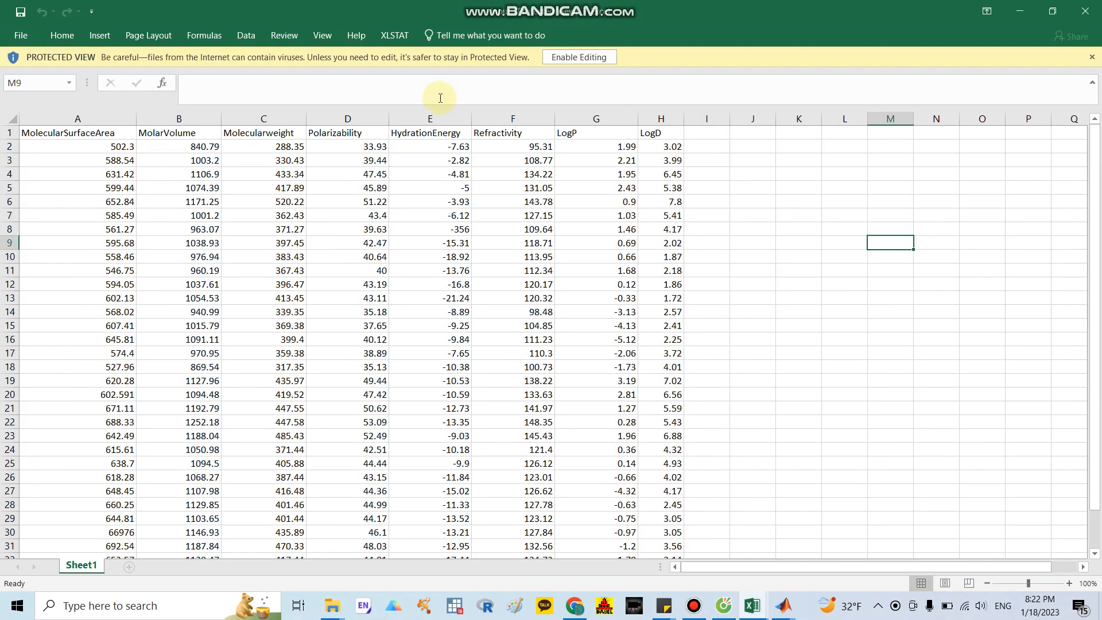
left_click_drag(70, 133, 646, 133)
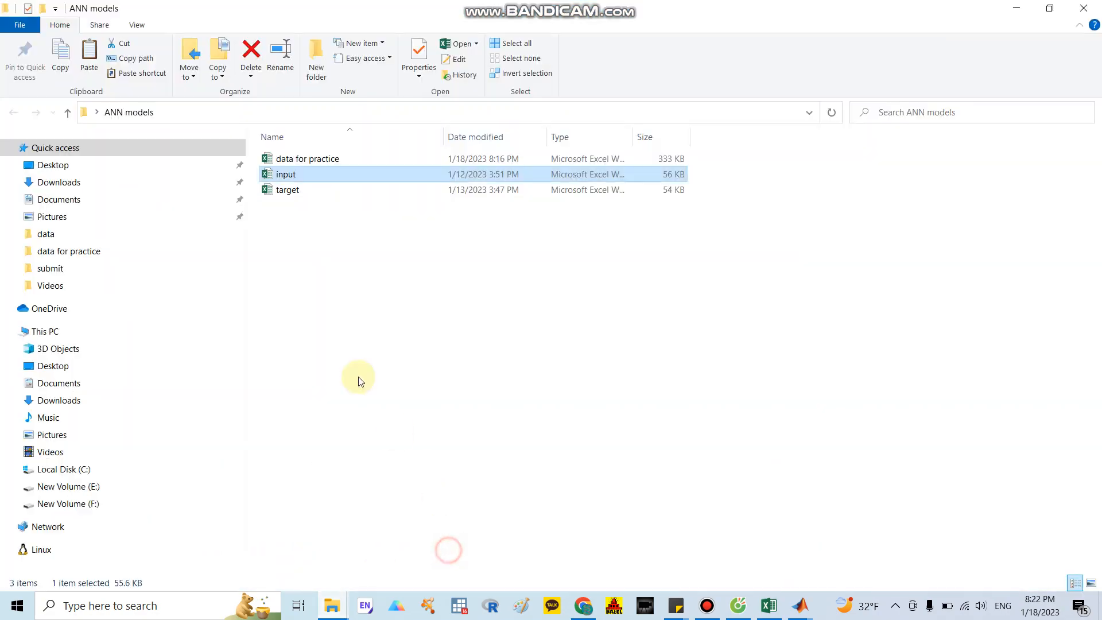
Open the target workbook and review the Pic50 values to the last row.
double_click(286, 174)
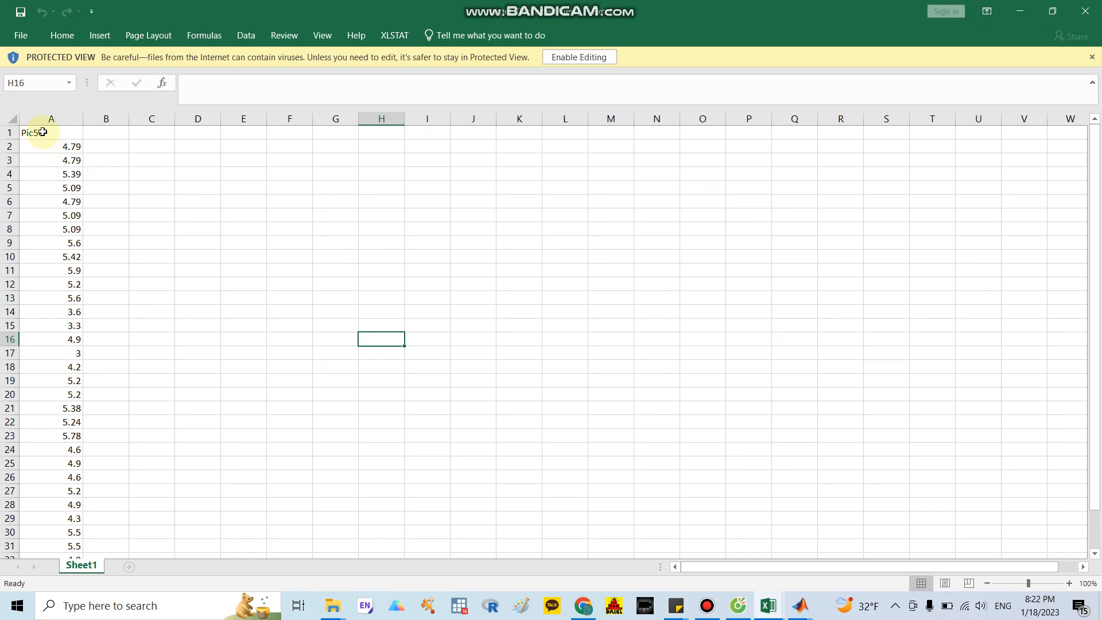
left_click(51, 132)
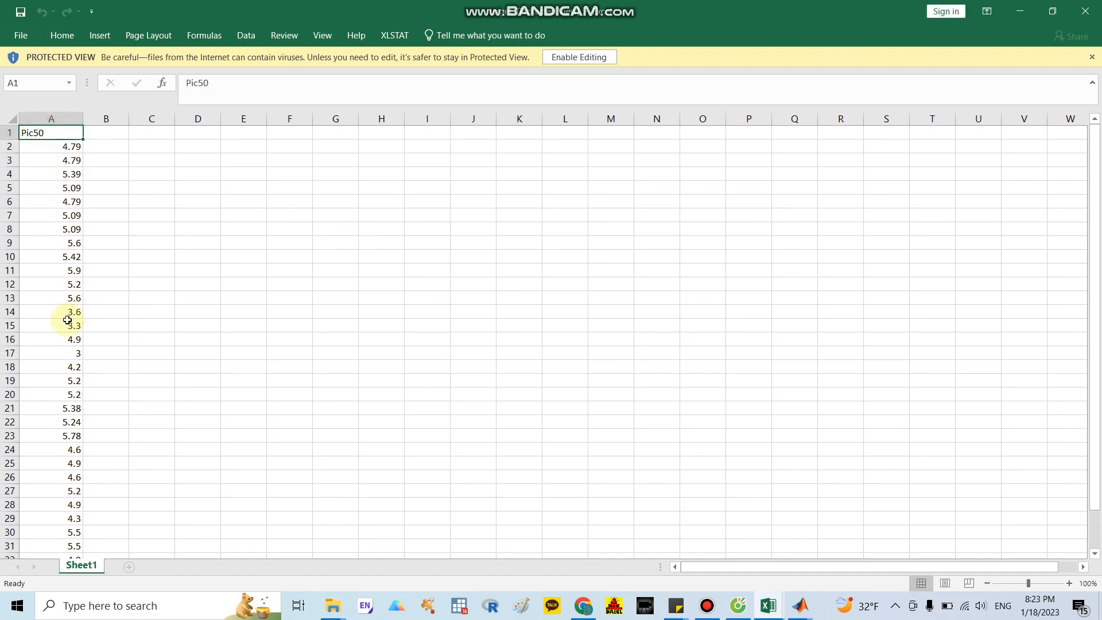
left_click(51, 381)
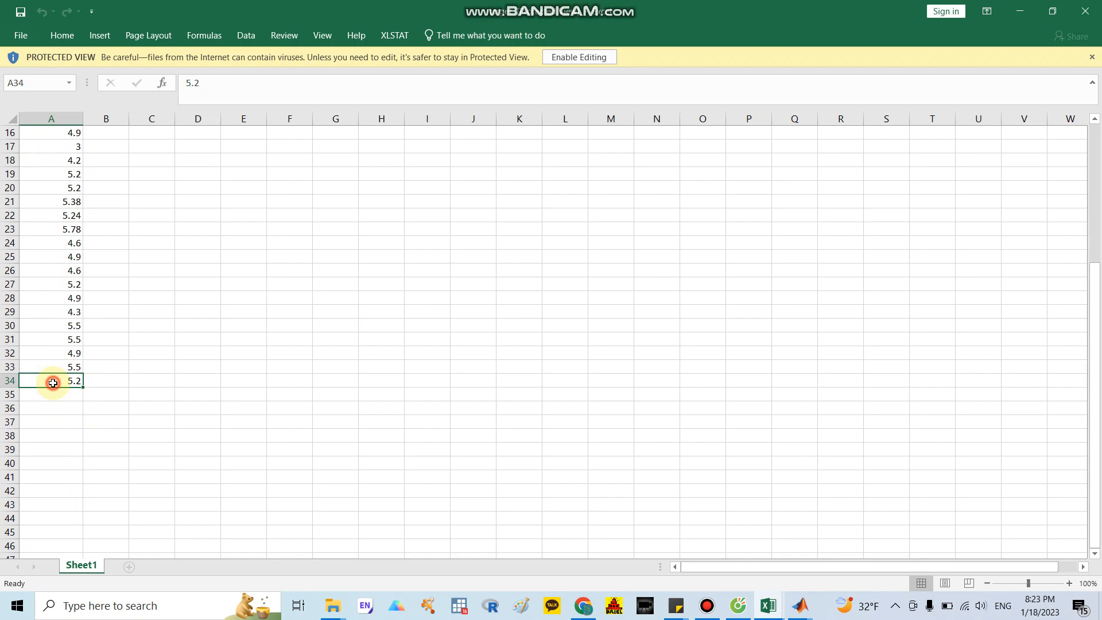
left_click(579, 58)
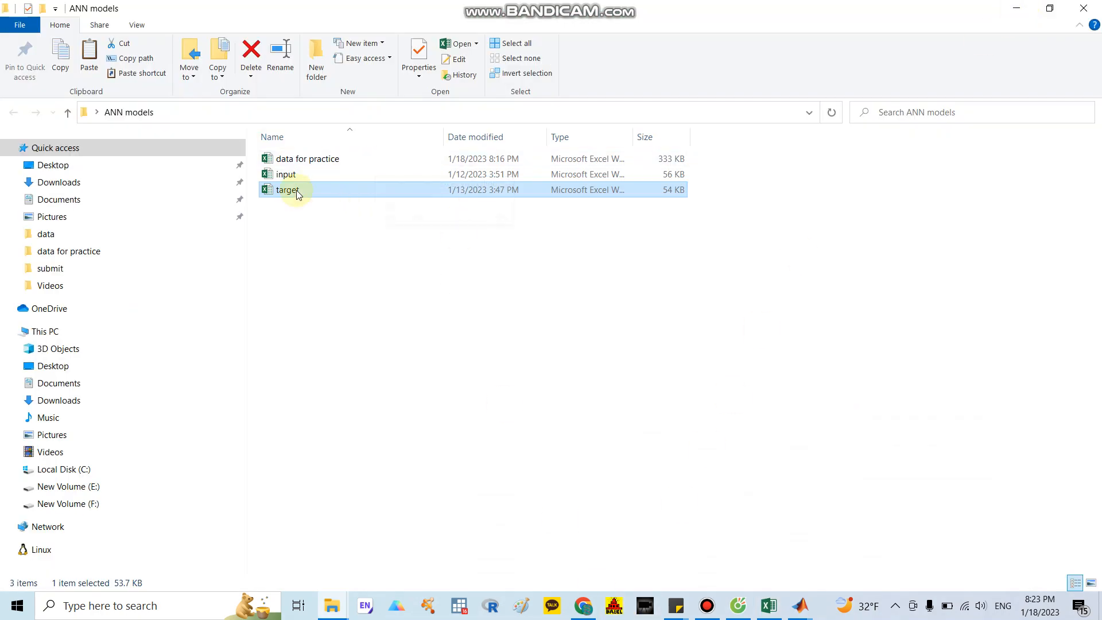
mouse_move(427, 331)
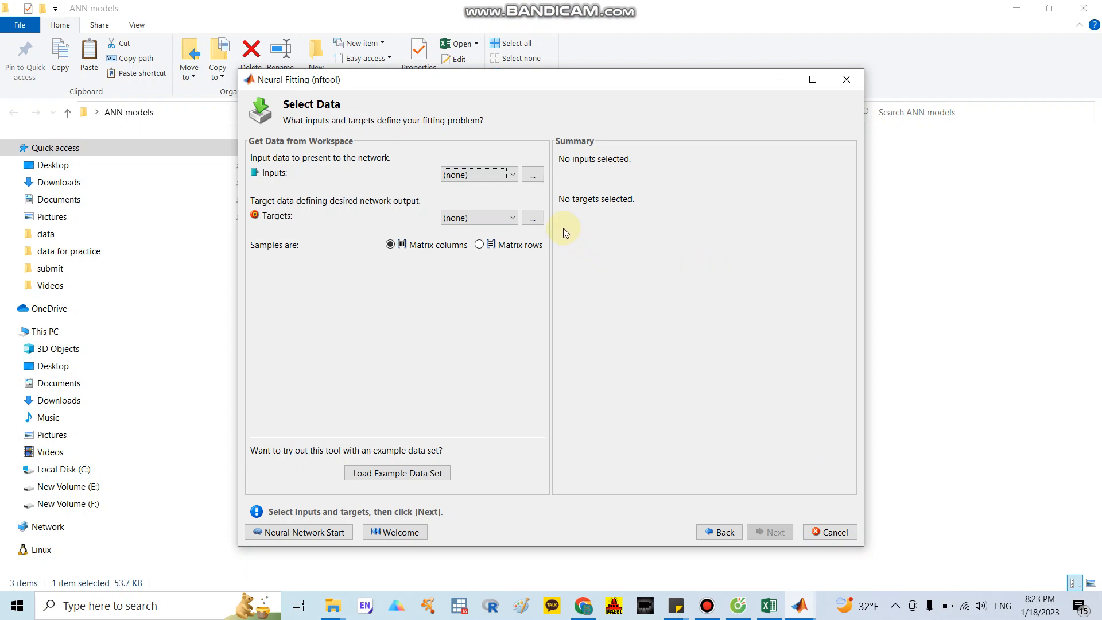
Browse for Inputs to Desktop > ANN models and choose input.xlsx.
left_click(533, 174)
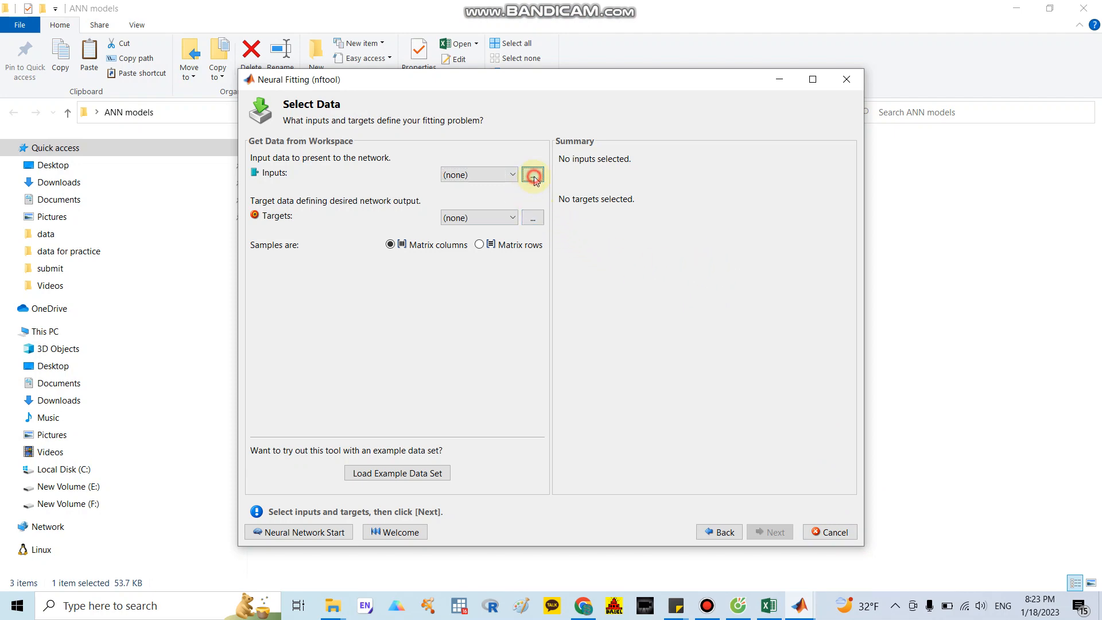
left_click(531, 174)
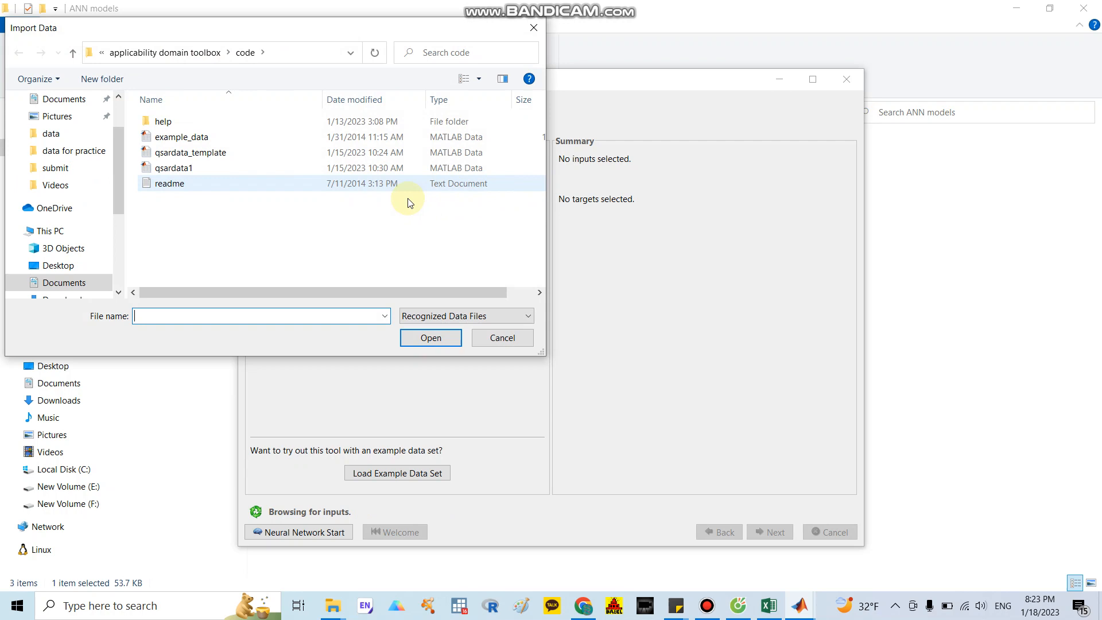
left_click(58, 127)
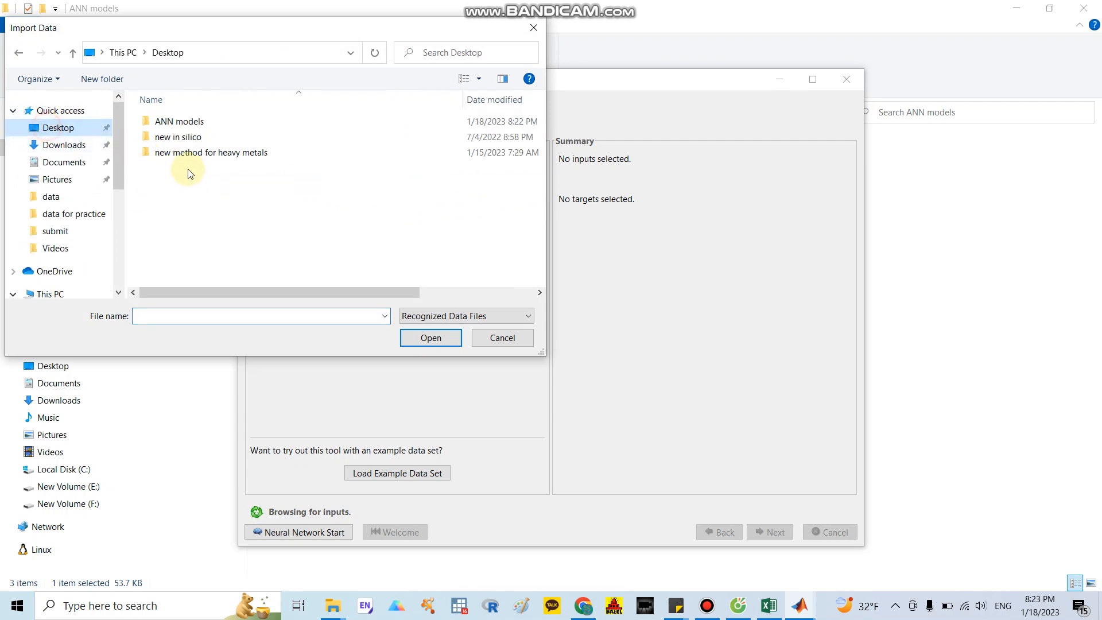
double_click(179, 120)
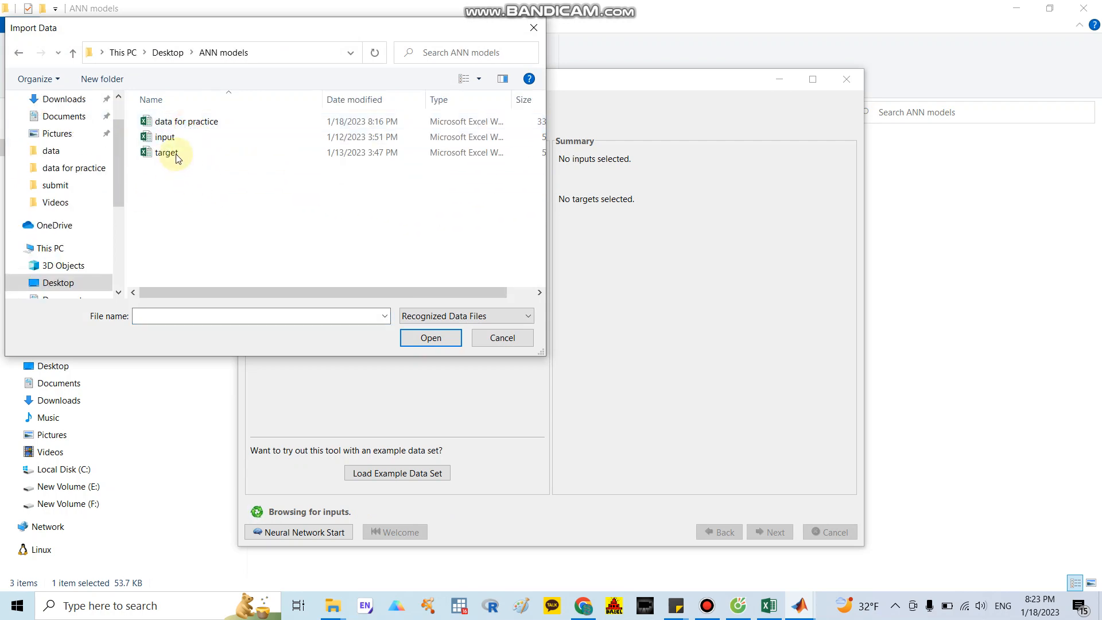
left_click(164, 137)
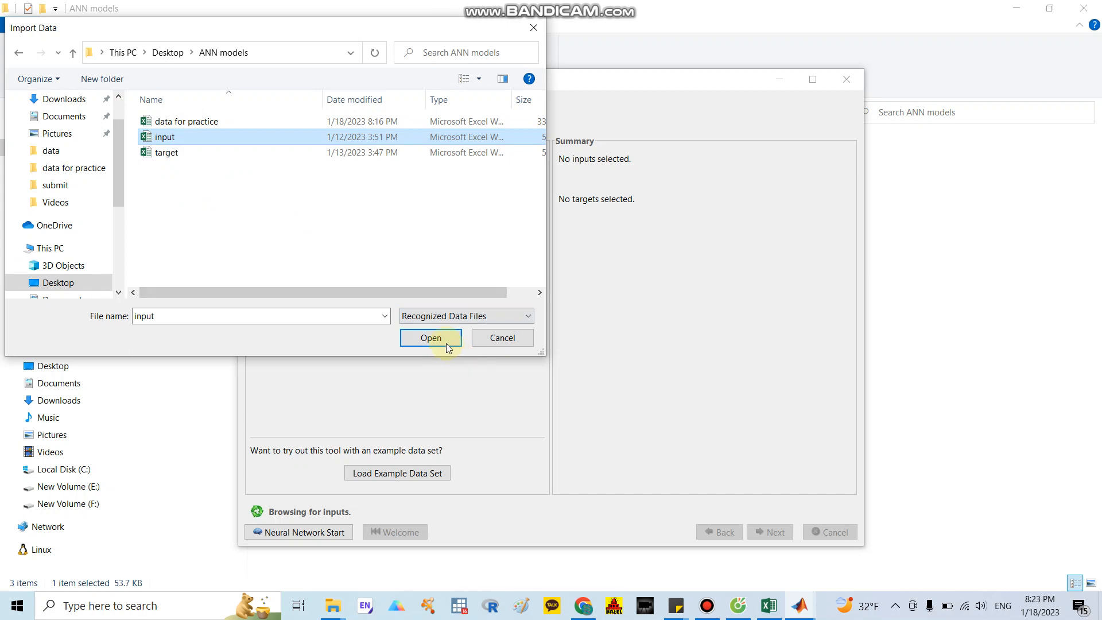
left_click(431, 337)
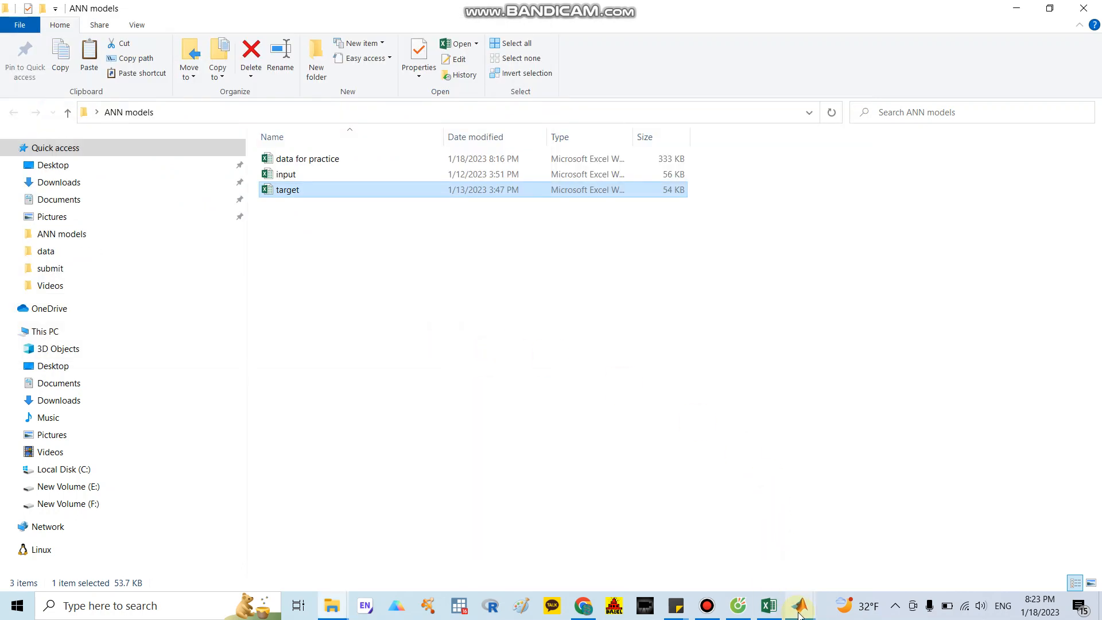
Finish the Import Wizard so input.xlsx loads as the 33x8 input matrix.
left_click(798, 604)
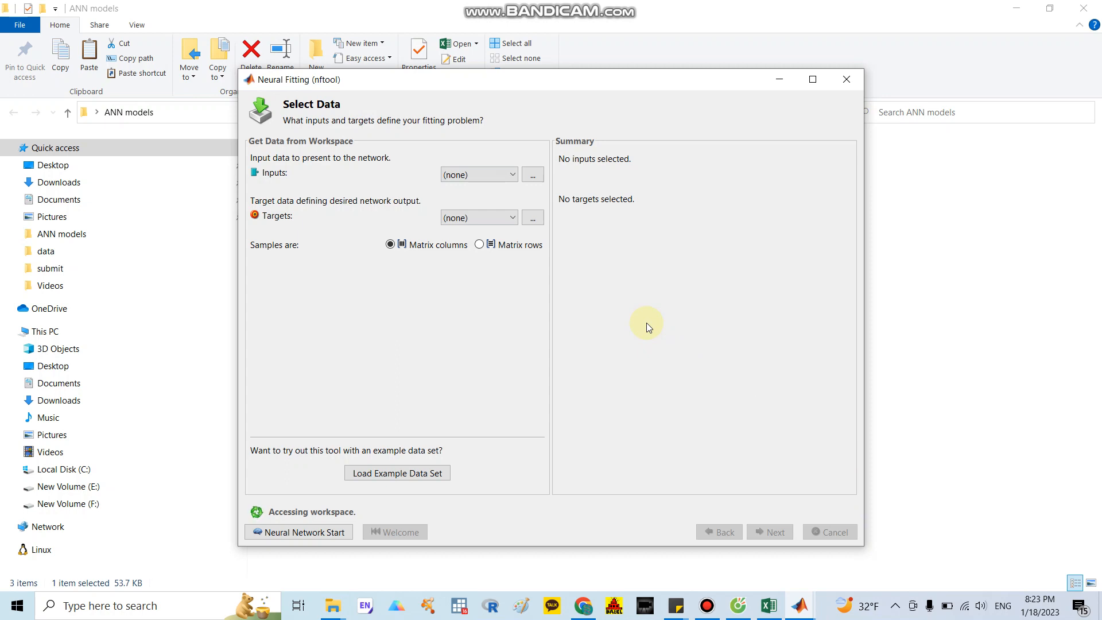
left_click(531, 174)
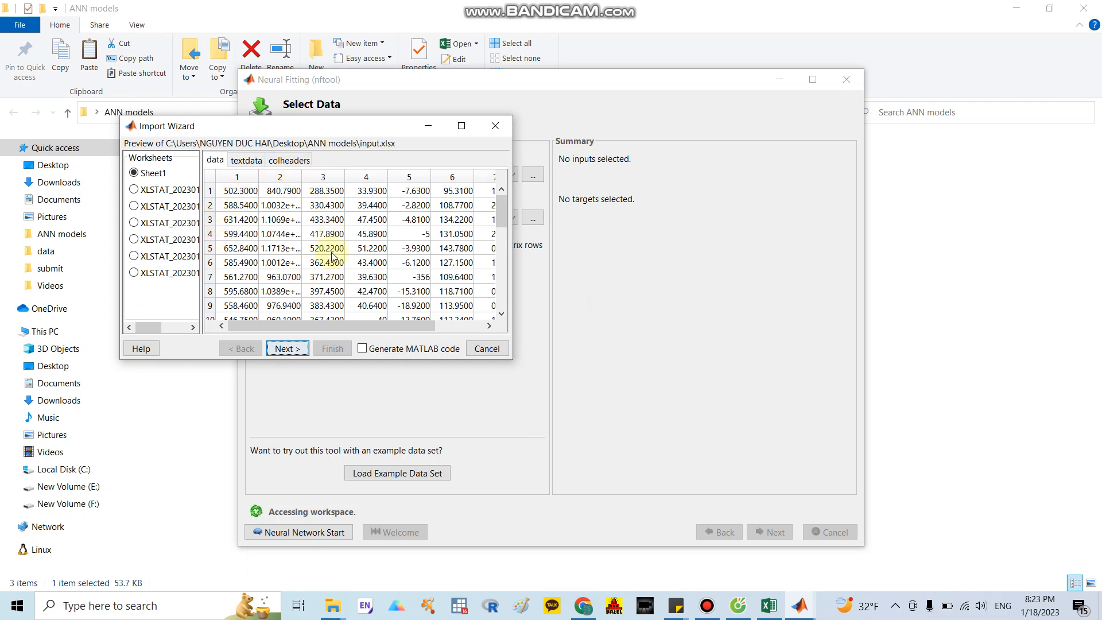
left_click(284, 347)
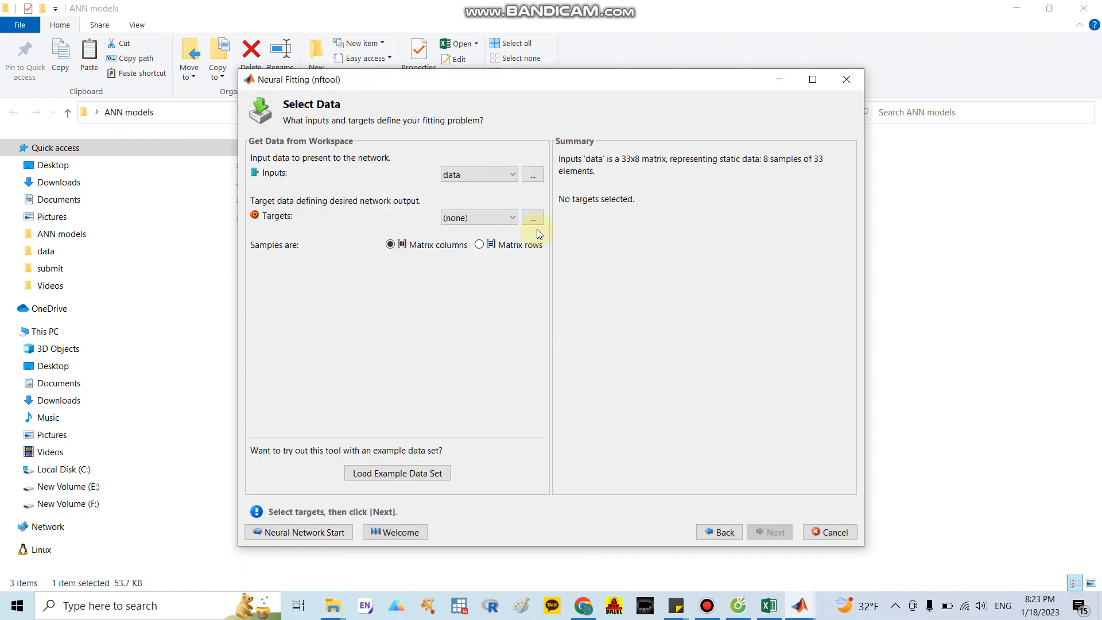
Import target.xlsx from ANN models as the network's target data.
left_click(532, 217)
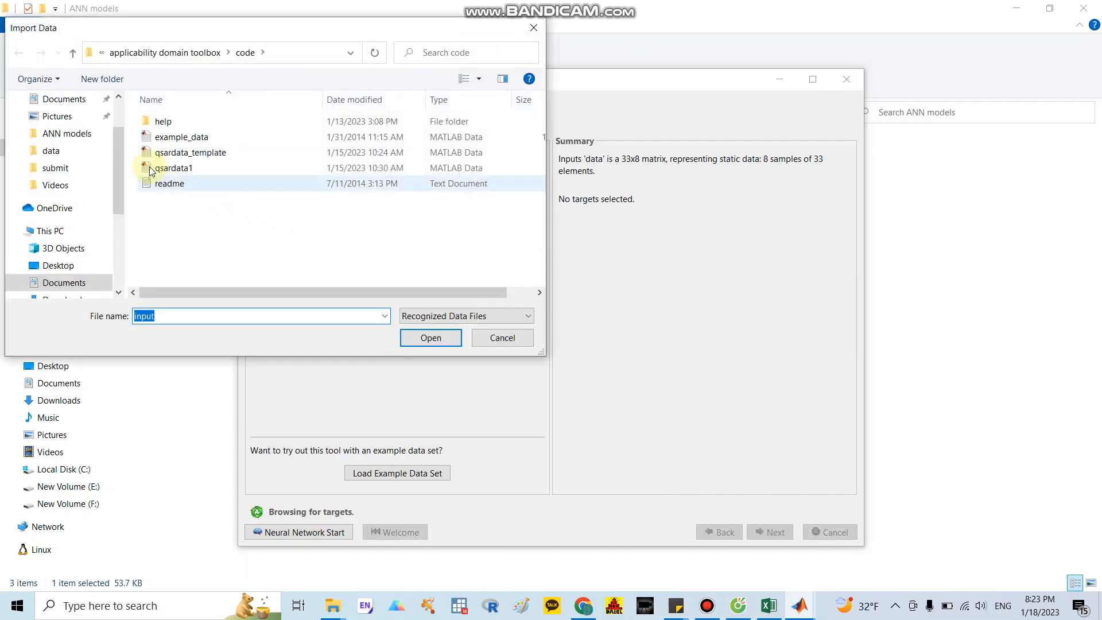
left_click(66, 133)
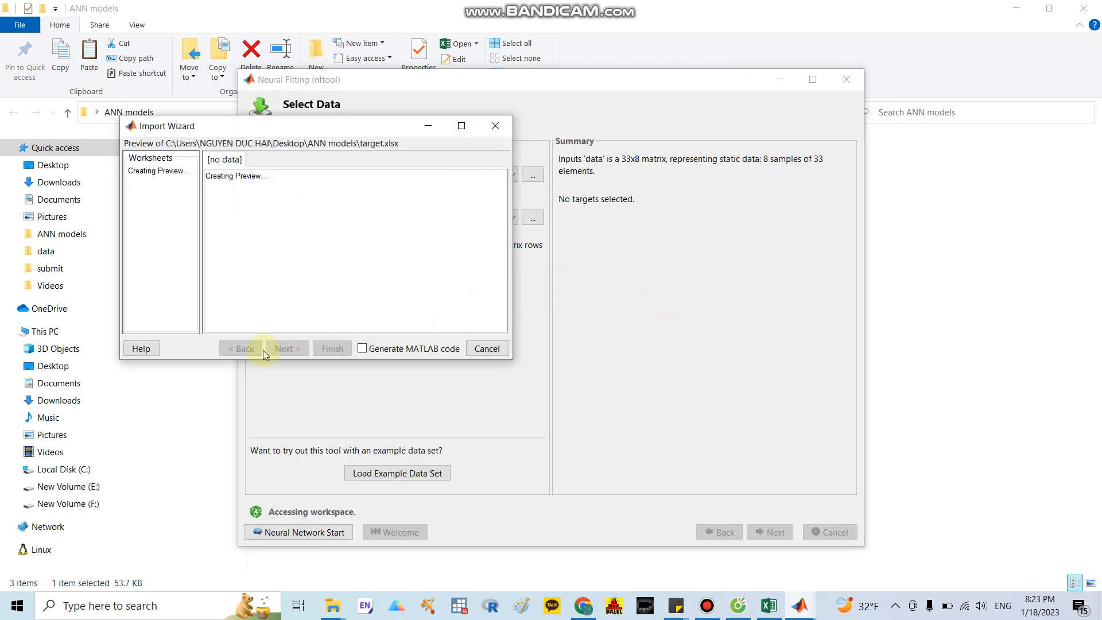
left_click(283, 348)
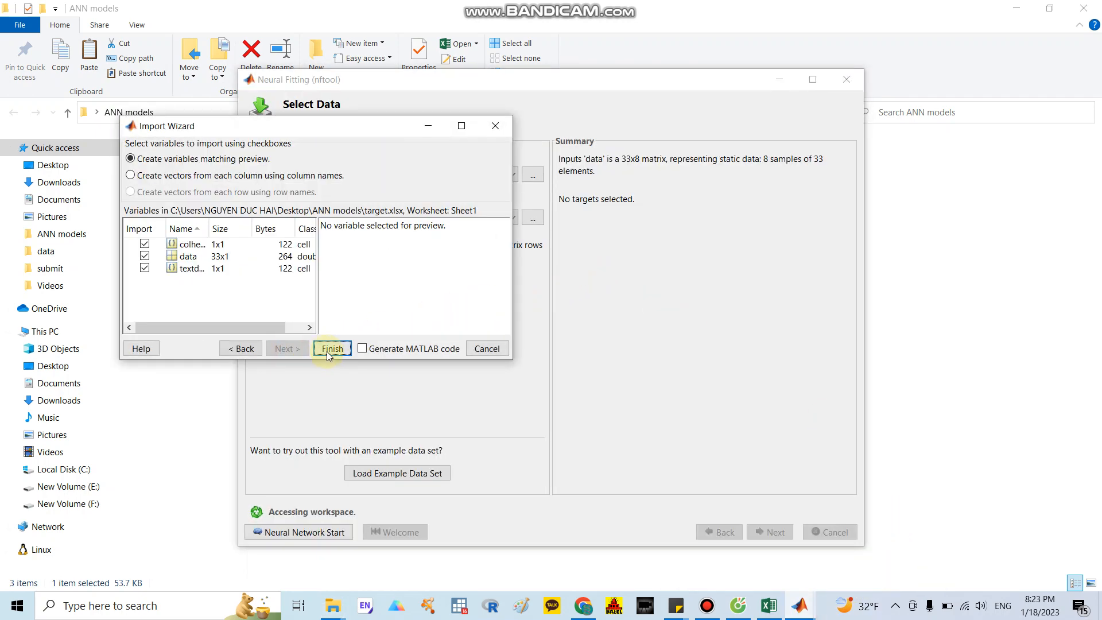
left_click(330, 348)
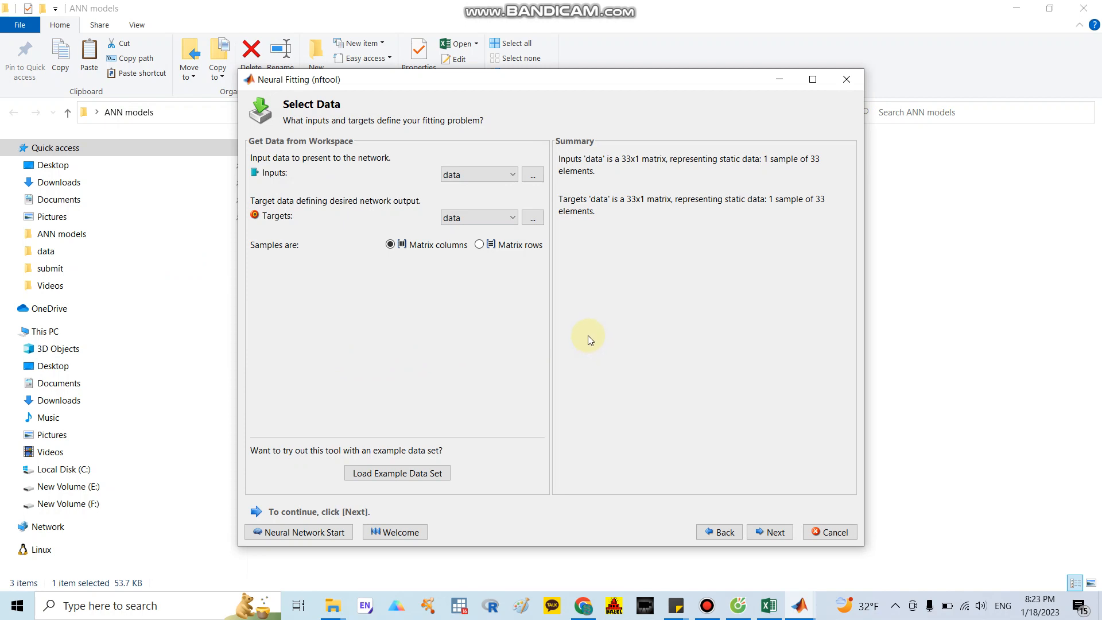
mouse_move(568, 318)
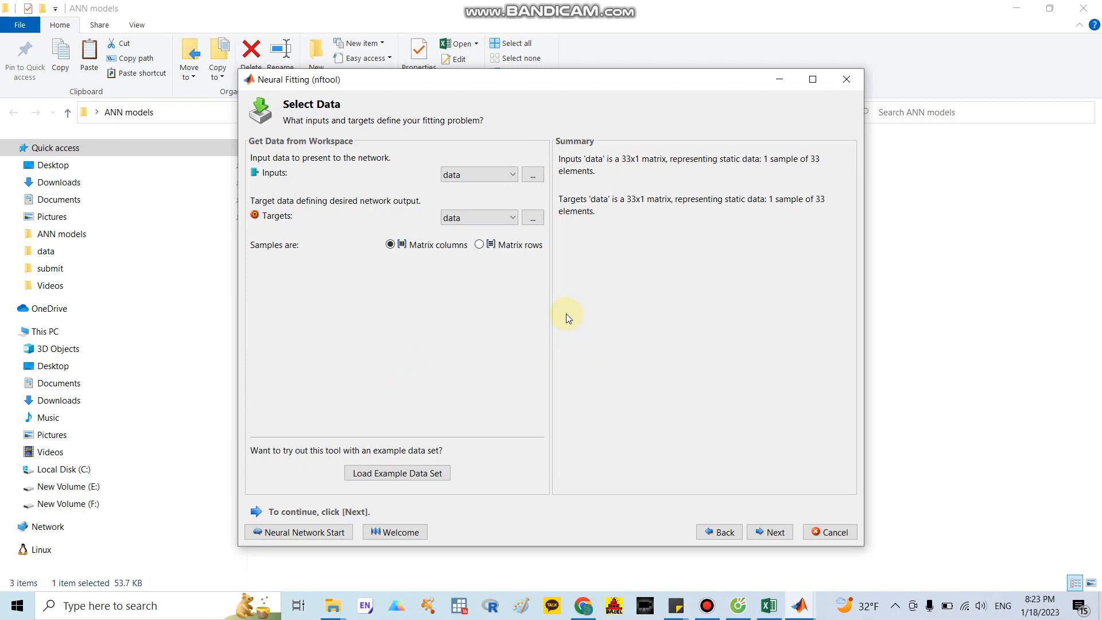
mouse_move(755, 172)
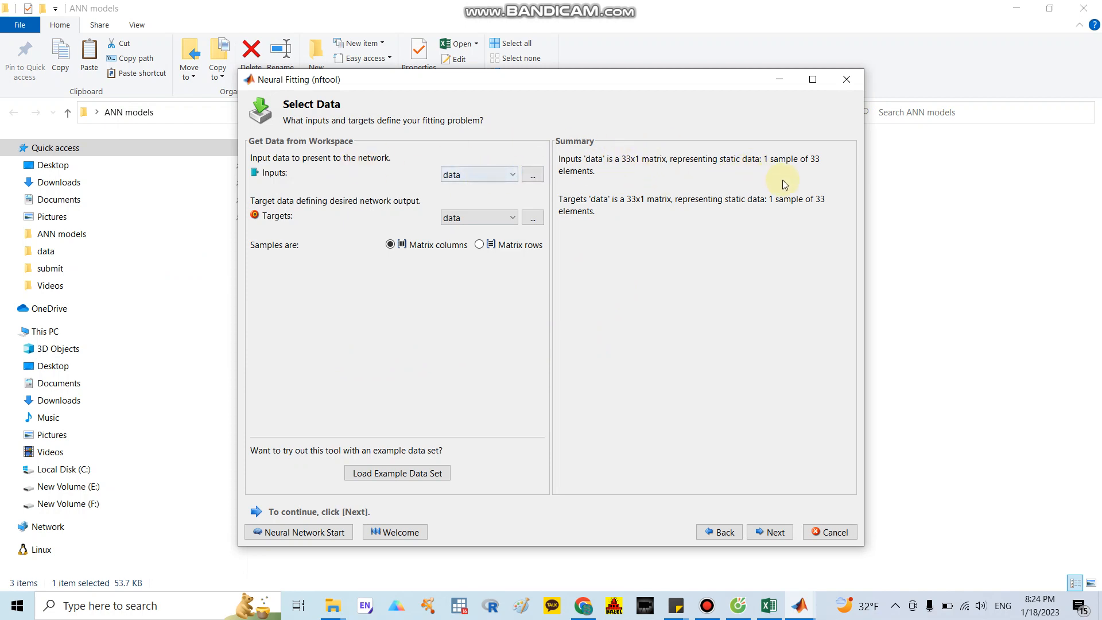
mouse_move(800, 170)
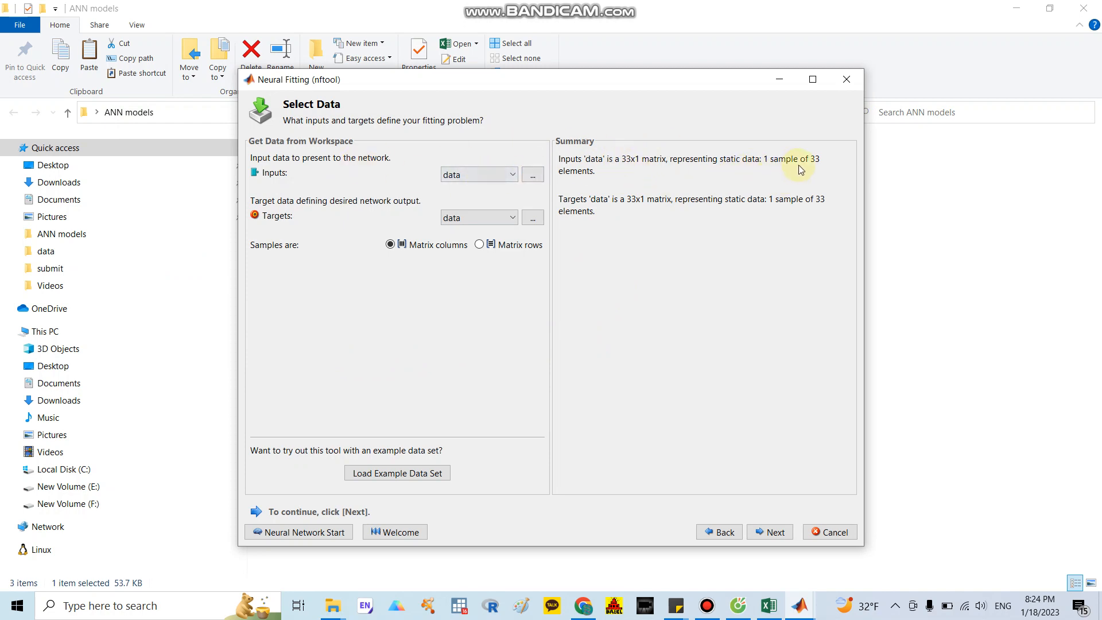
mouse_move(878, 601)
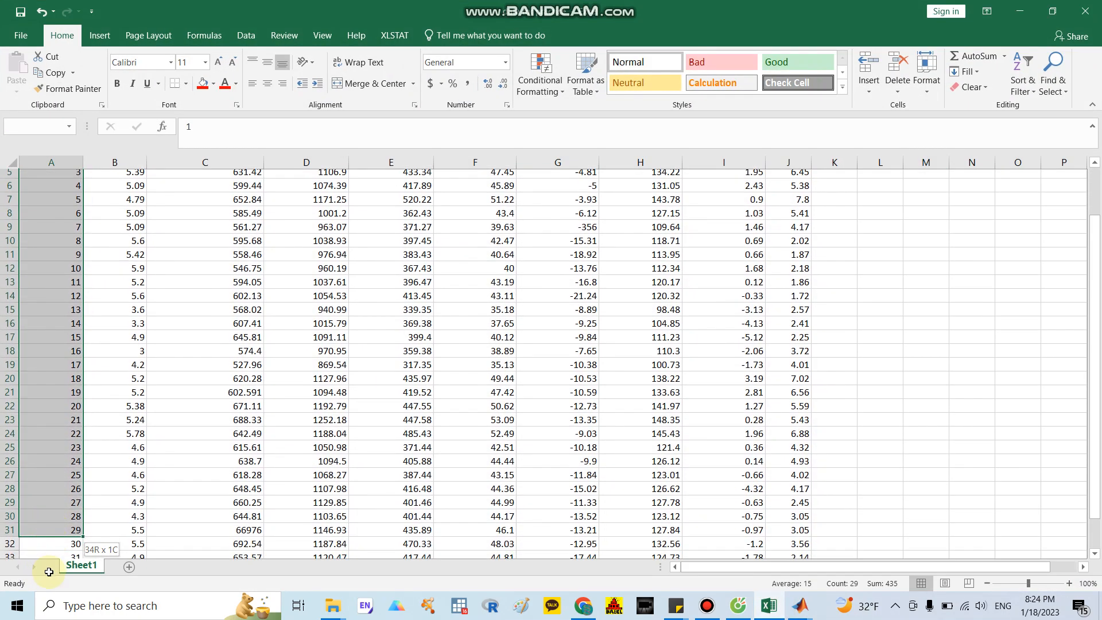
Set samples to matrix rows, giving 33 samples, and proceed to the validation split.
scroll("down", 3)
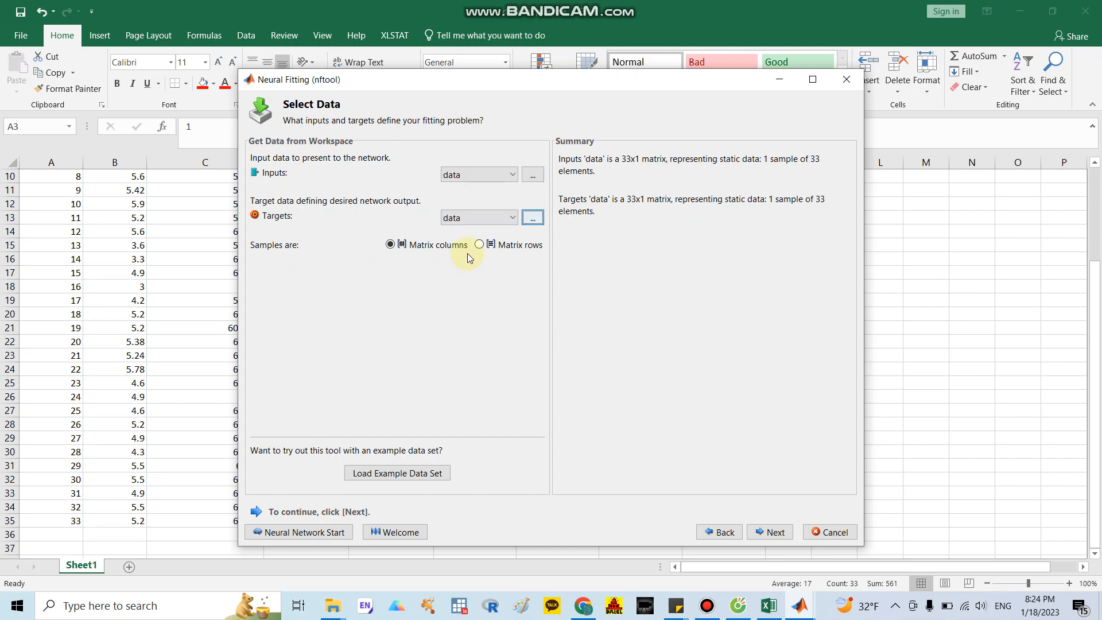
left_click(480, 244)
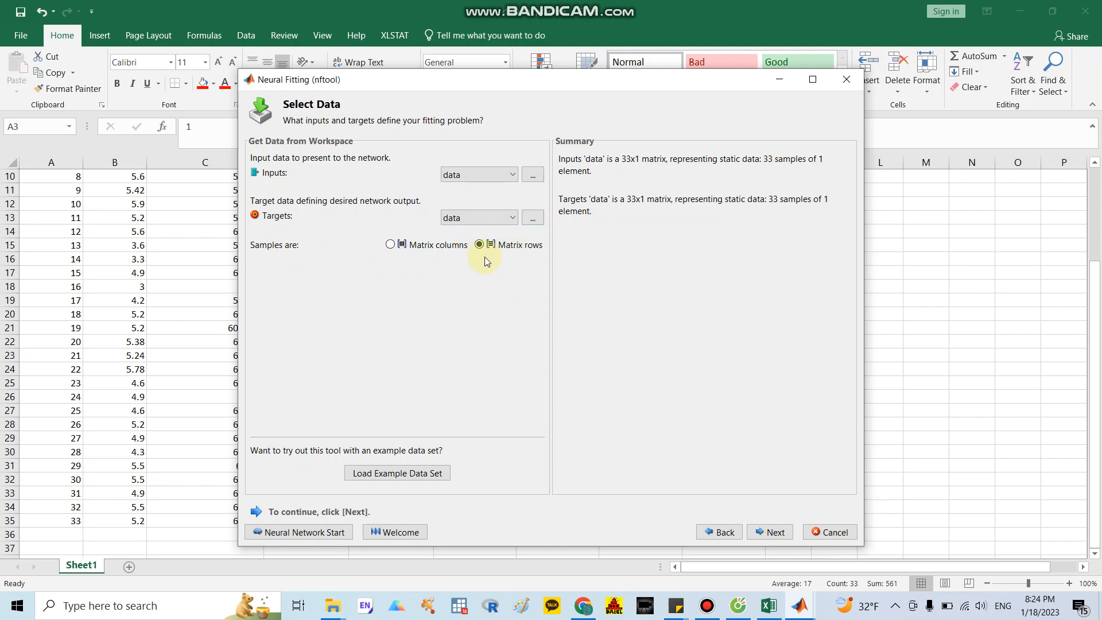
mouse_move(678, 167)
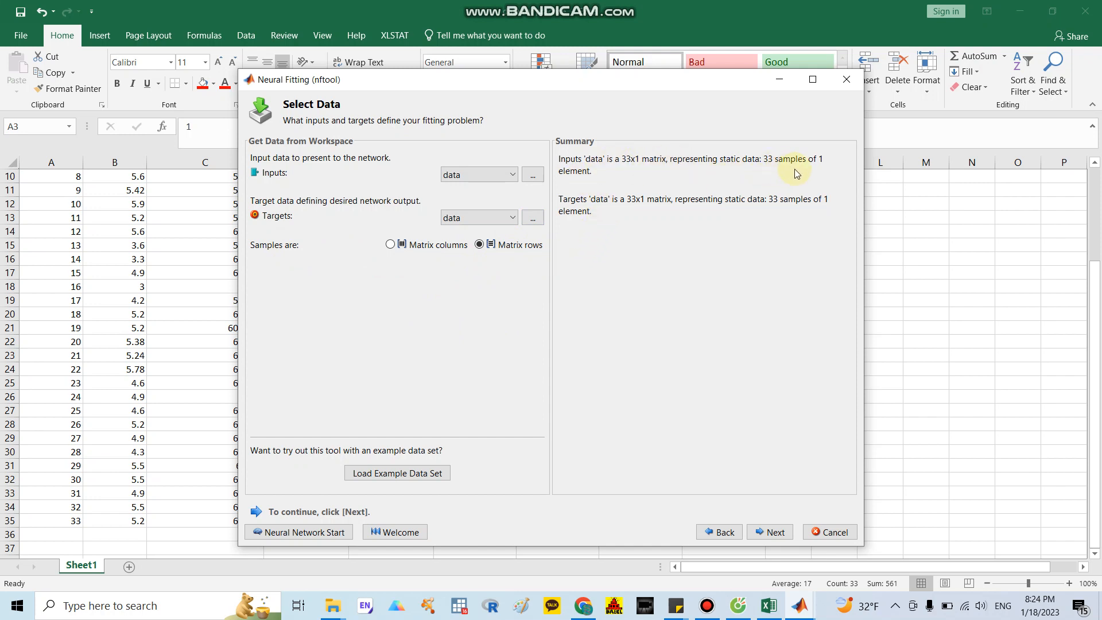
mouse_move(576, 249)
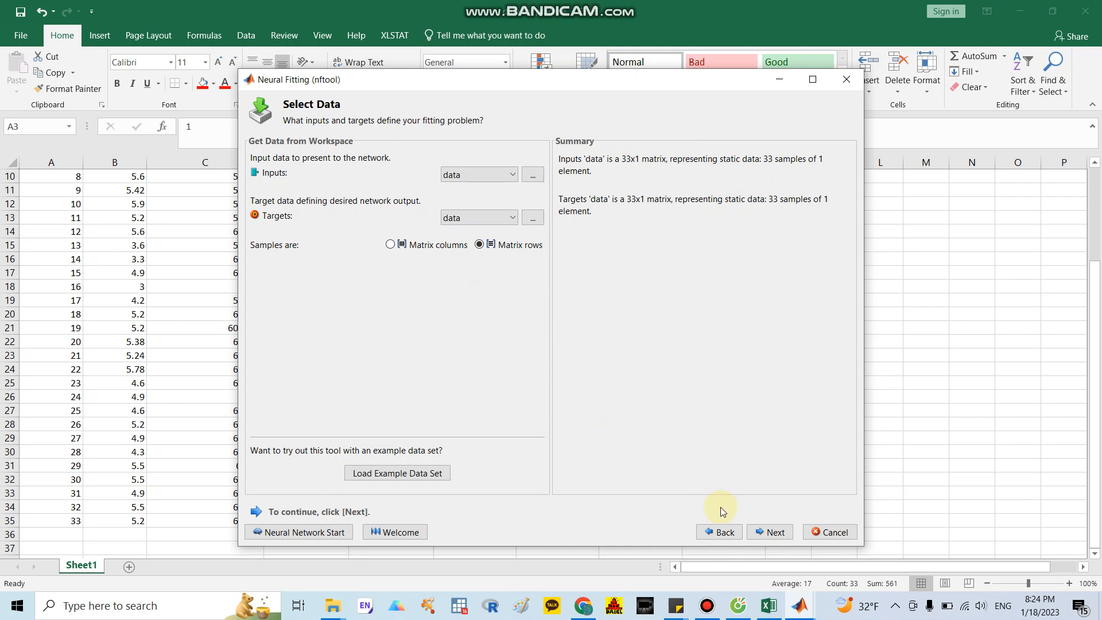
left_click(769, 531)
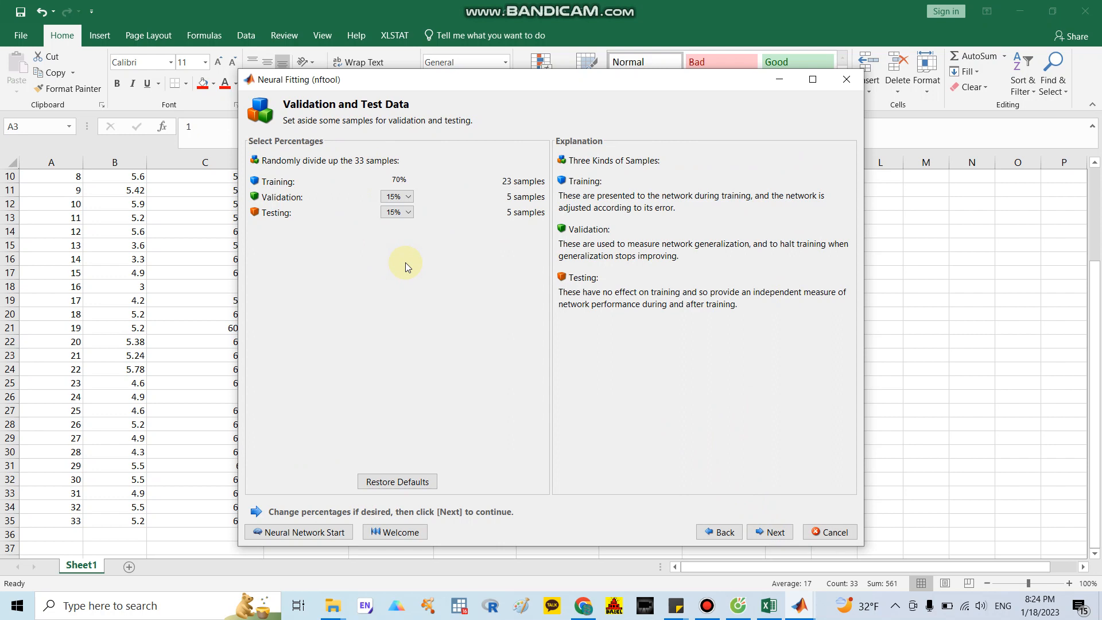
mouse_move(434, 154)
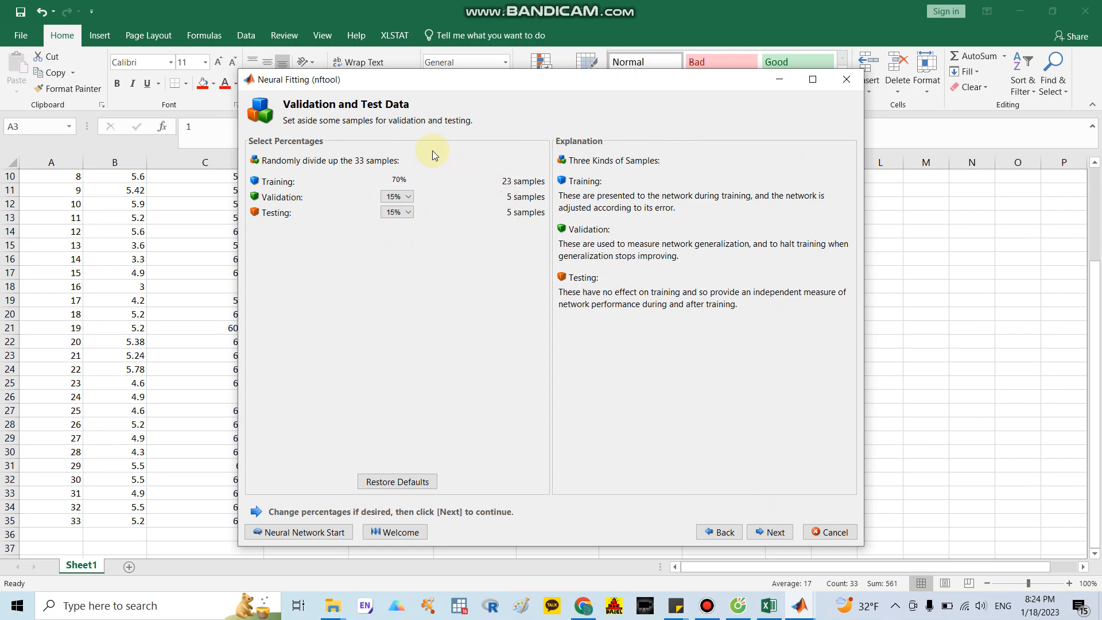
mouse_move(316, 214)
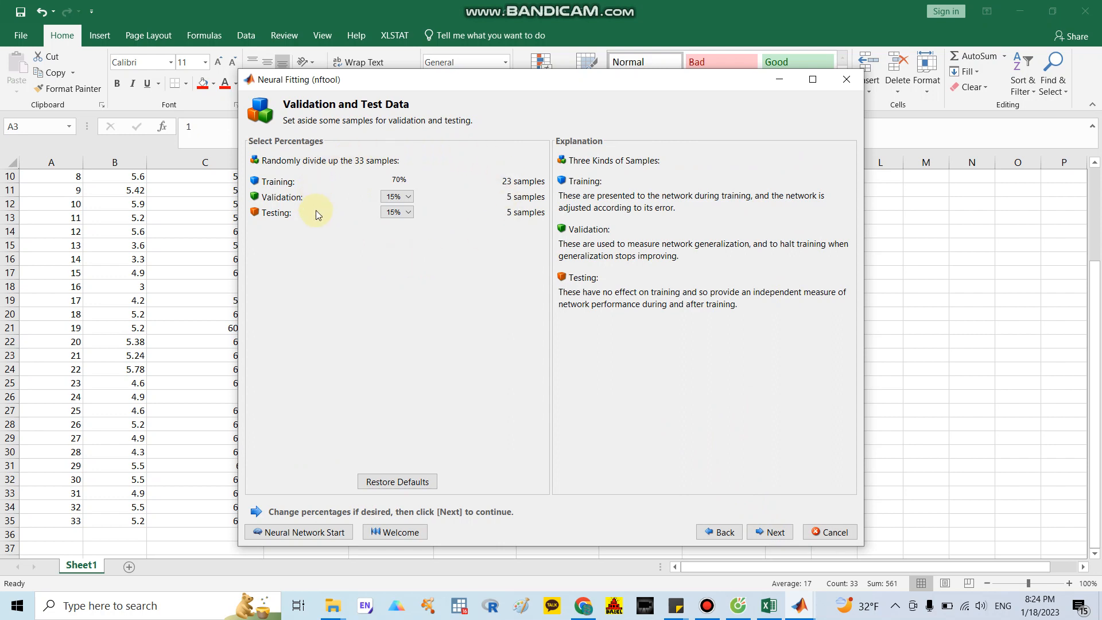
mouse_move(410, 190)
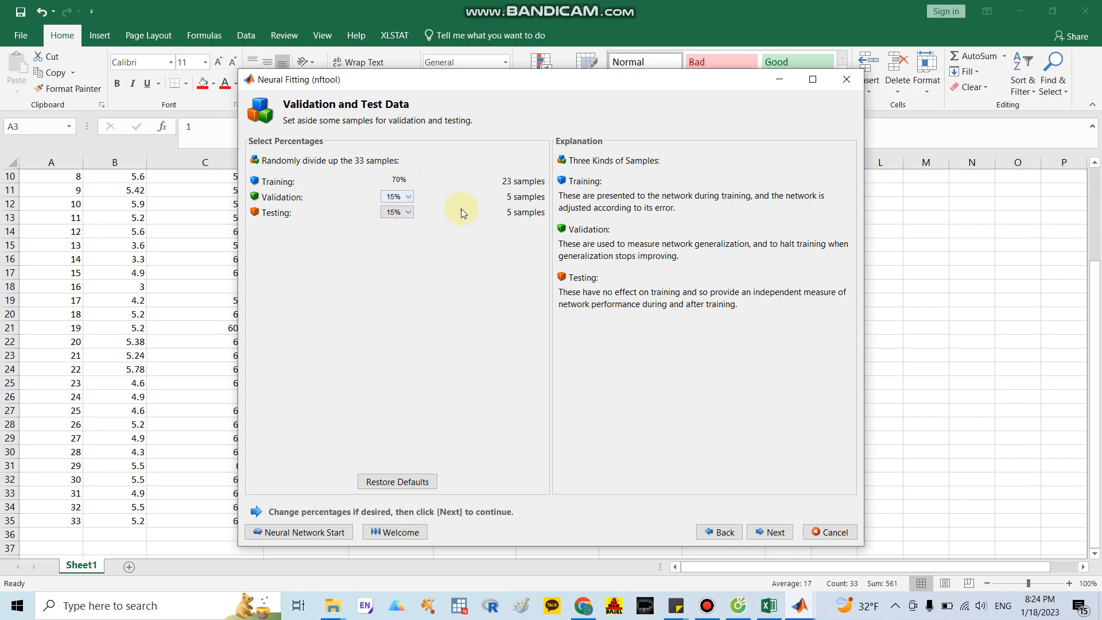
mouse_move(507, 216)
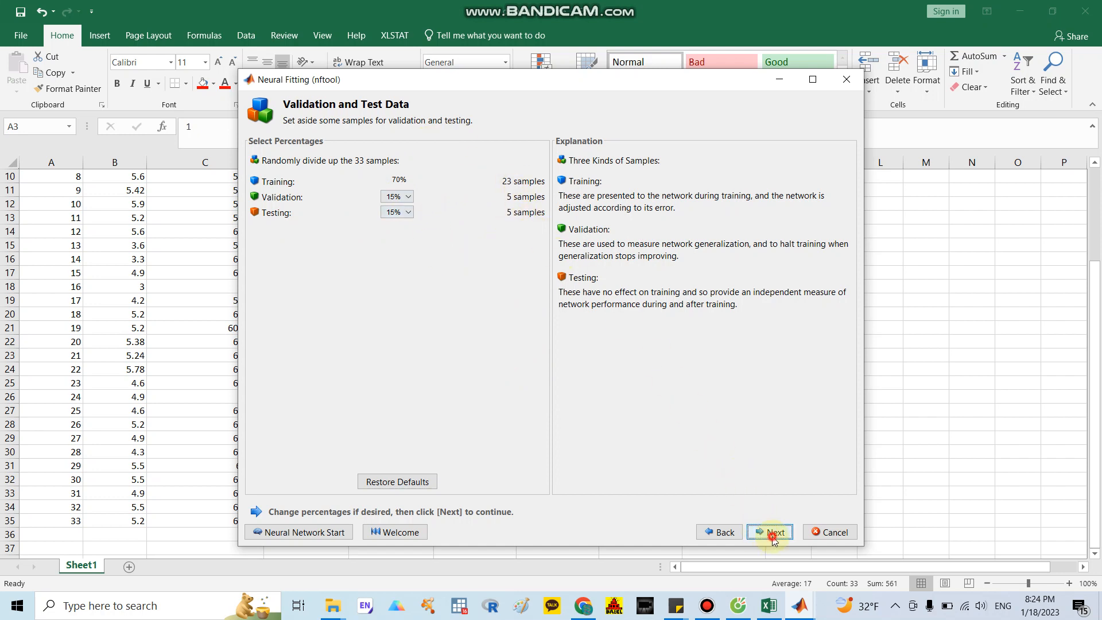
Keep the 70/15/15 split and advance to the network architecture step.
left_click(769, 532)
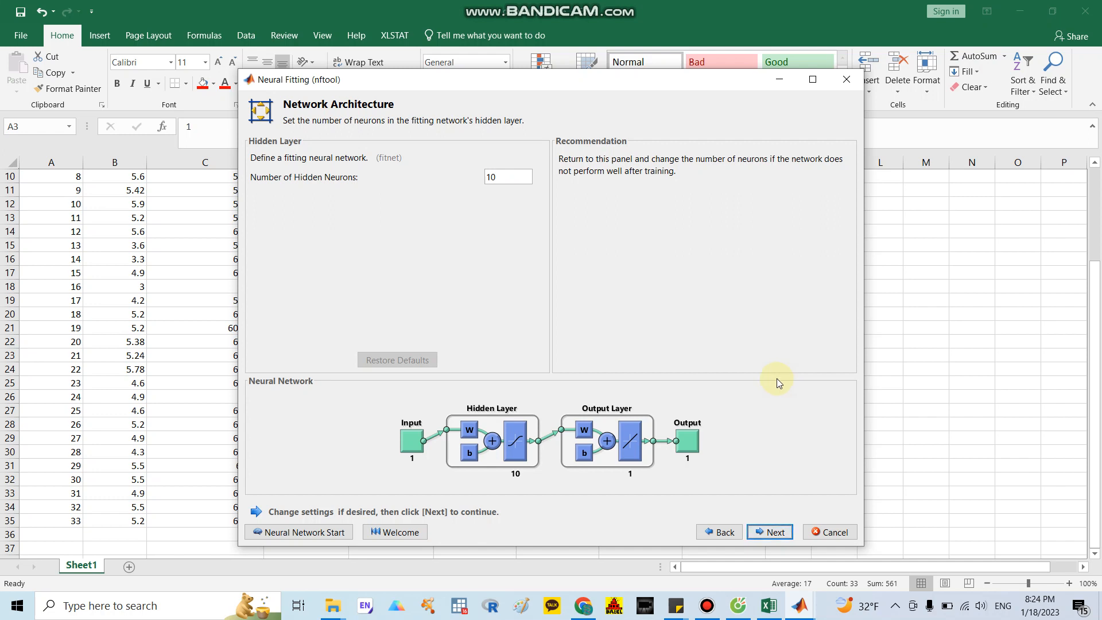
mouse_move(400, 273)
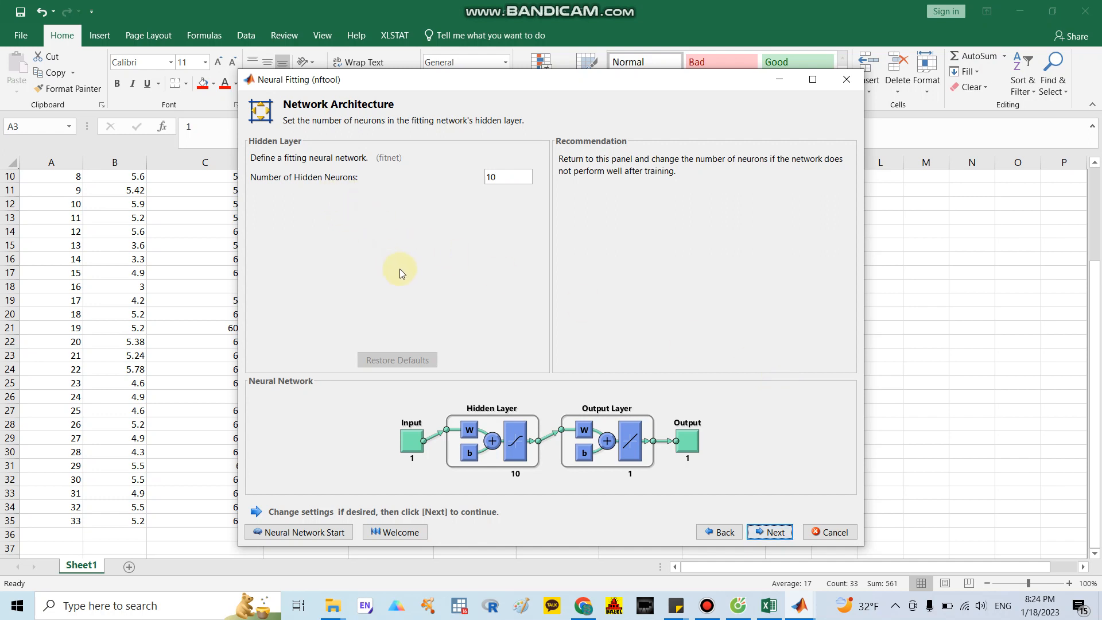
mouse_move(450, 296)
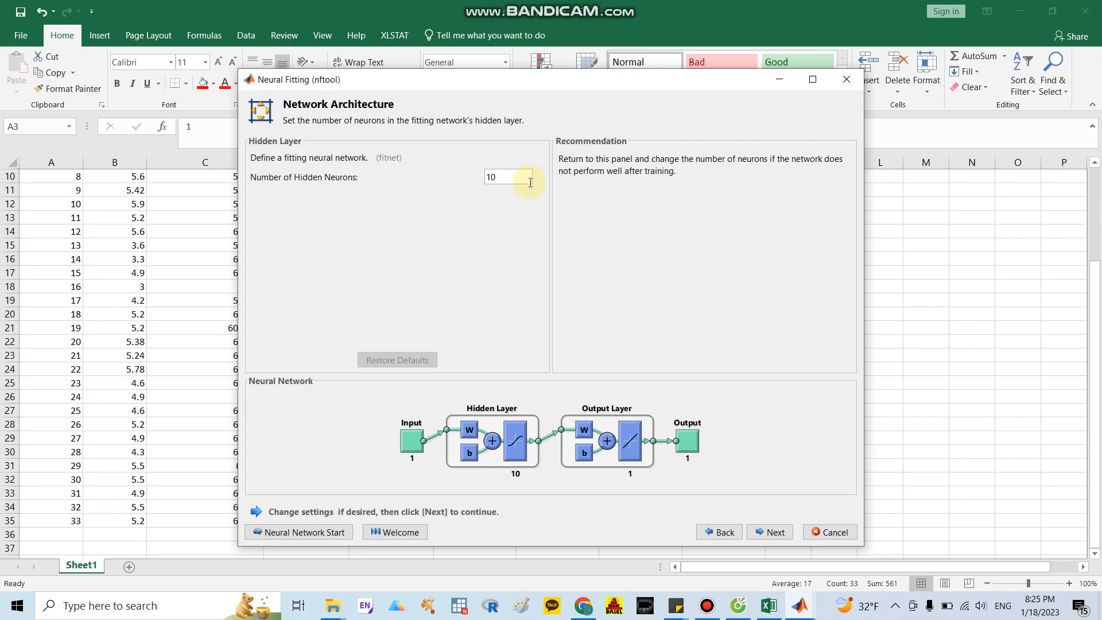
Try 20 and 40 hidden neurons, settle on 10 and create the network.
type("20")
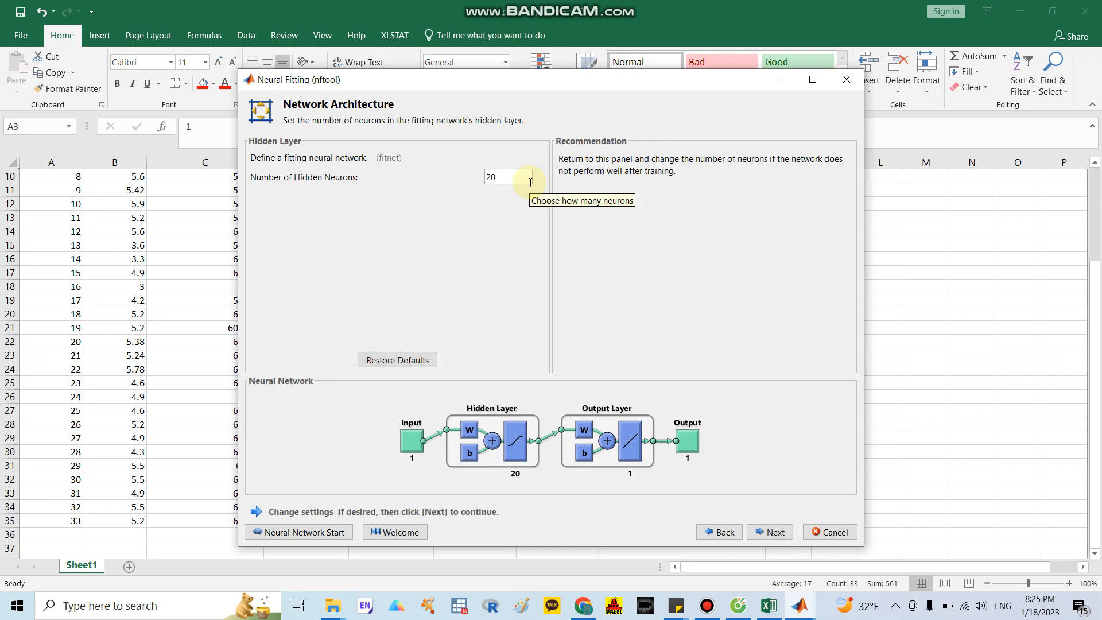
type("0")
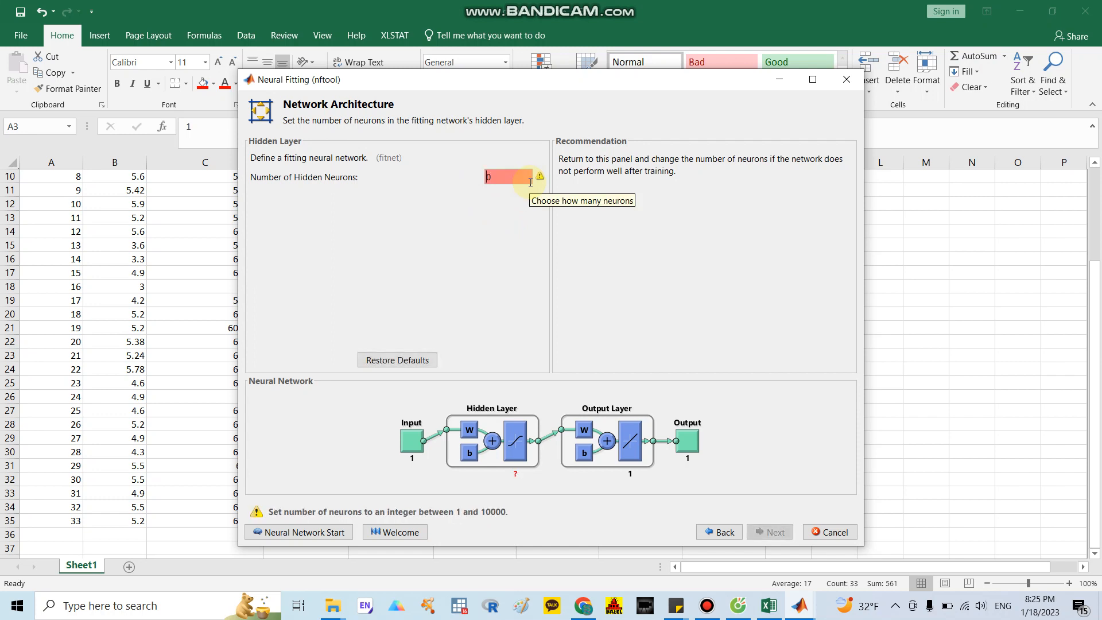
type("40")
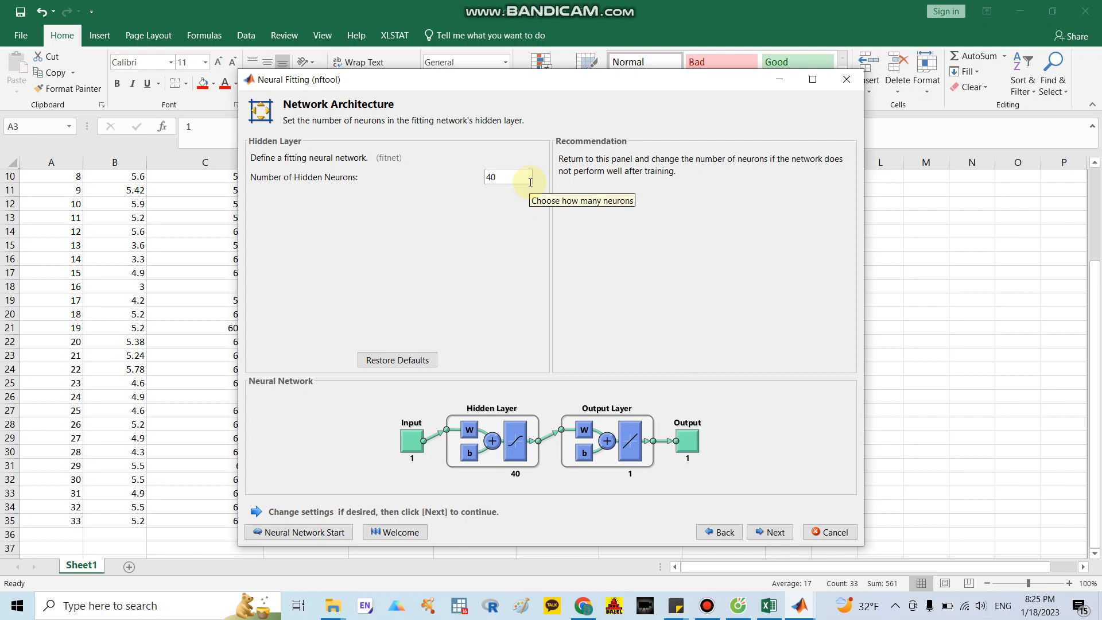
left_click(503, 177)
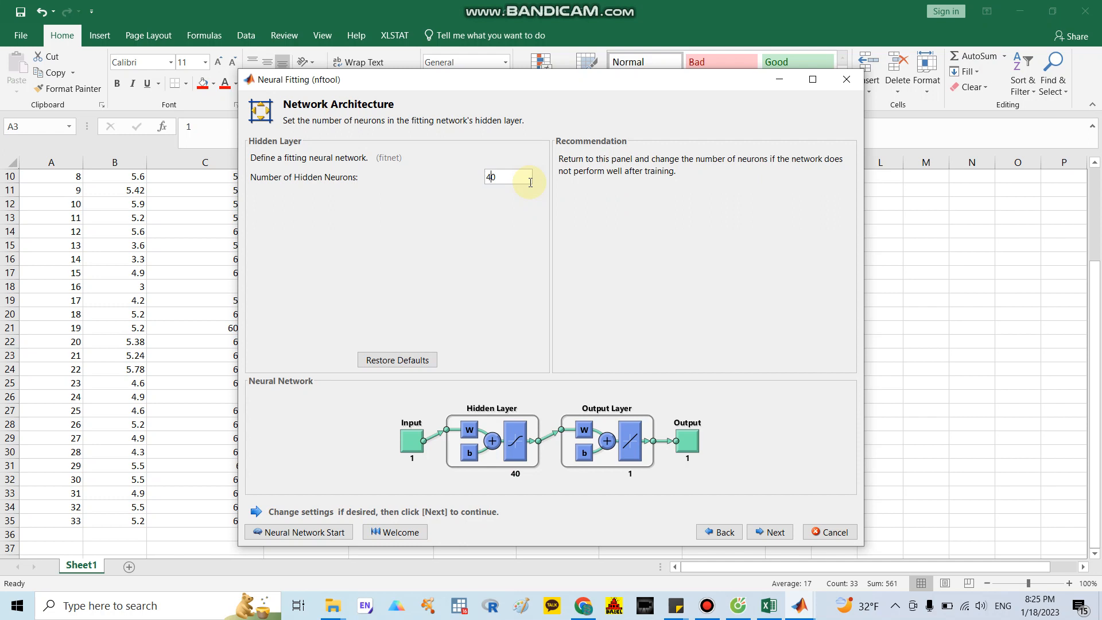
type("0")
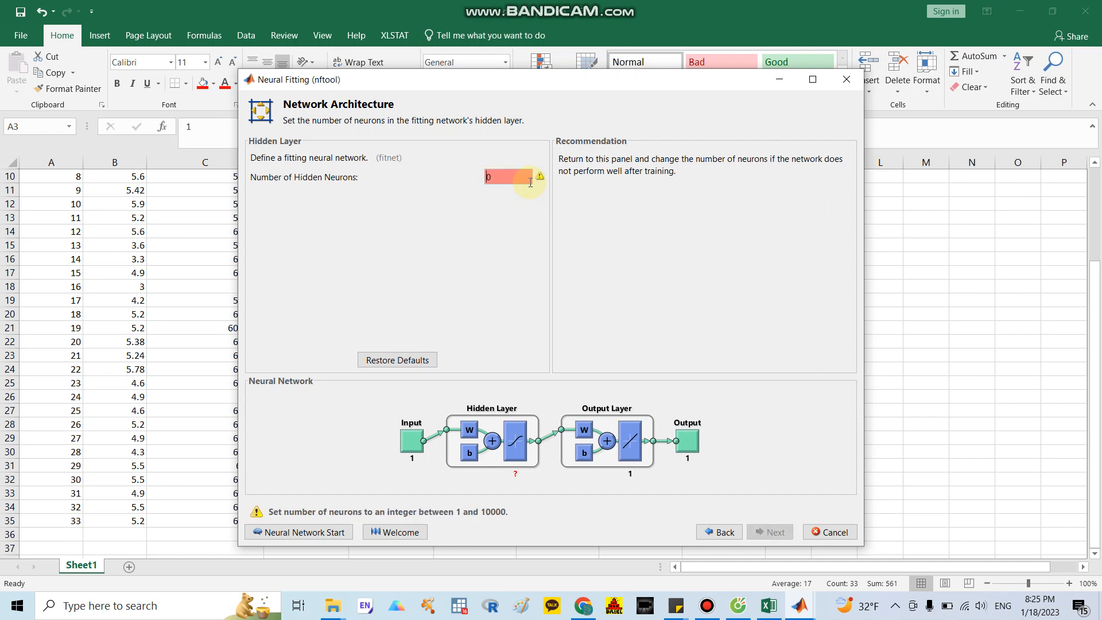
type("10")
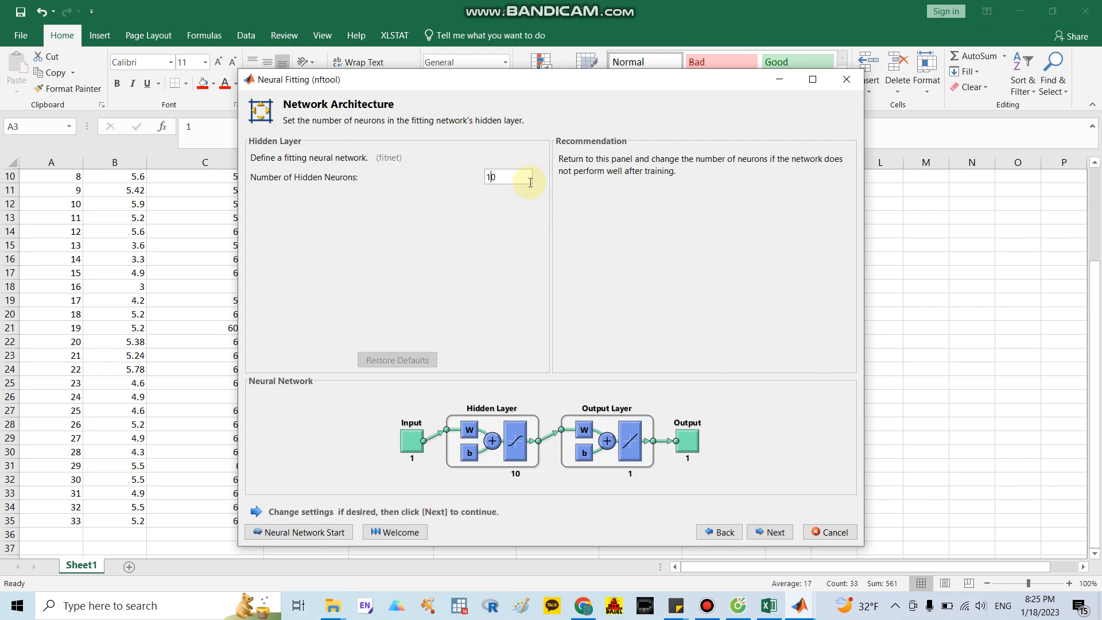
mouse_move(807, 544)
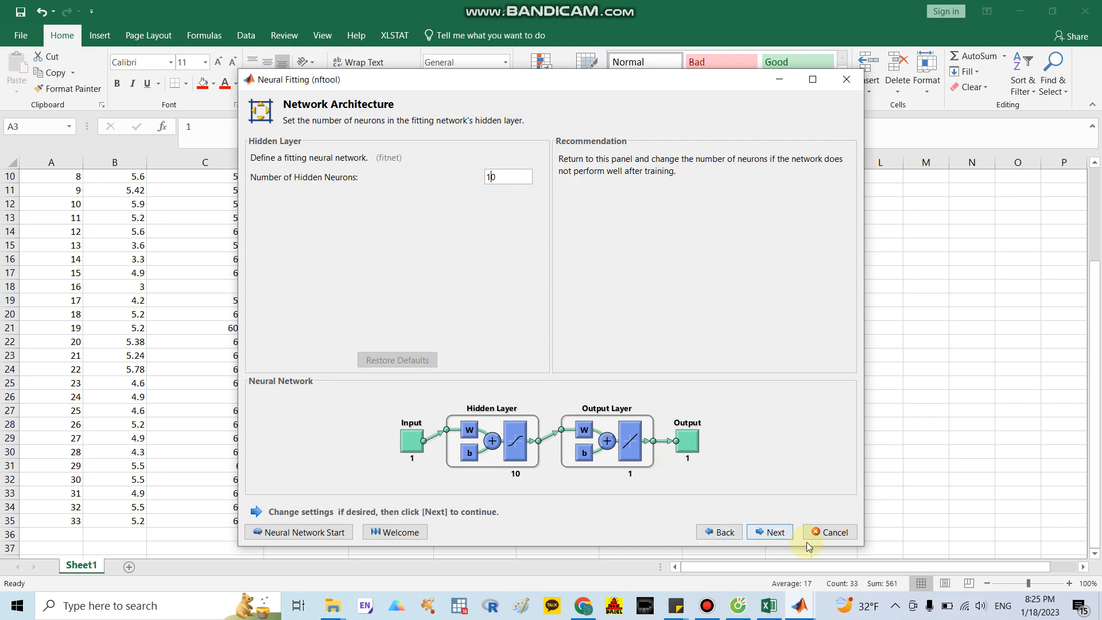
left_click(769, 531)
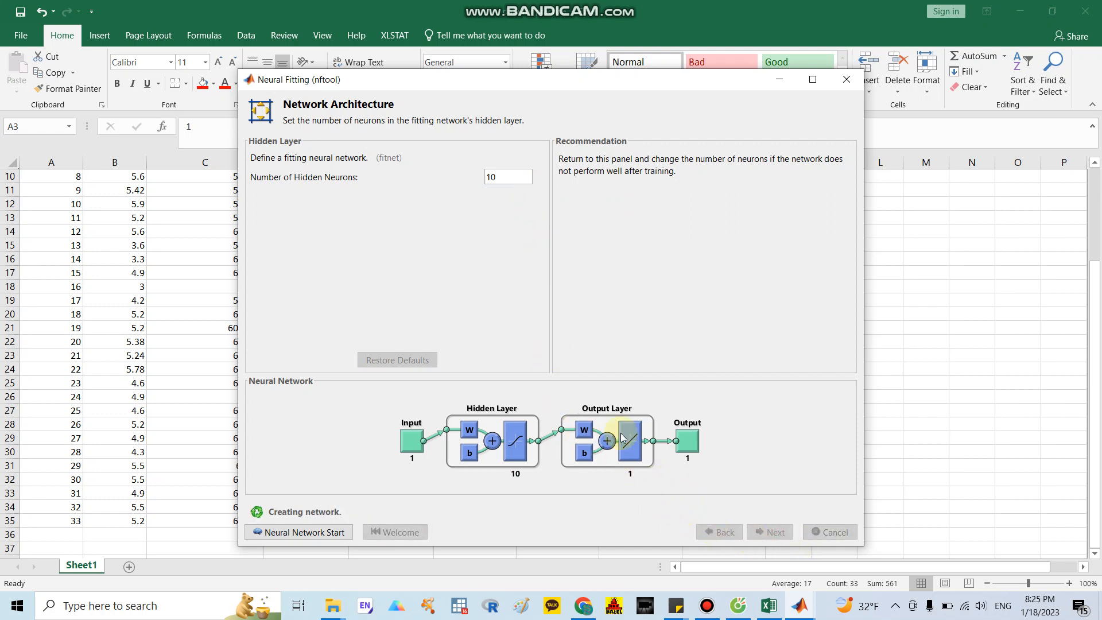
Reach the Train Network step and keep Levenberg-Marquardt as the algorithm.
left_click(770, 531)
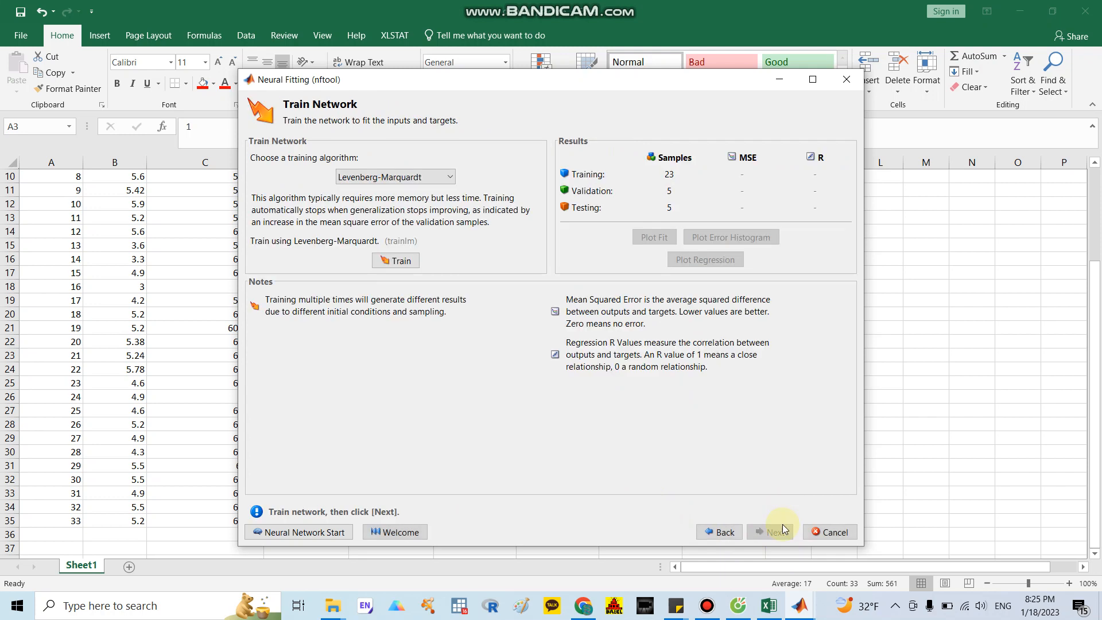
mouse_move(546, 384)
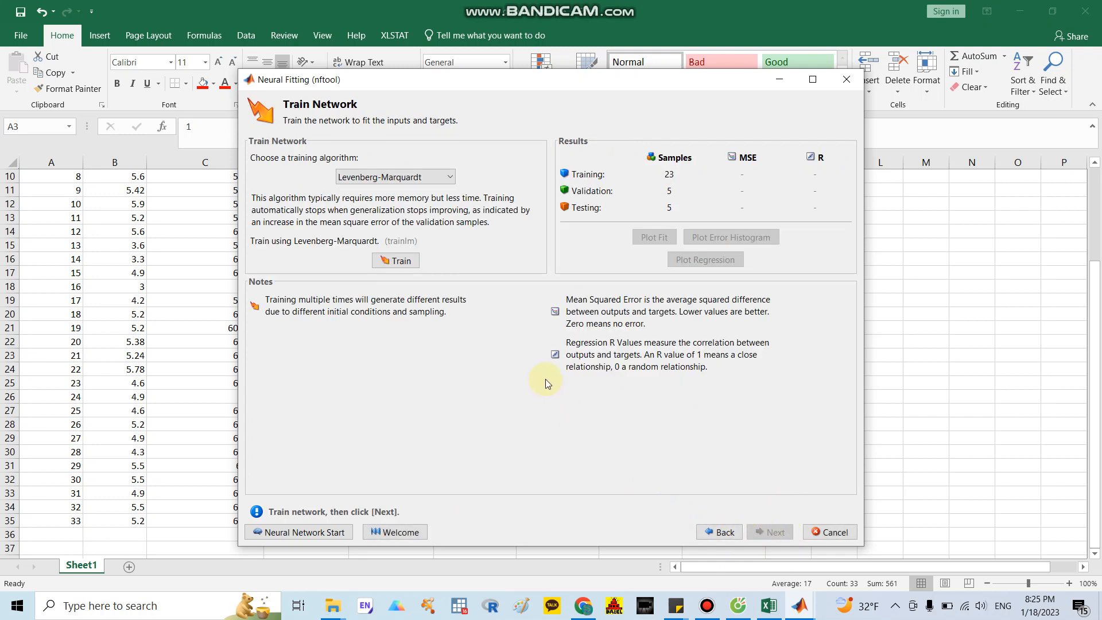
mouse_move(519, 171)
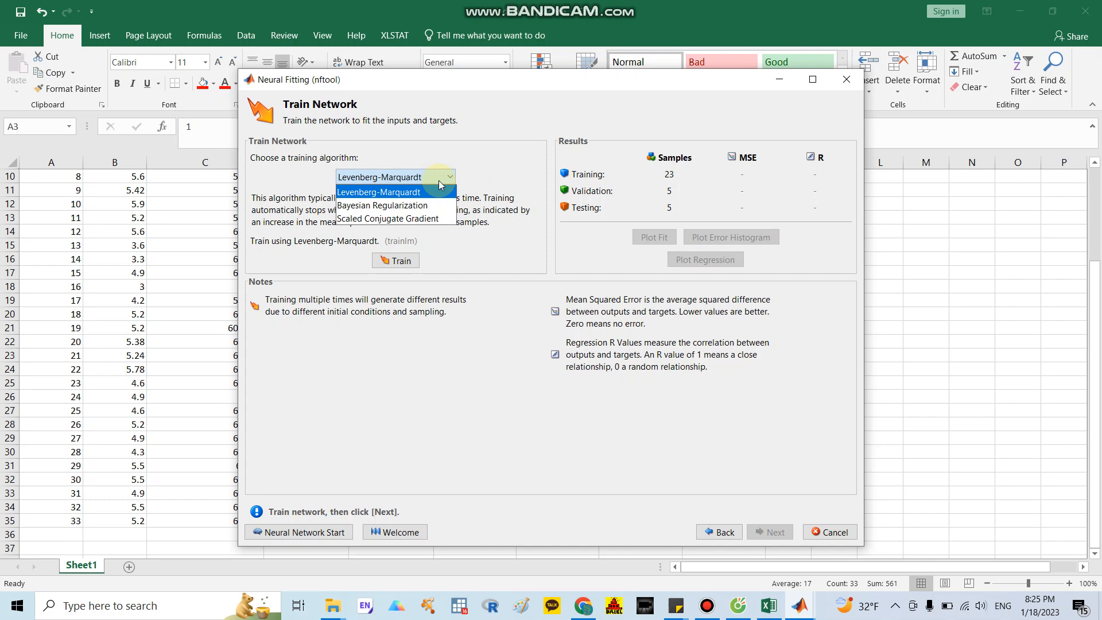
mouse_move(440, 186)
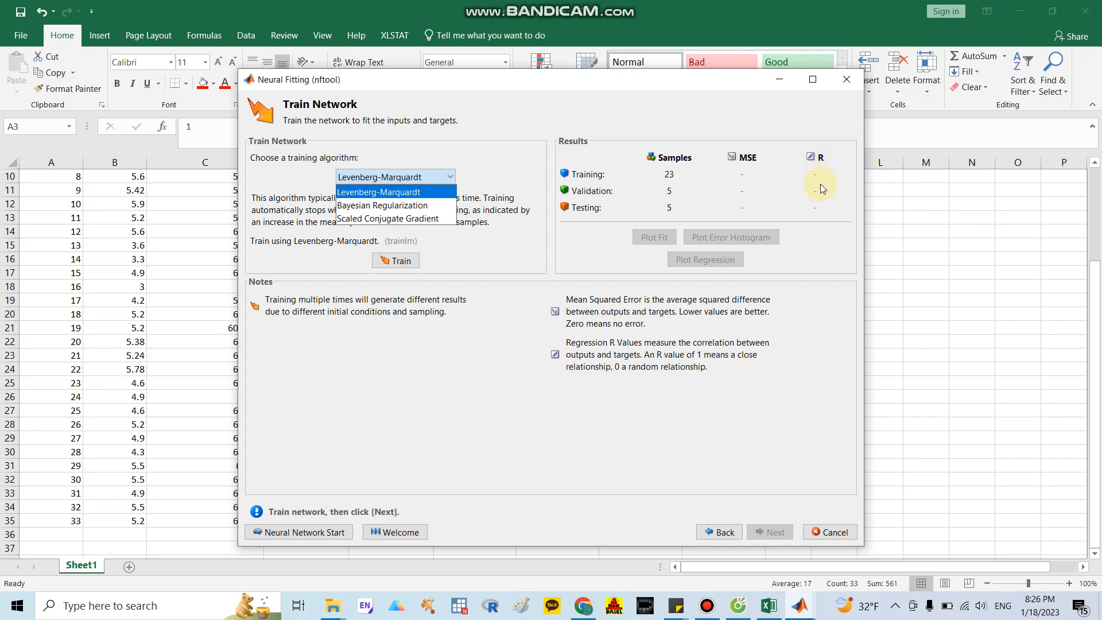
mouse_move(761, 192)
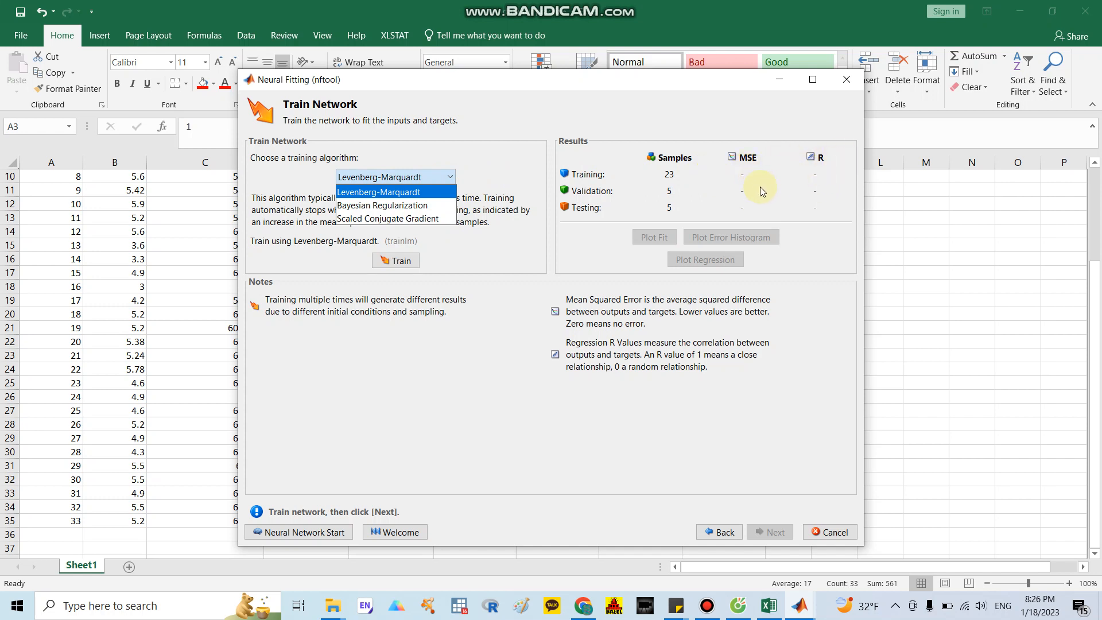
mouse_move(359, 219)
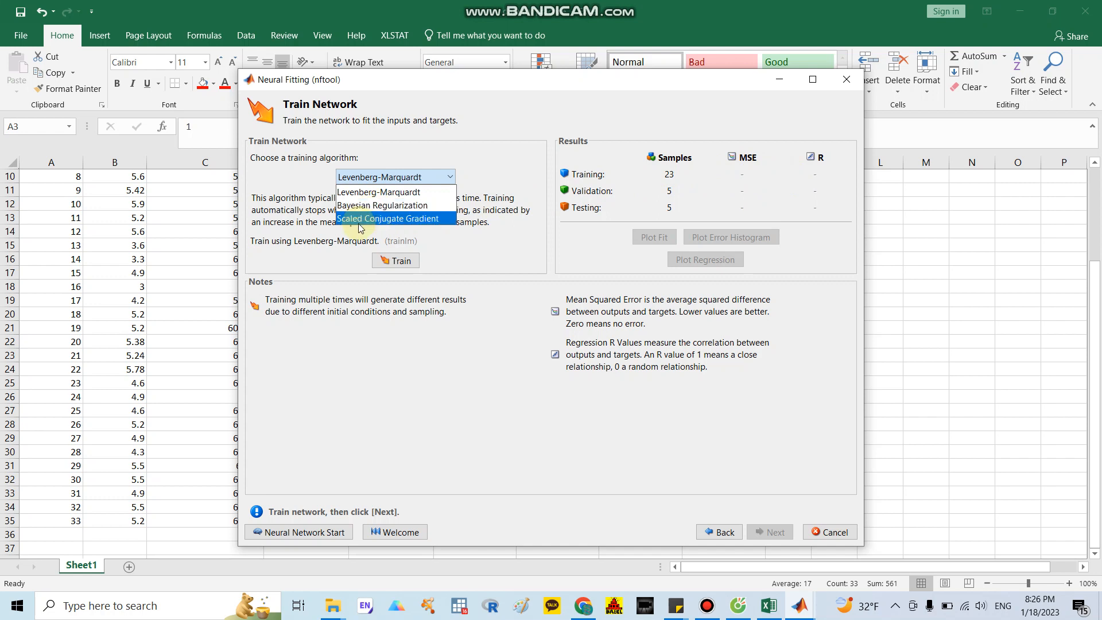
mouse_move(480, 251)
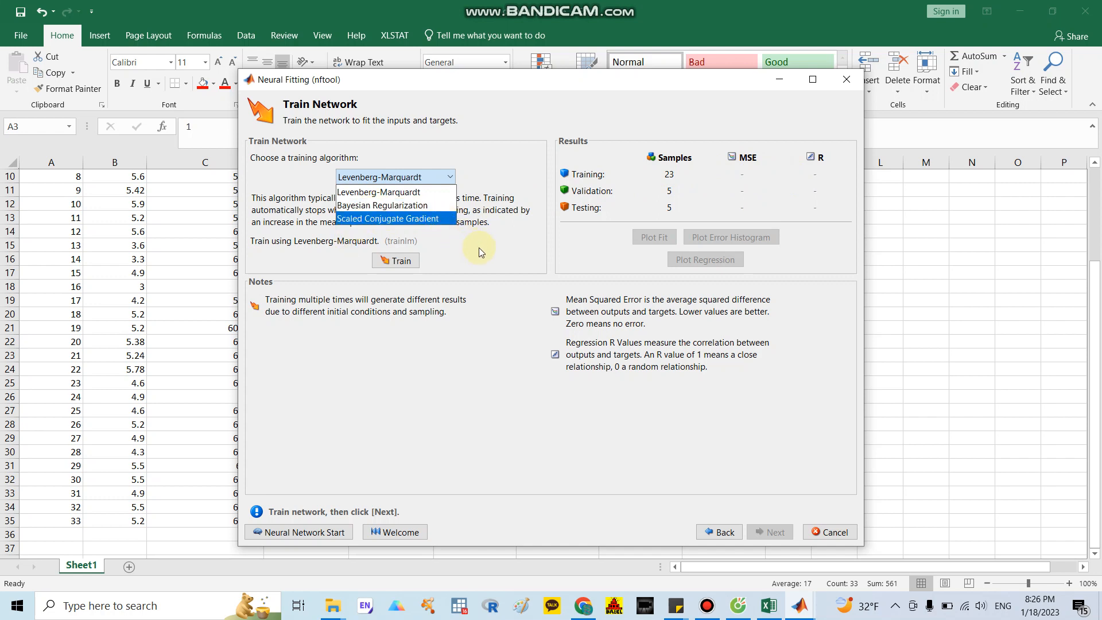
left_click(378, 192)
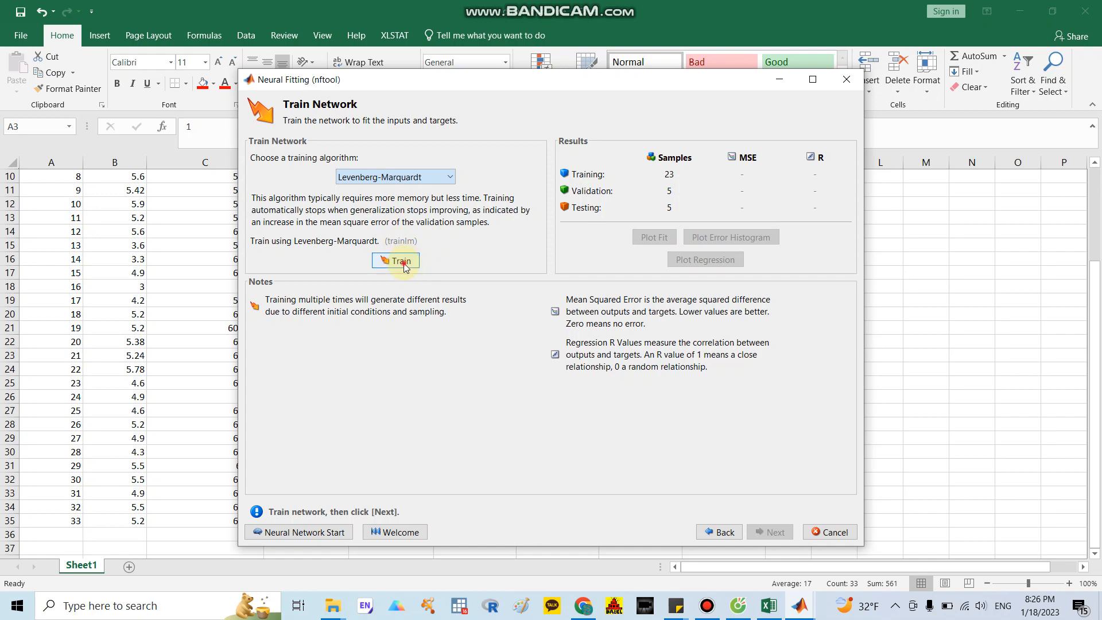
Train the network with Levenberg-Marquardt, reaching R values near 0.998.
left_click(396, 261)
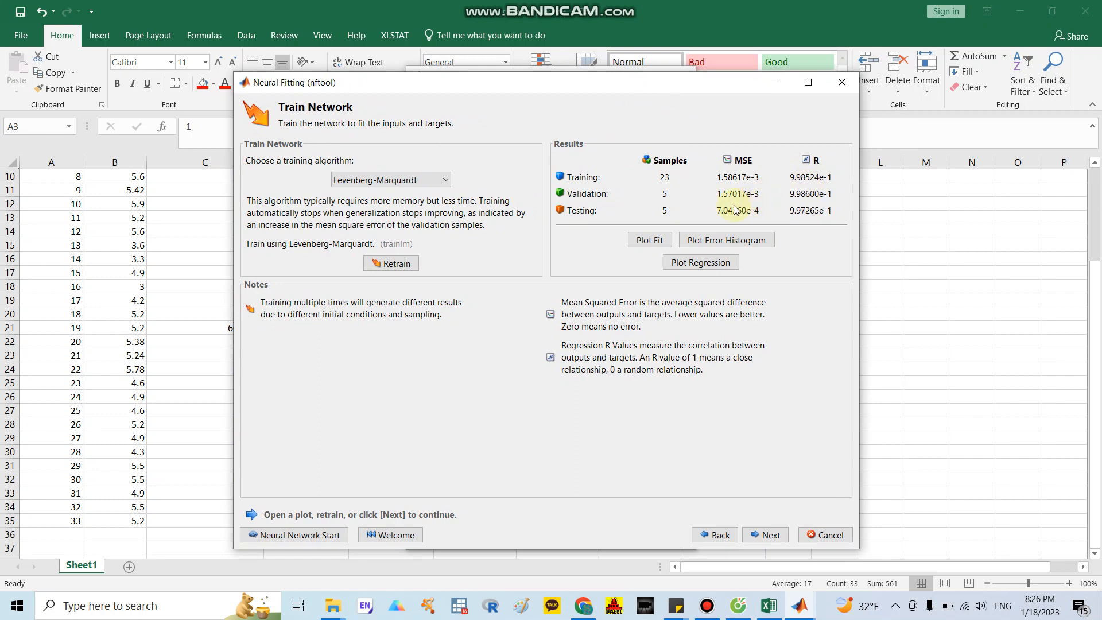
mouse_move(737, 210)
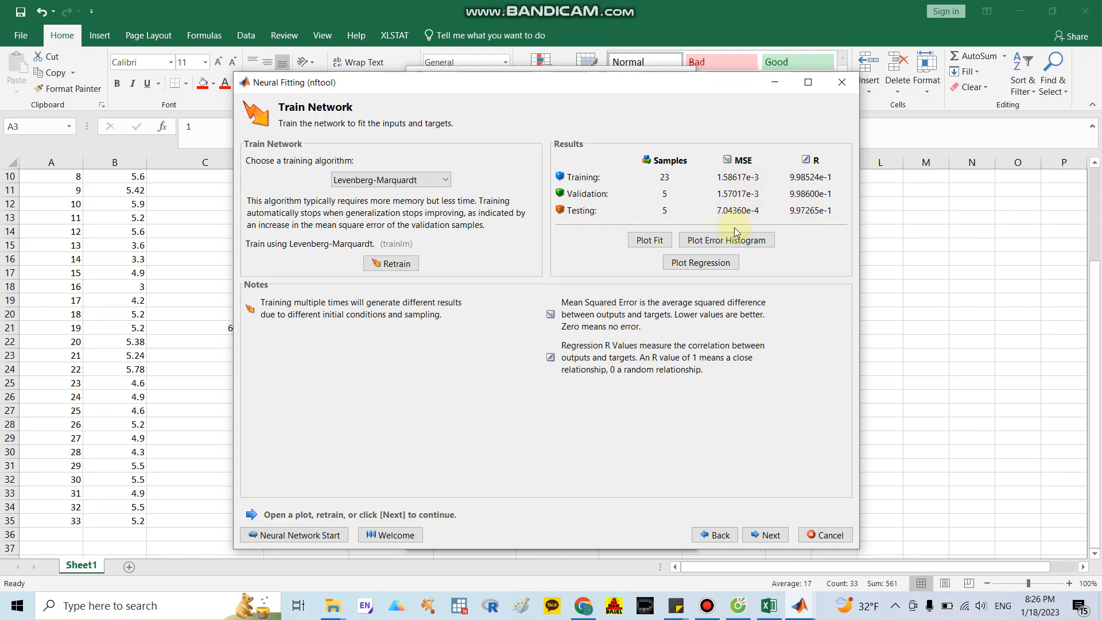
mouse_move(699, 262)
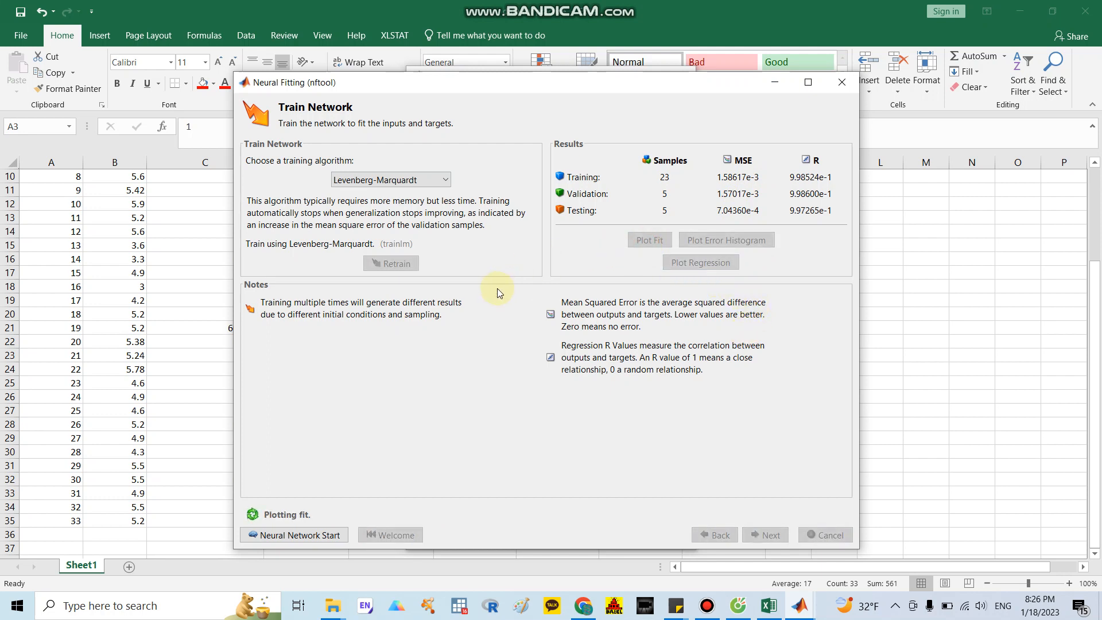
mouse_move(801, 558)
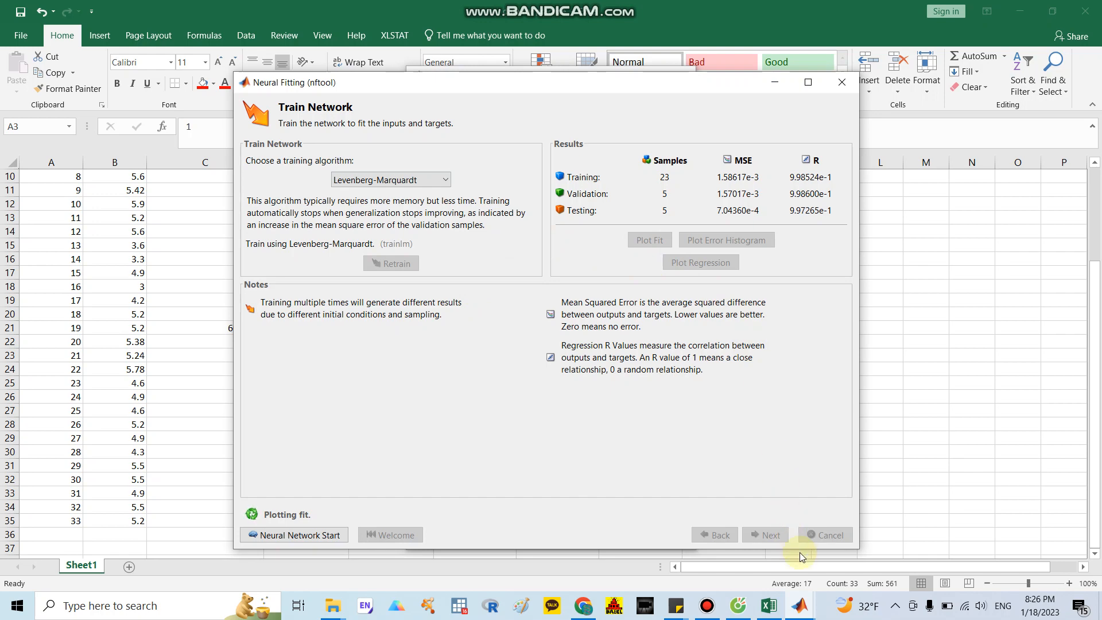
left_click(647, 240)
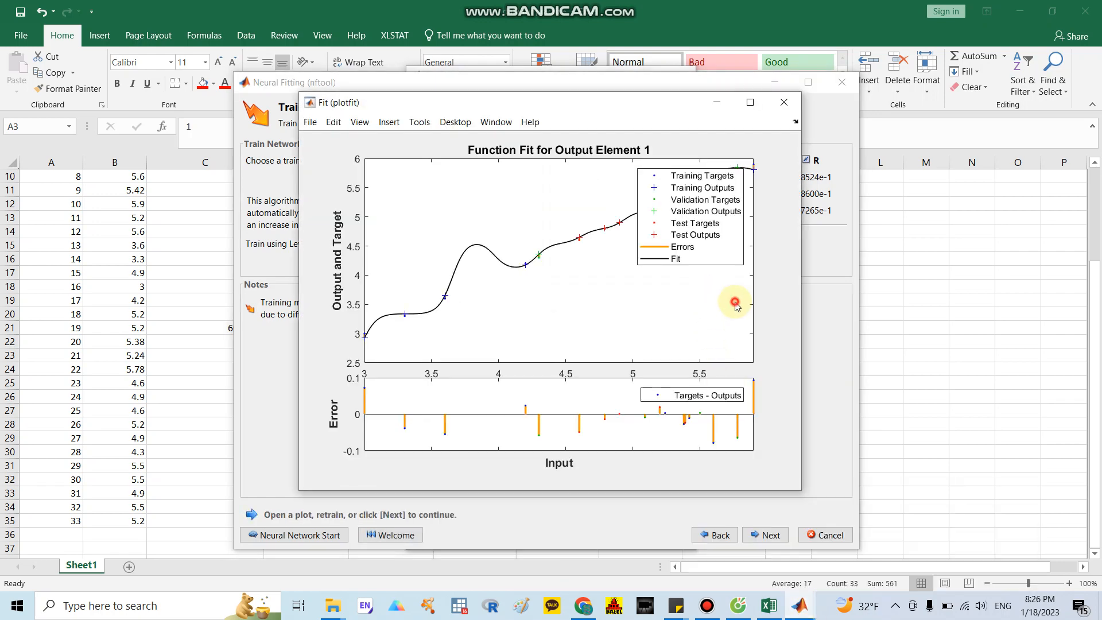
mouse_move(505, 170)
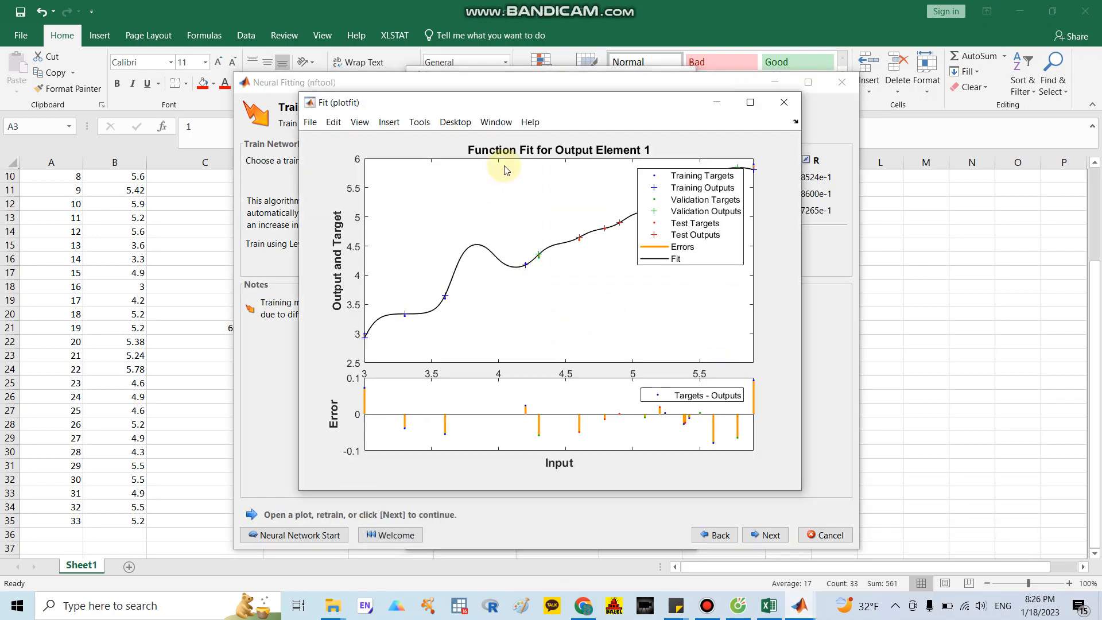
mouse_move(631, 152)
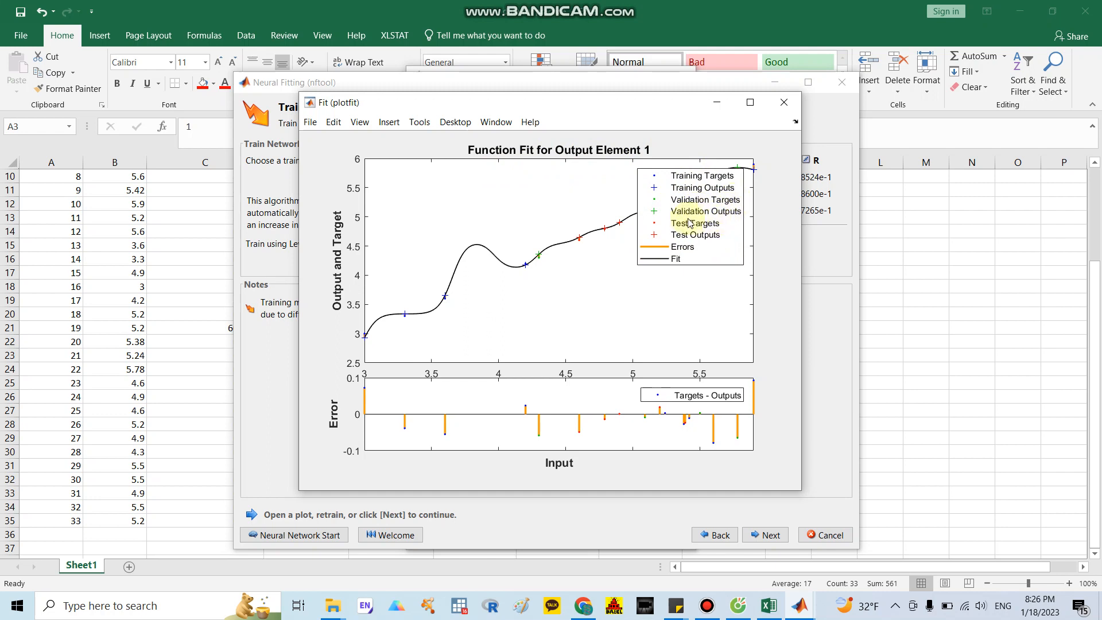
mouse_move(724, 233)
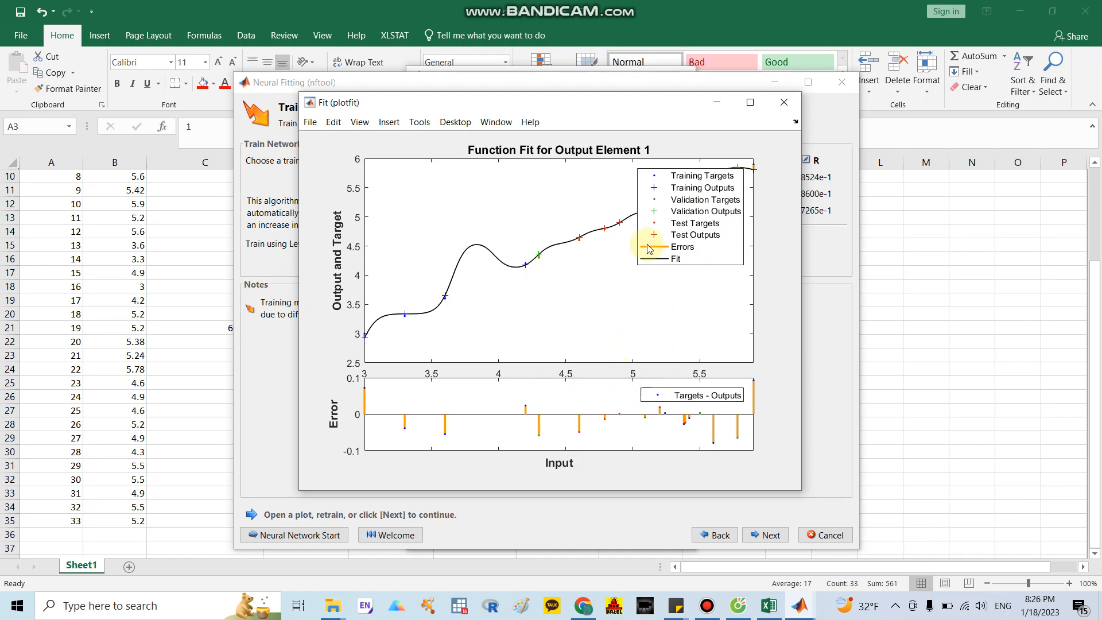
left_click(782, 102)
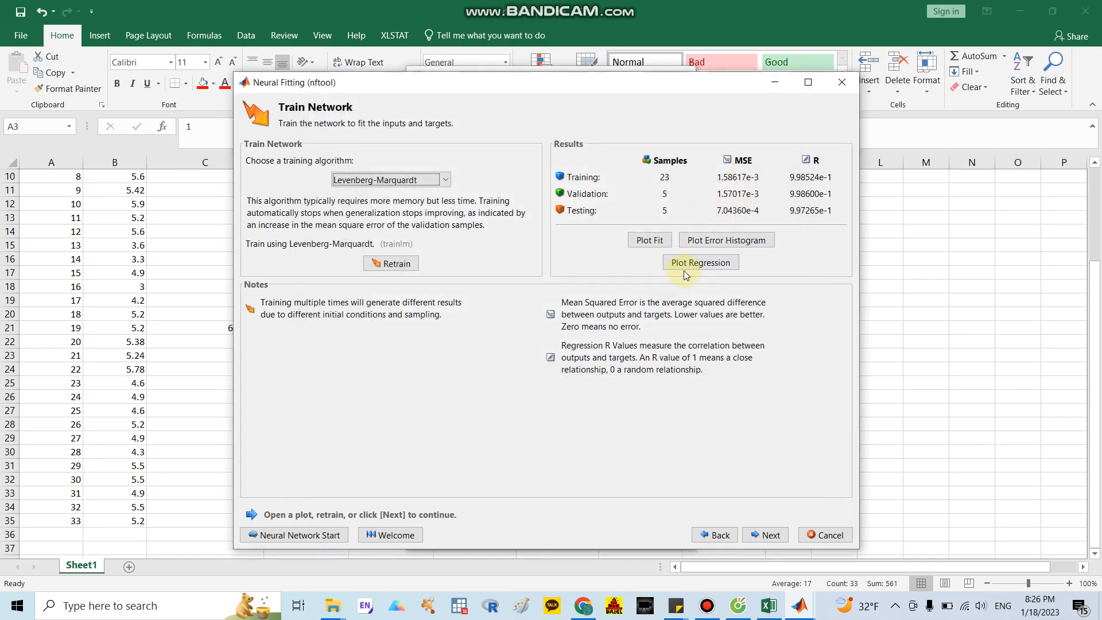
Review the regression plots (training 0.9985, validation 0.9986, test 0.9973, all 0.9984) and close them.
left_click(699, 261)
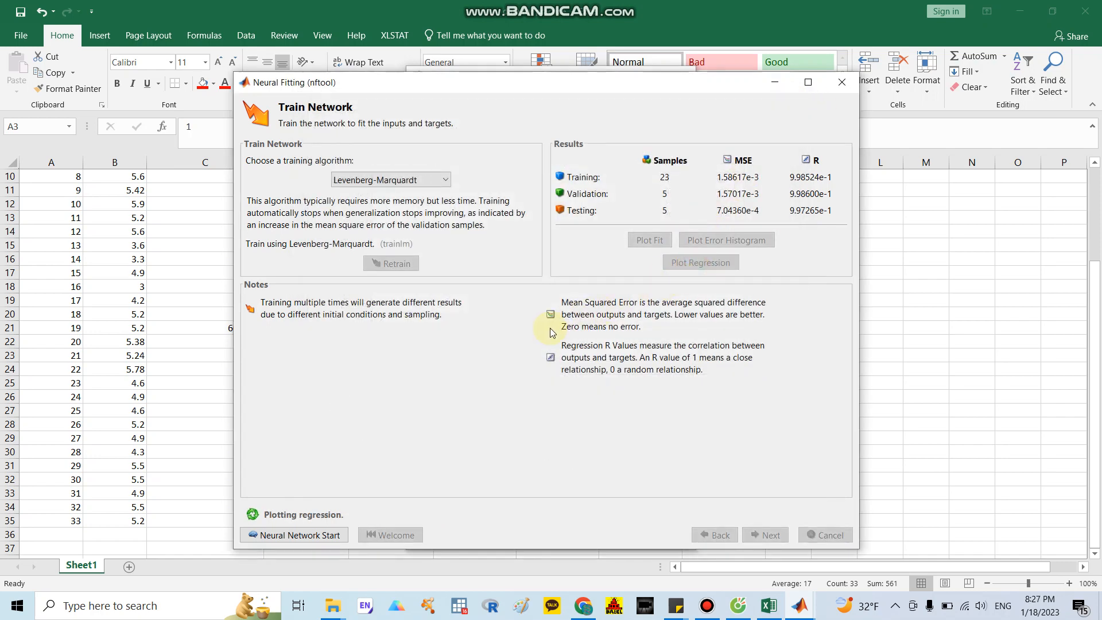
left_click(699, 262)
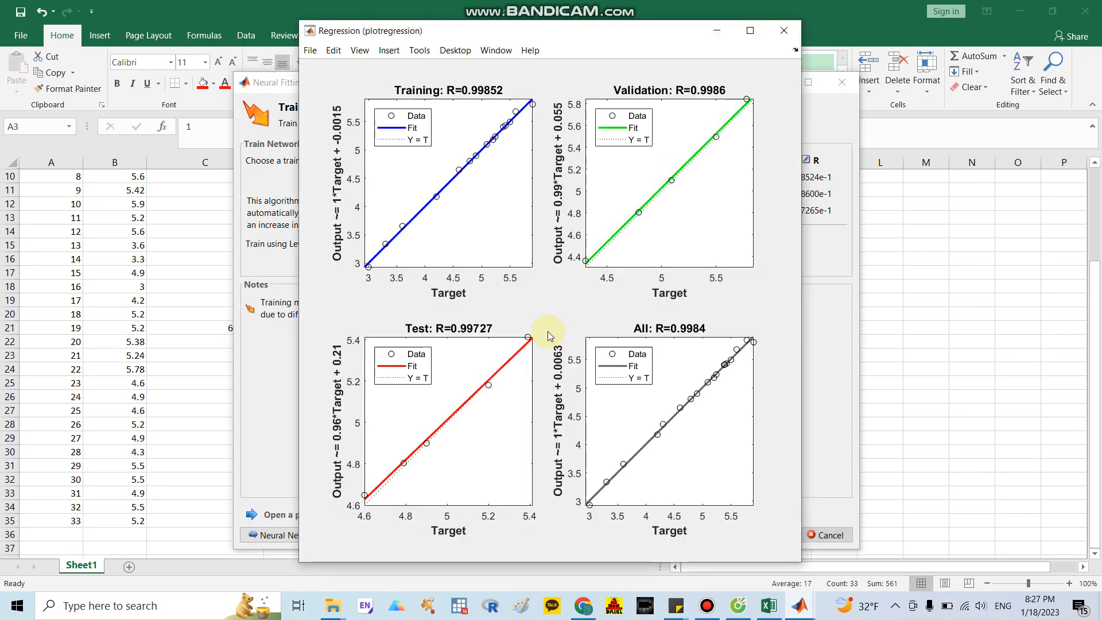
mouse_move(403, 171)
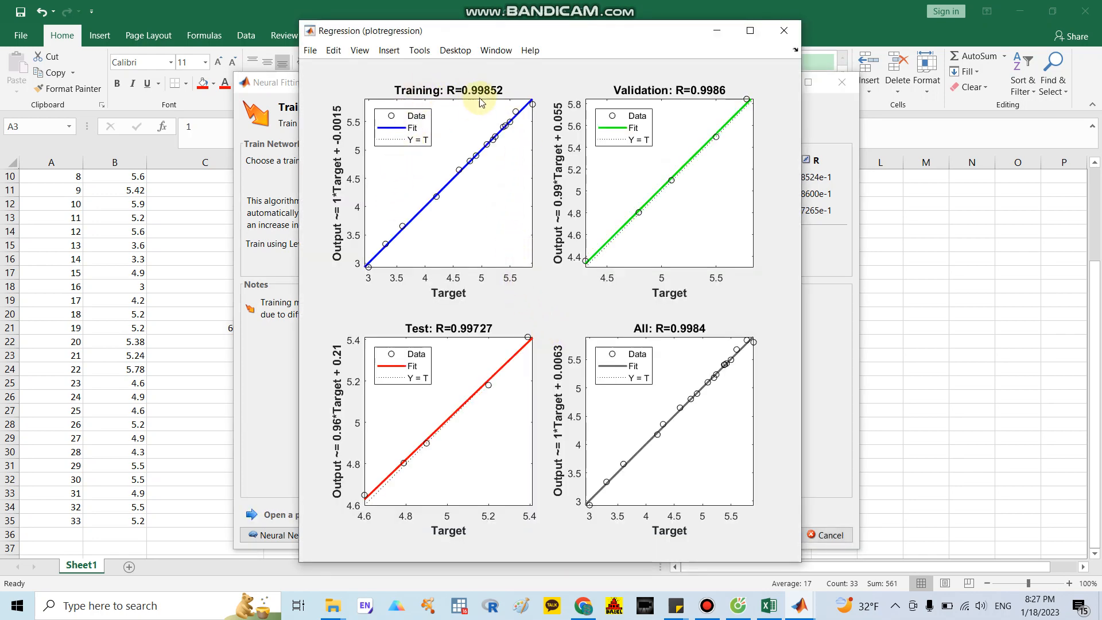
mouse_move(631, 97)
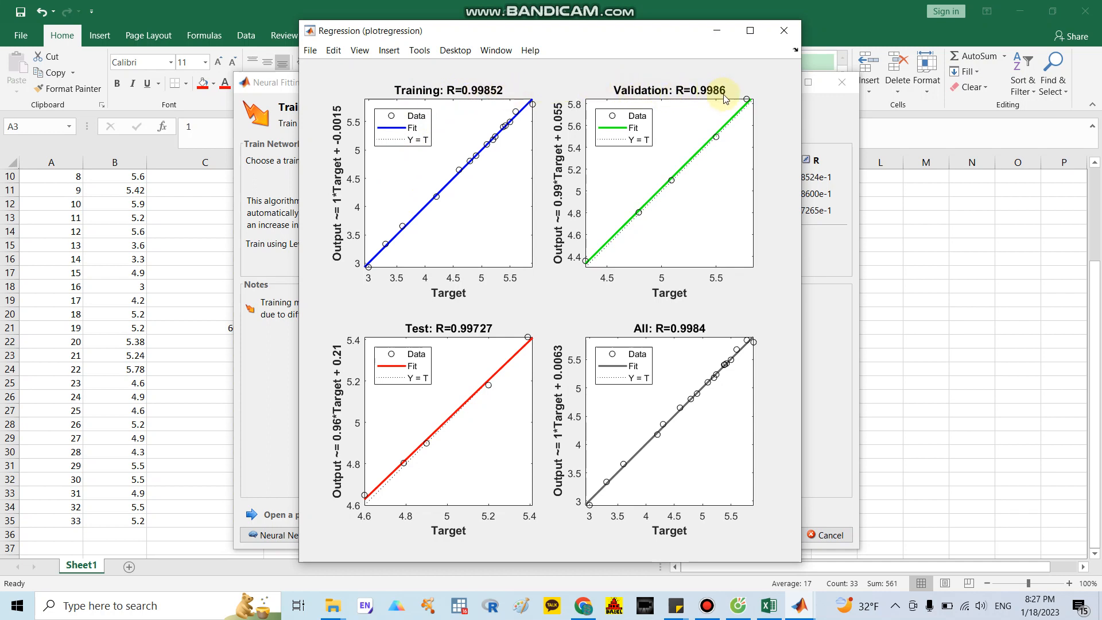
mouse_move(391, 394)
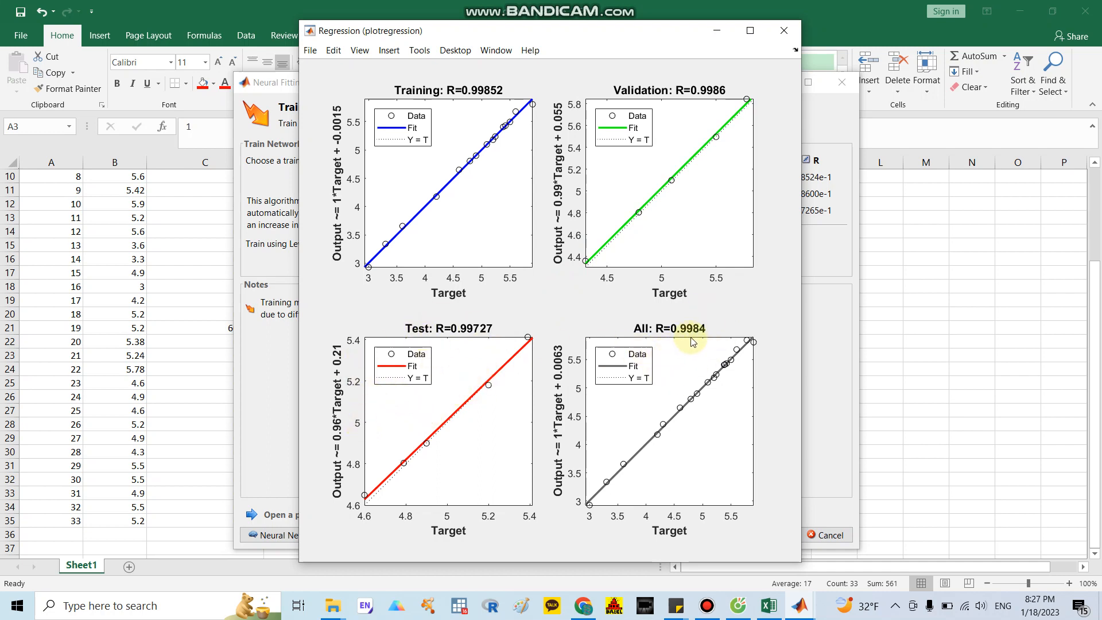
mouse_move(602, 514)
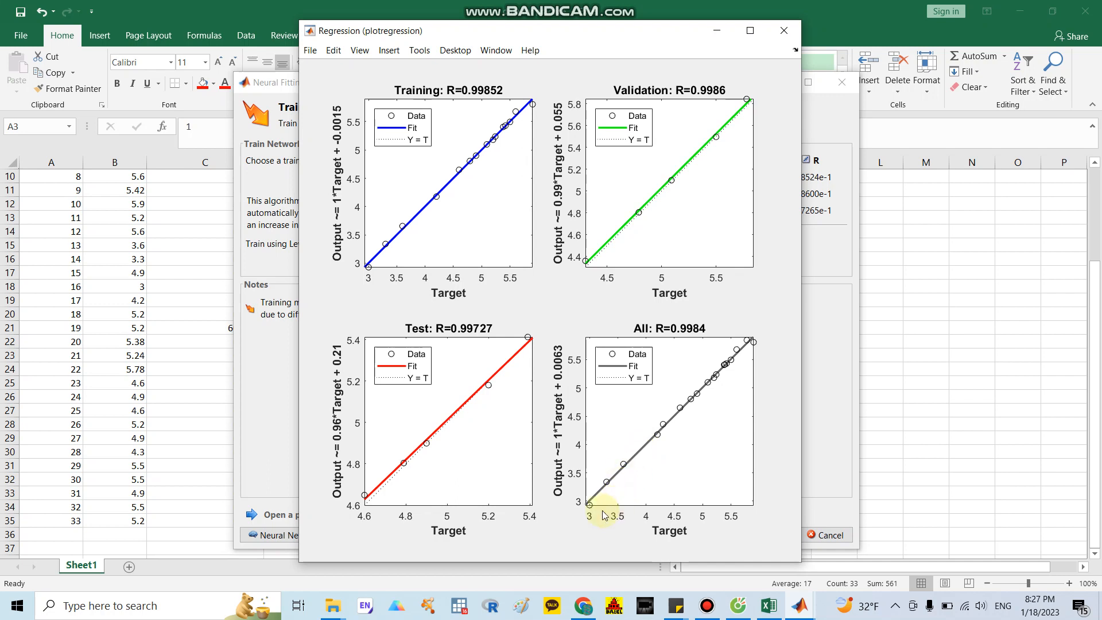
mouse_move(603, 503)
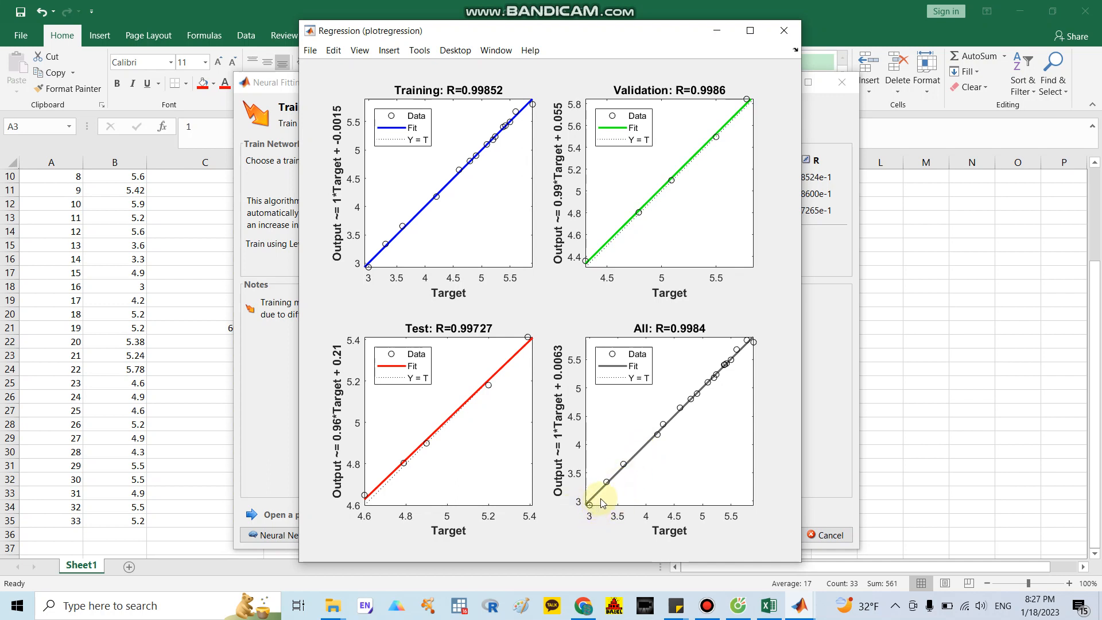
mouse_move(757, 356)
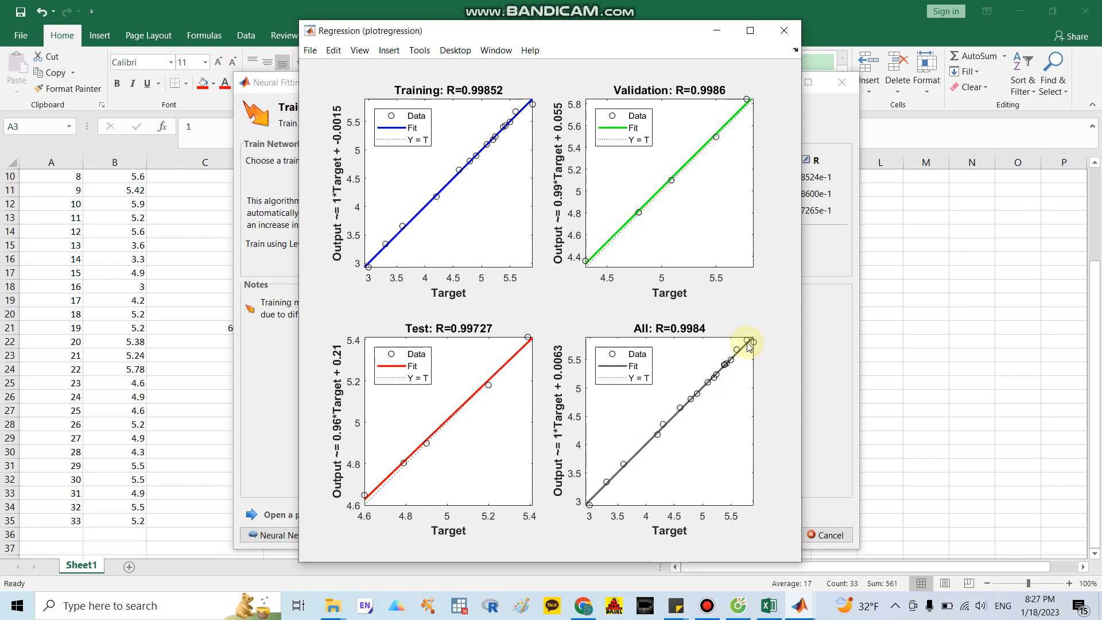
mouse_move(630, 482)
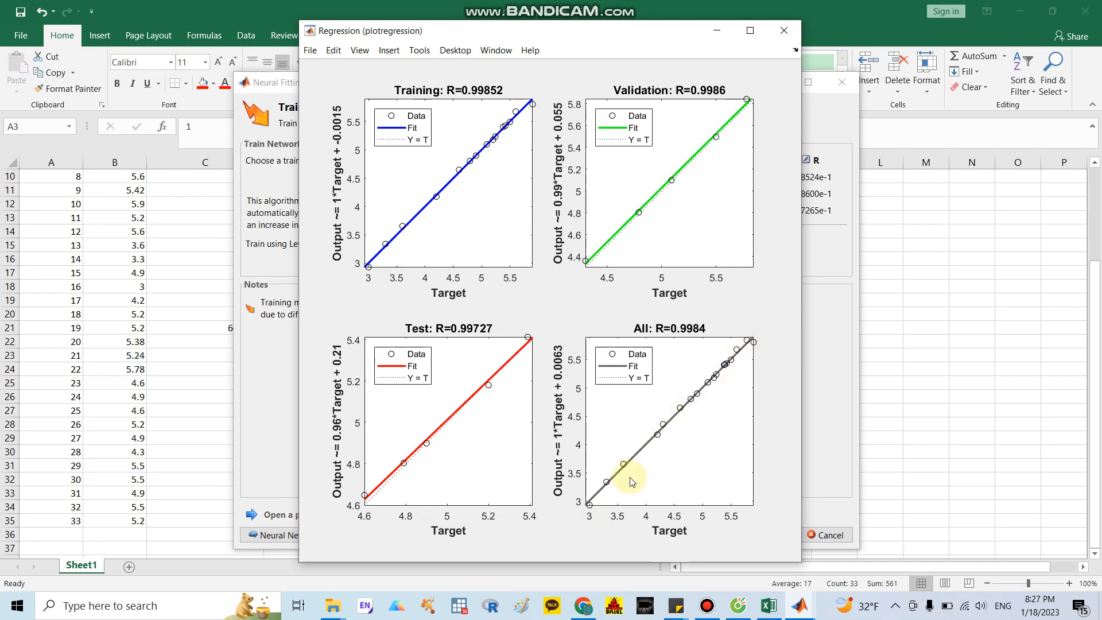
left_click(783, 30)
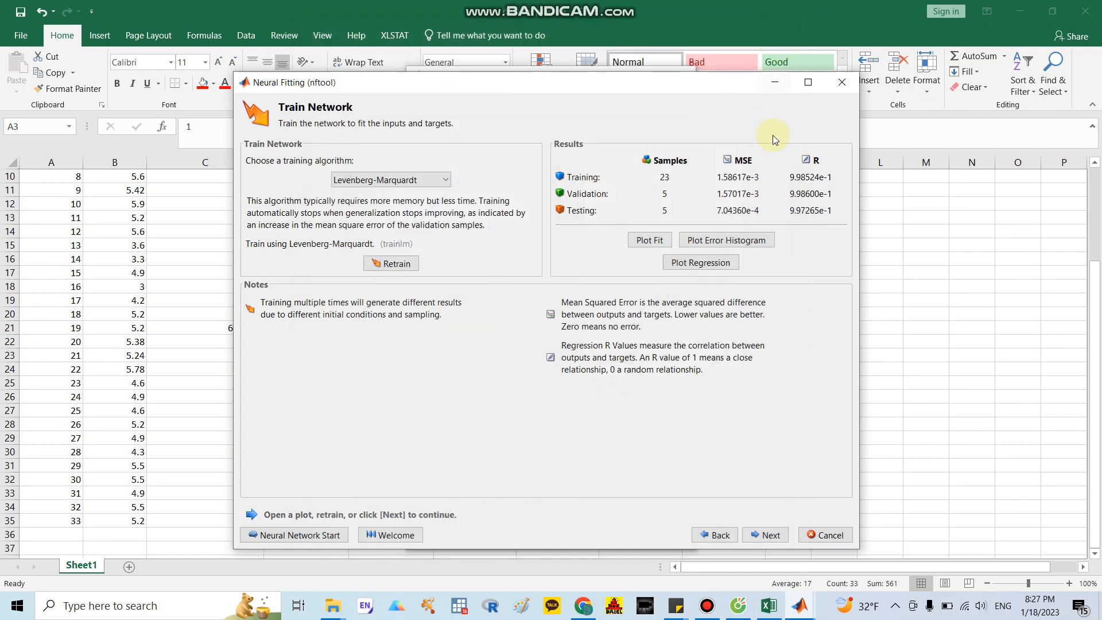
mouse_move(743, 522)
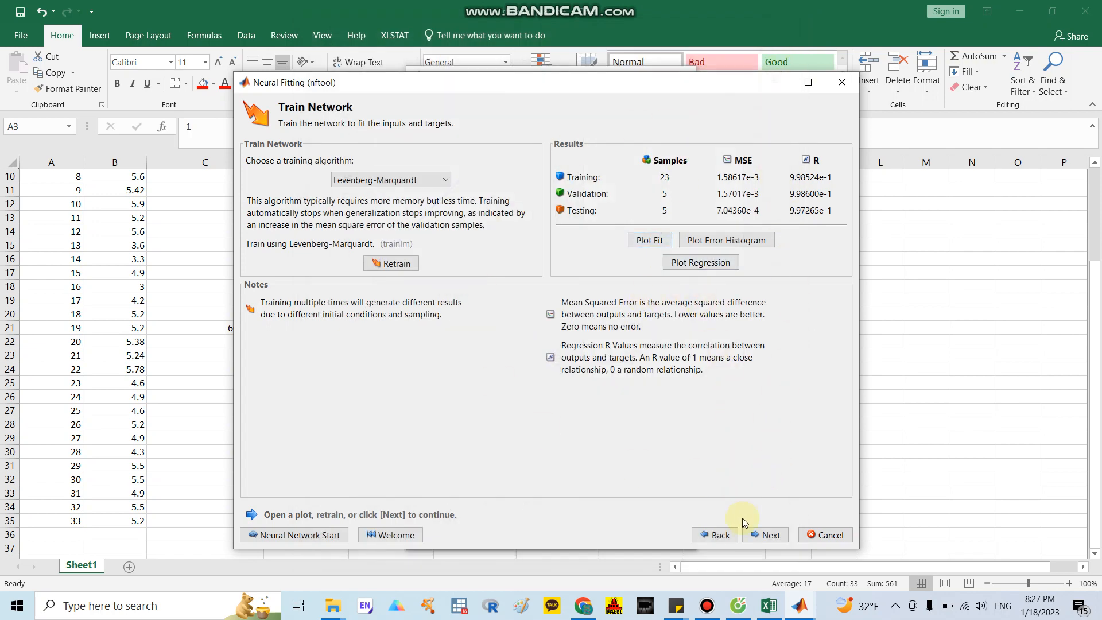
Continue from training results to the Evaluate Network step.
left_click(765, 535)
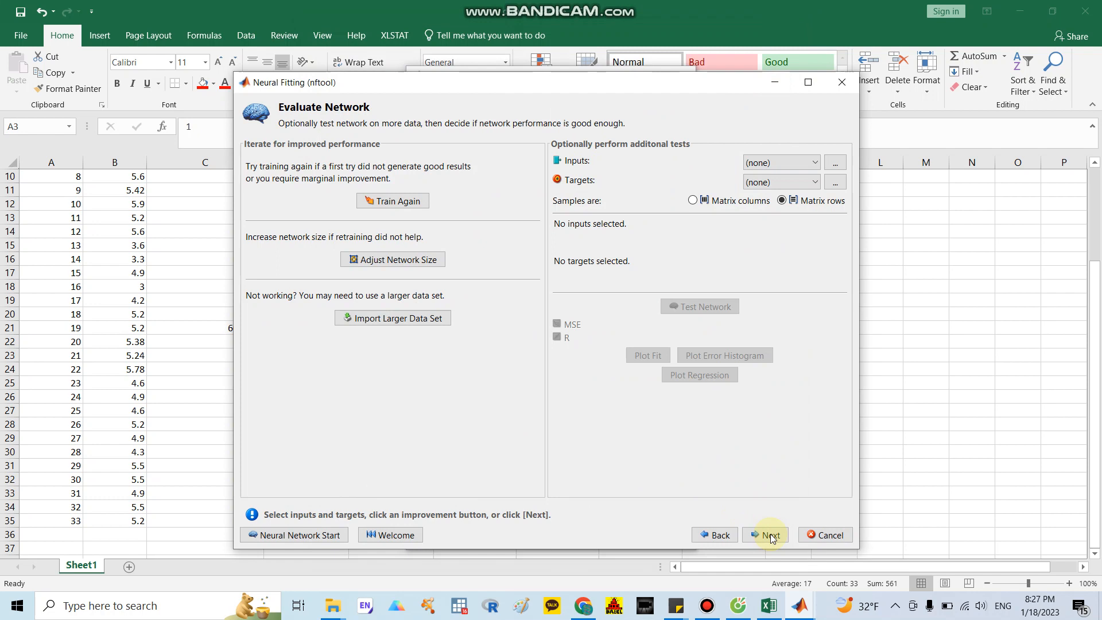
mouse_move(769, 535)
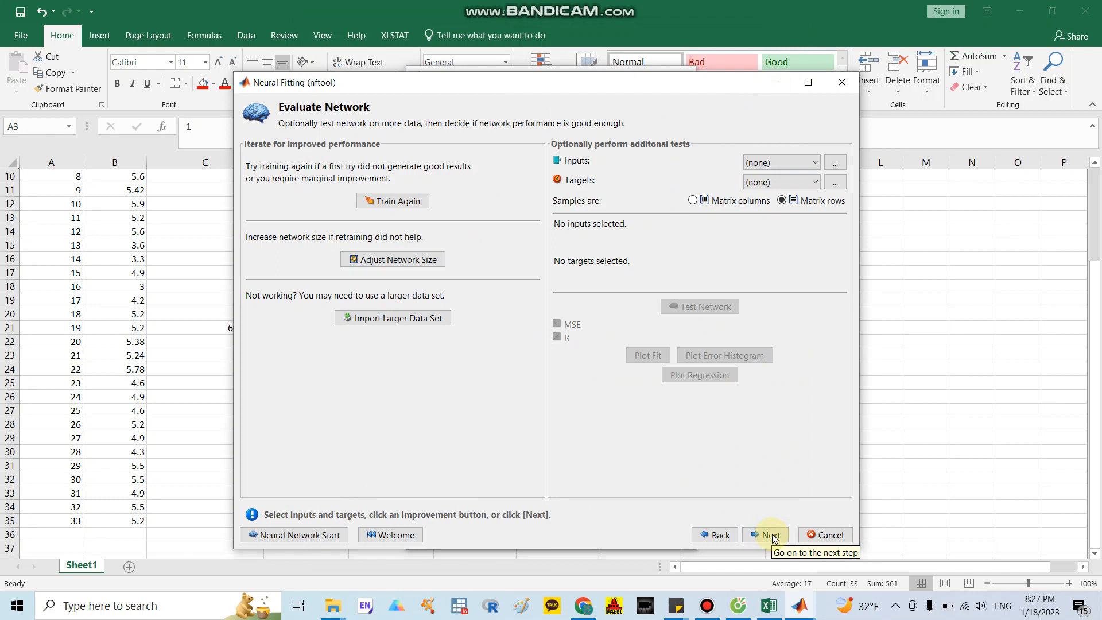
mouse_move(659, 271)
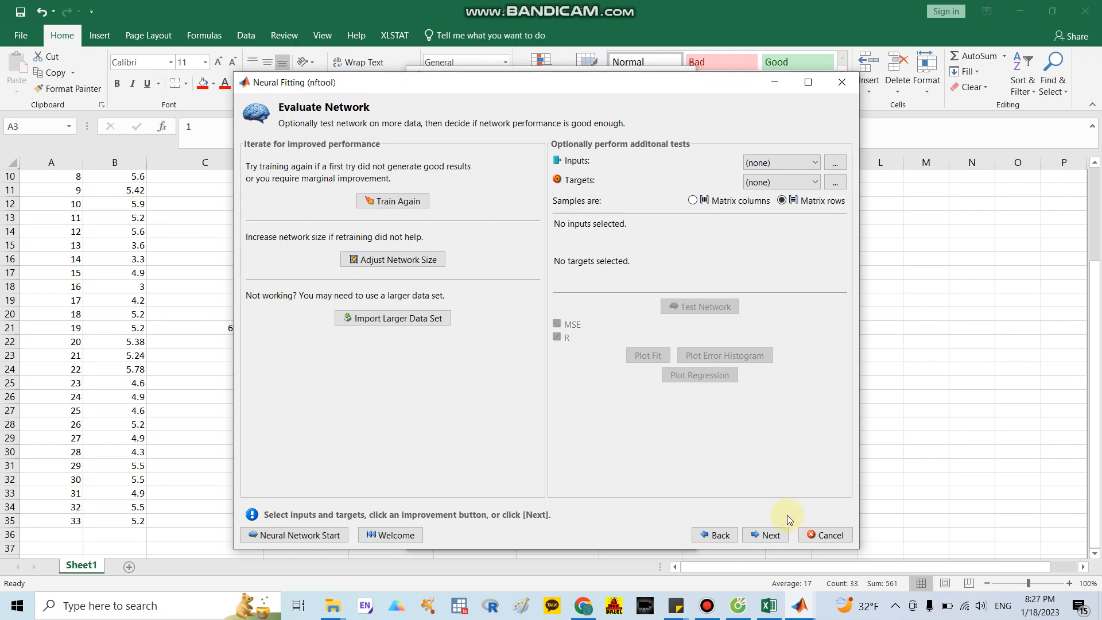
Skip extra testing and continue to the Deploy Solution step.
left_click(766, 535)
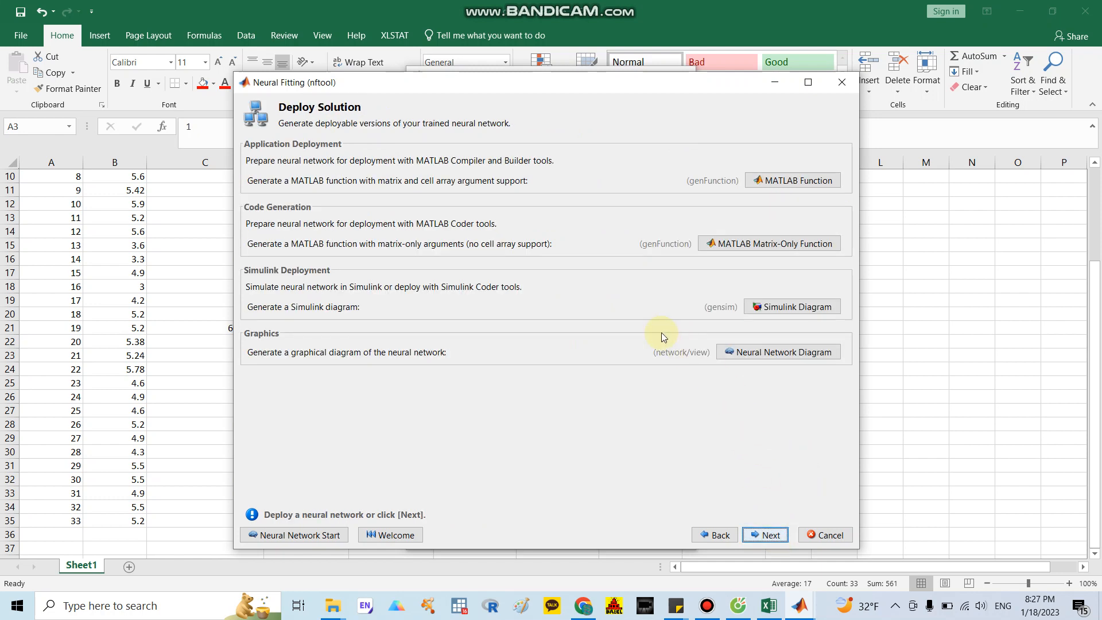
mouse_move(494, 321)
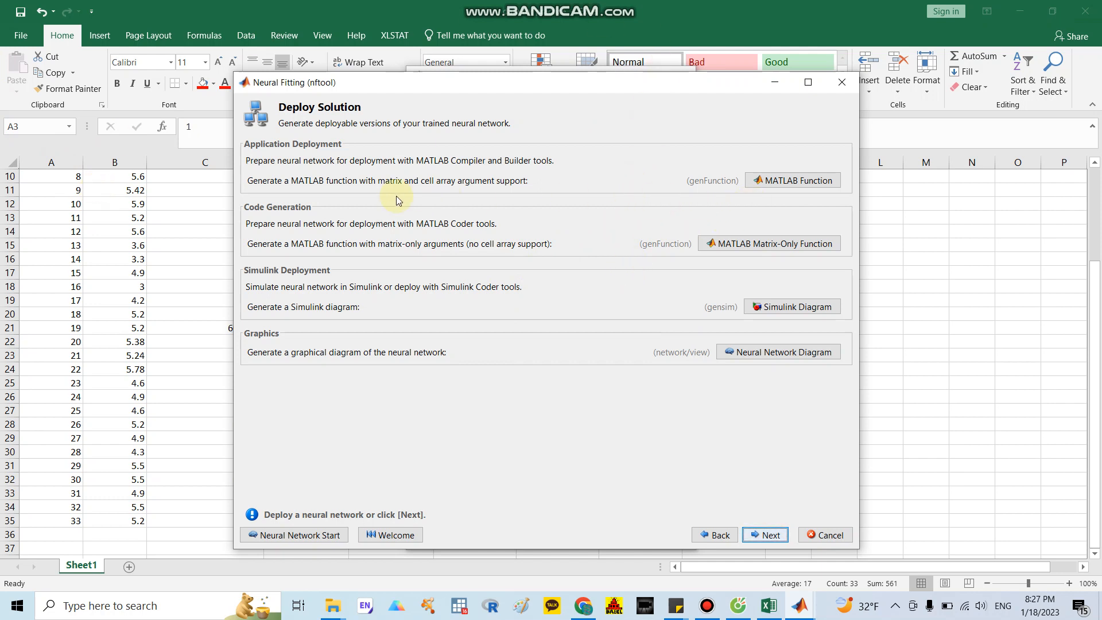
mouse_move(529, 248)
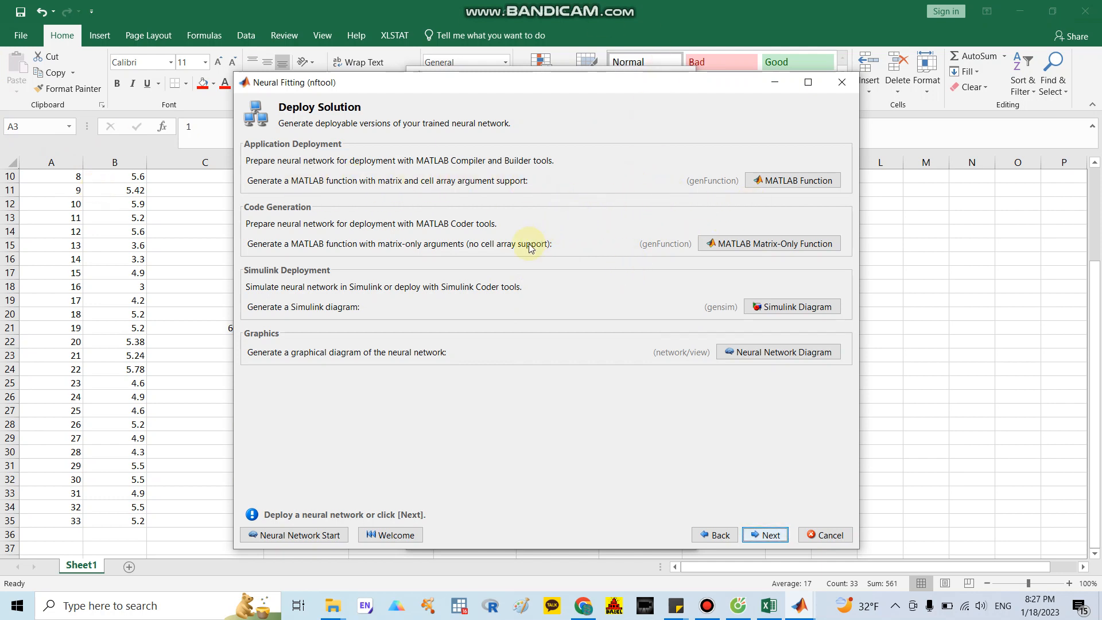
mouse_move(266, 274)
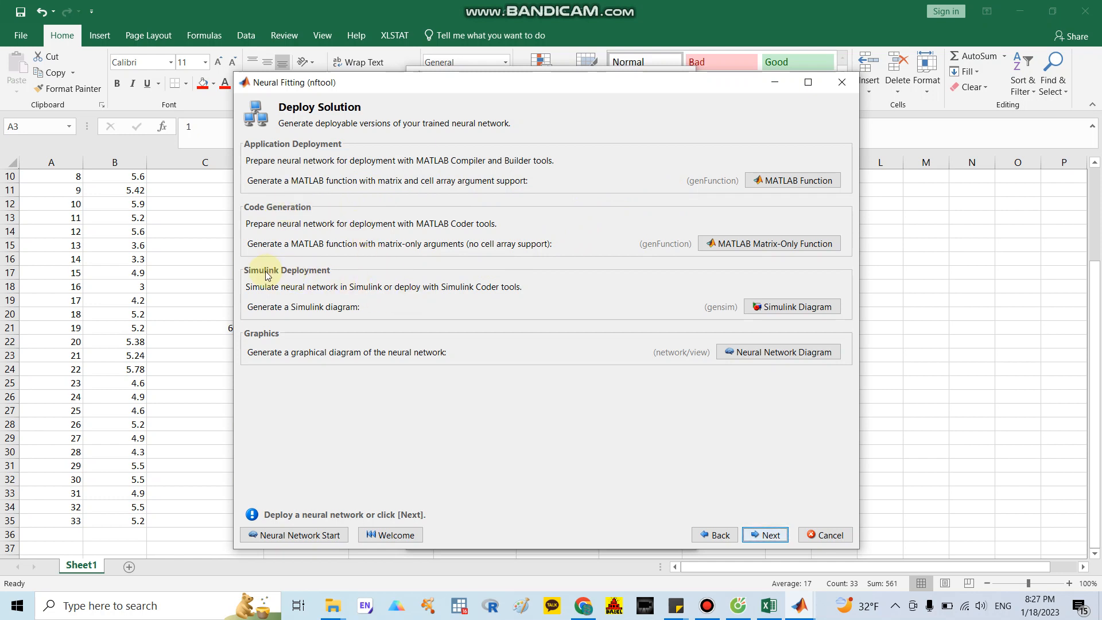
mouse_move(549, 345)
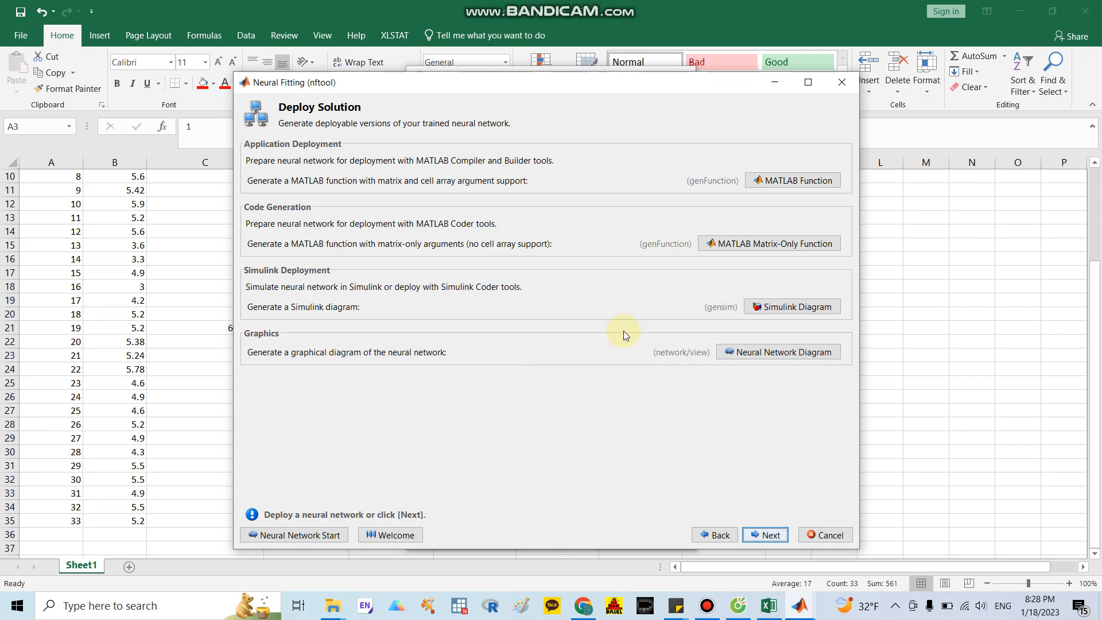
mouse_move(787, 456)
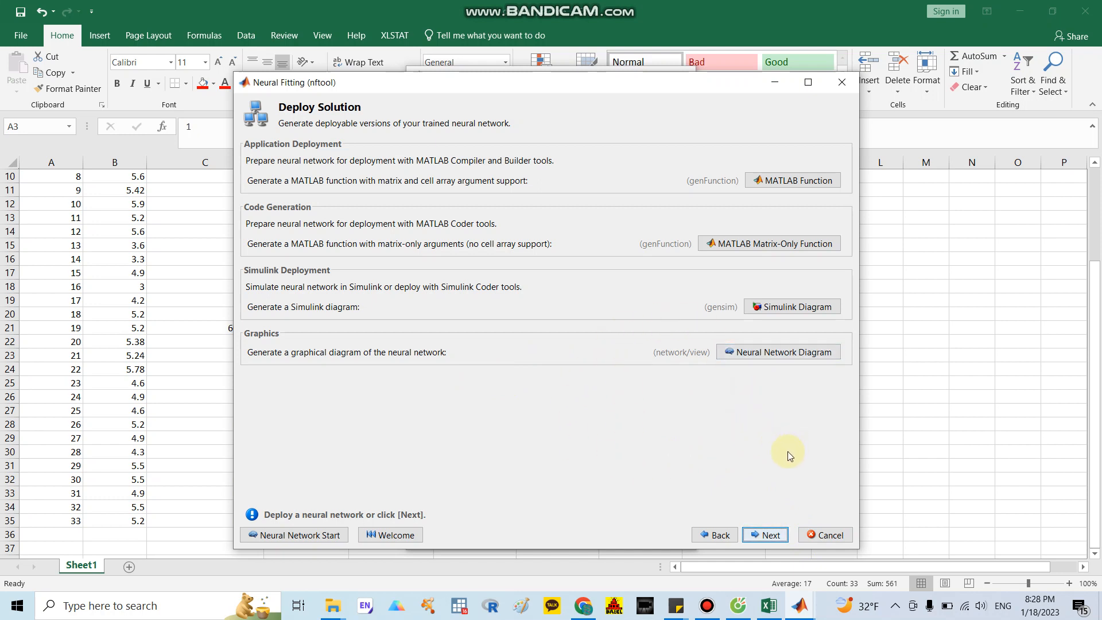
mouse_move(766, 535)
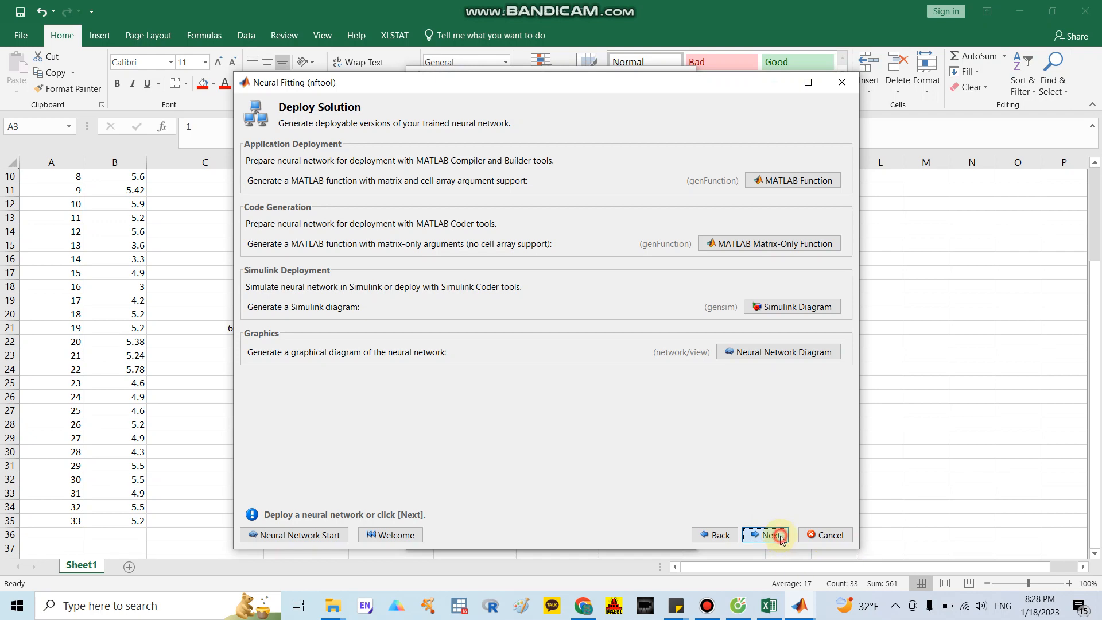
Continue past deployment to the Save Results step.
left_click(766, 535)
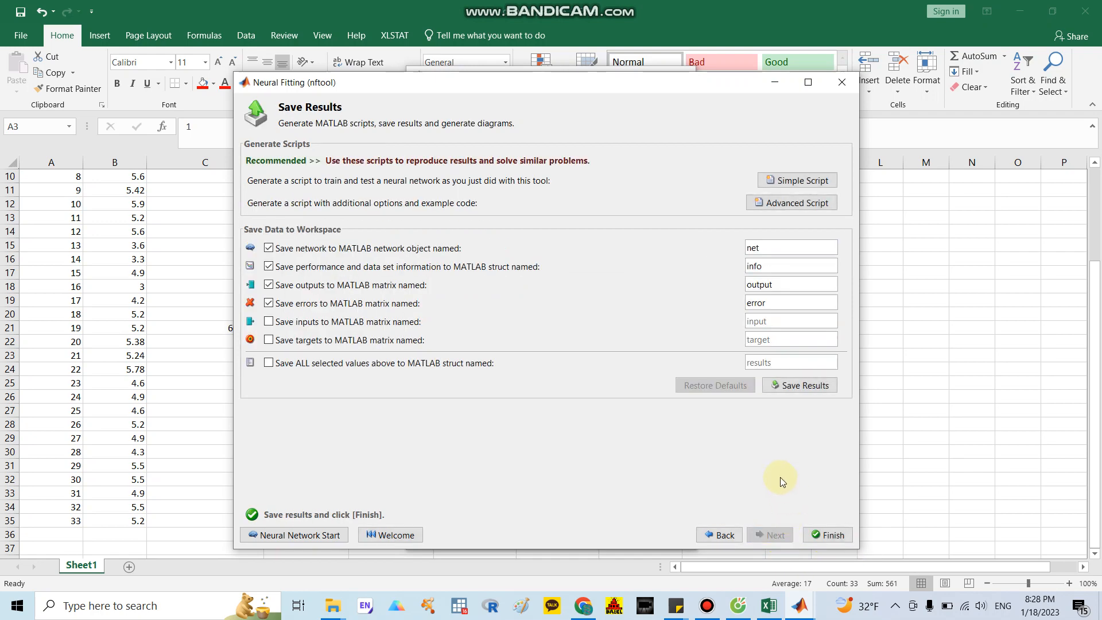
mouse_move(719, 466)
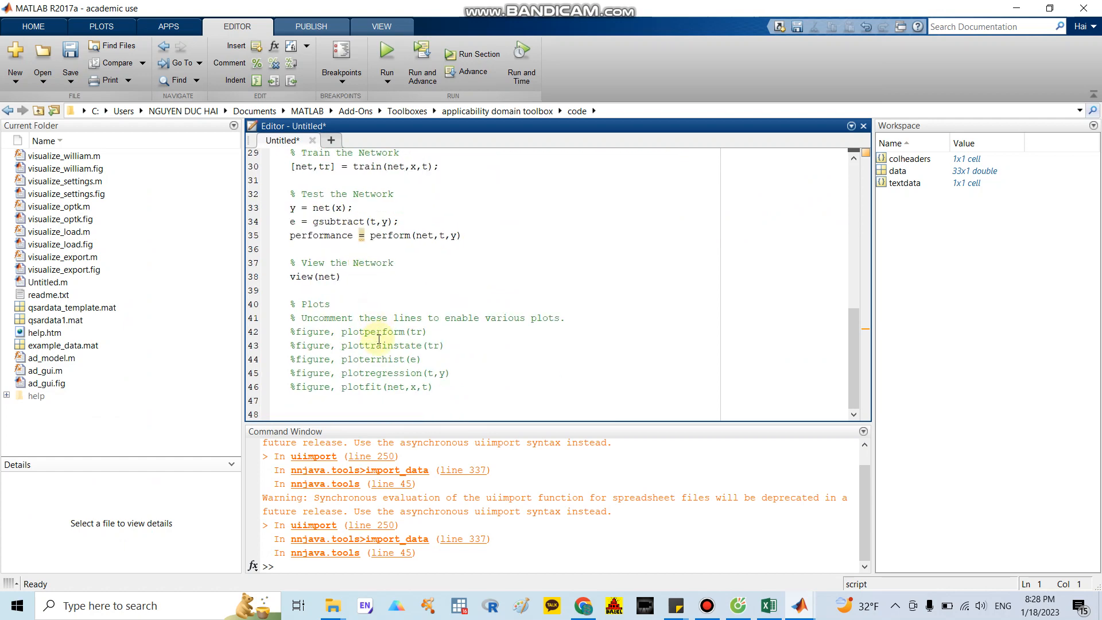
Look through the generated advanced script, then return to the Neural Fitting tool.
scroll("up", 3)
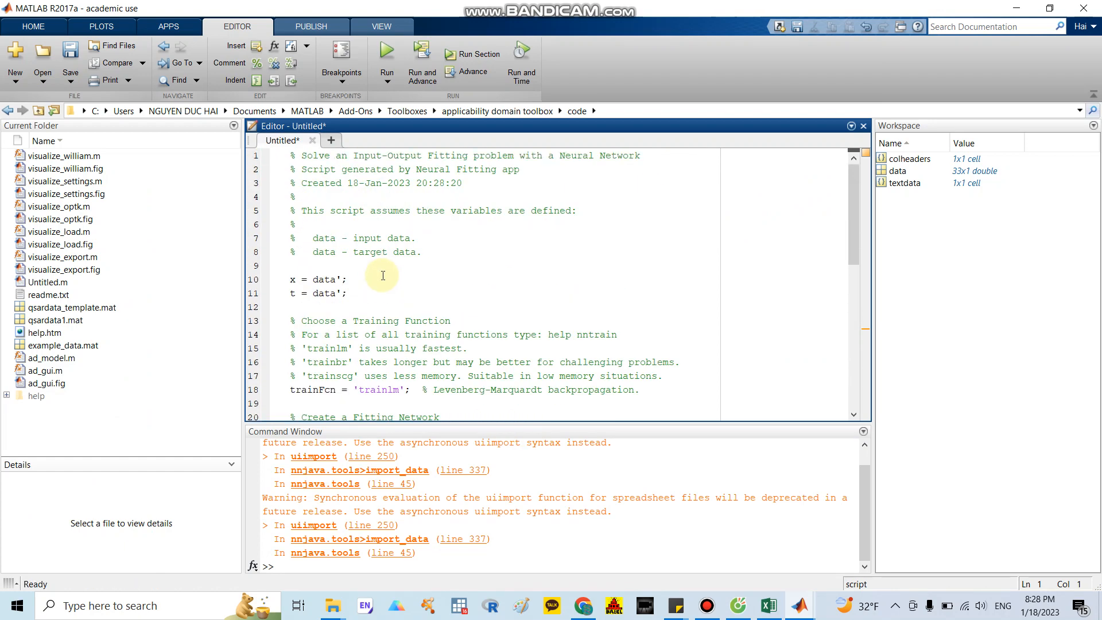
mouse_move(798, 605)
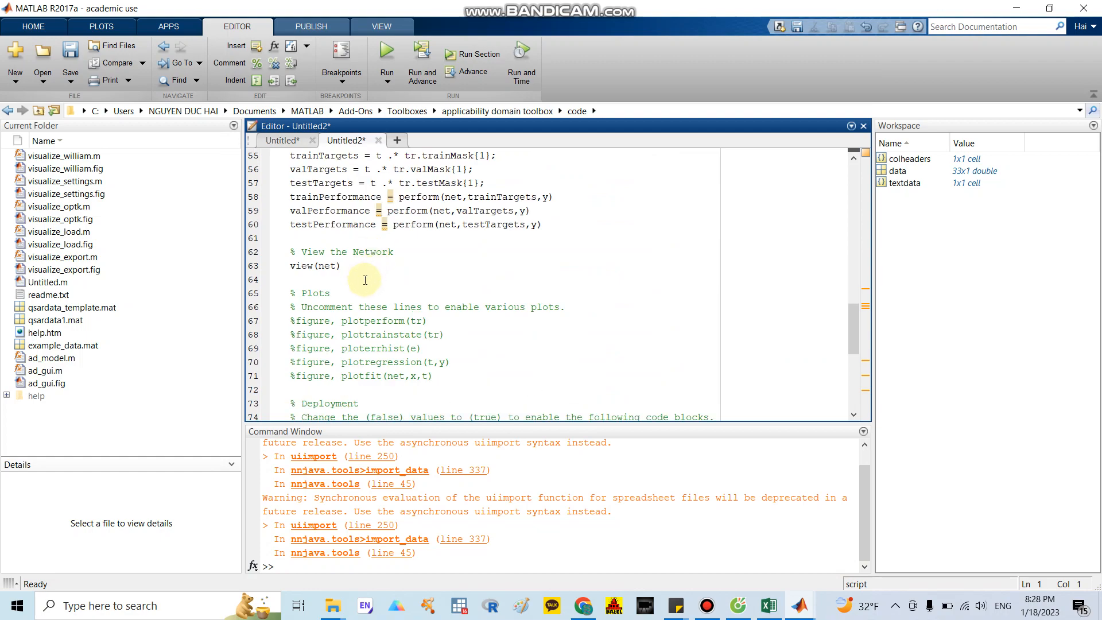
scroll("down", 3)
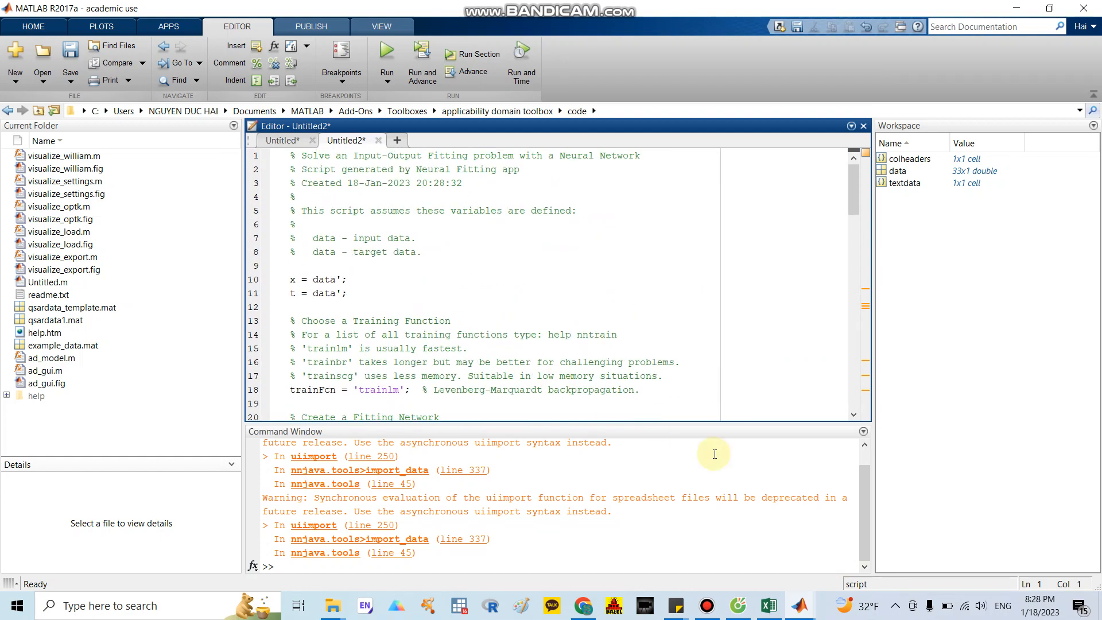
mouse_move(798, 604)
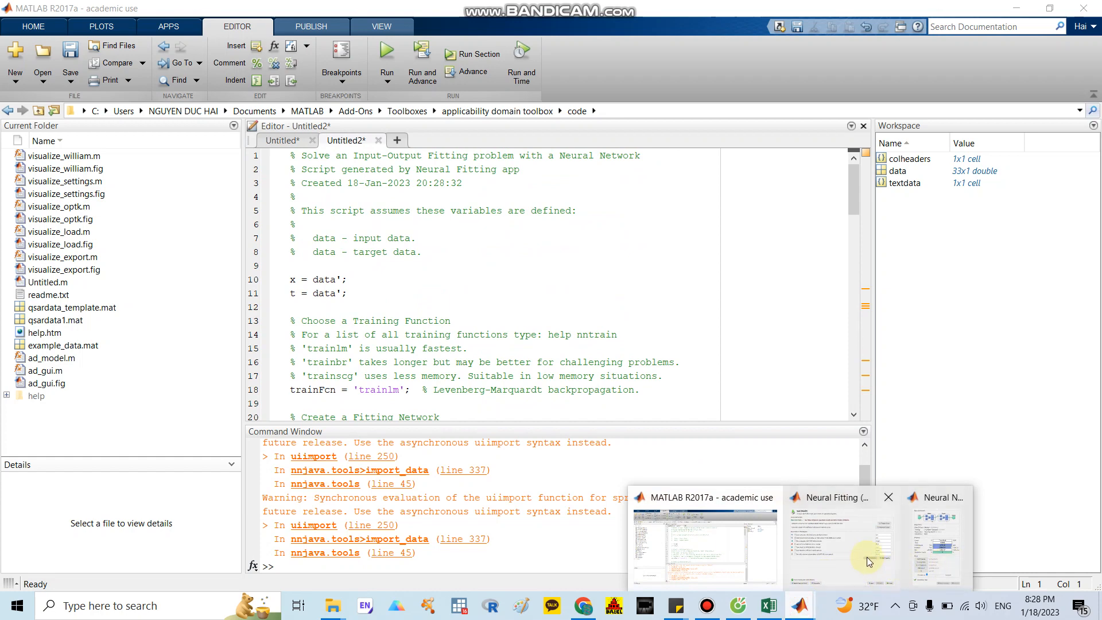
left_click(841, 537)
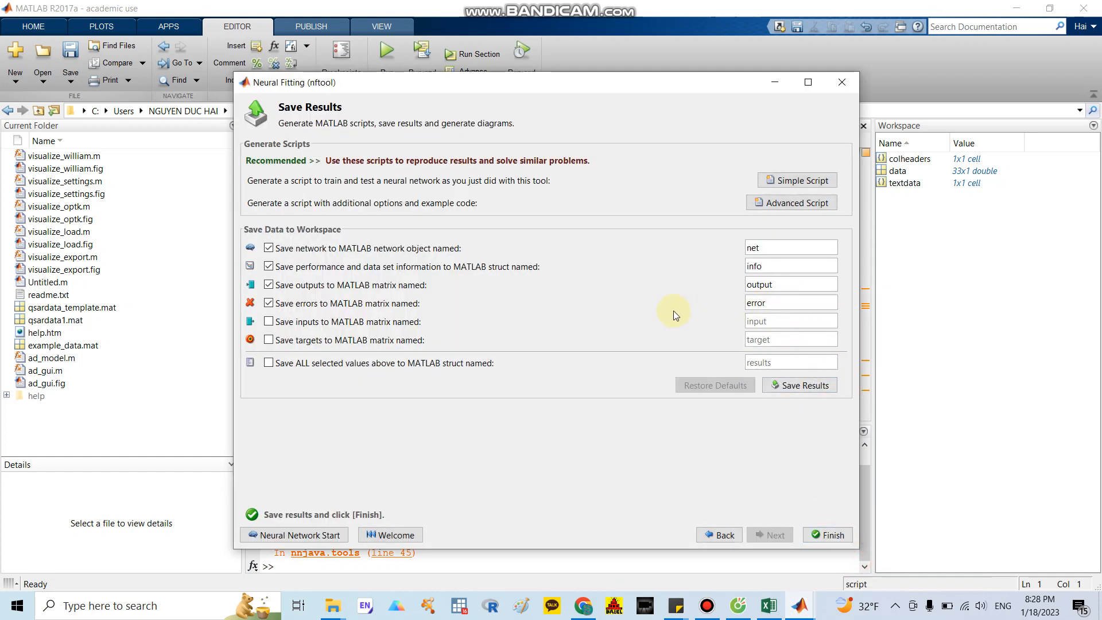